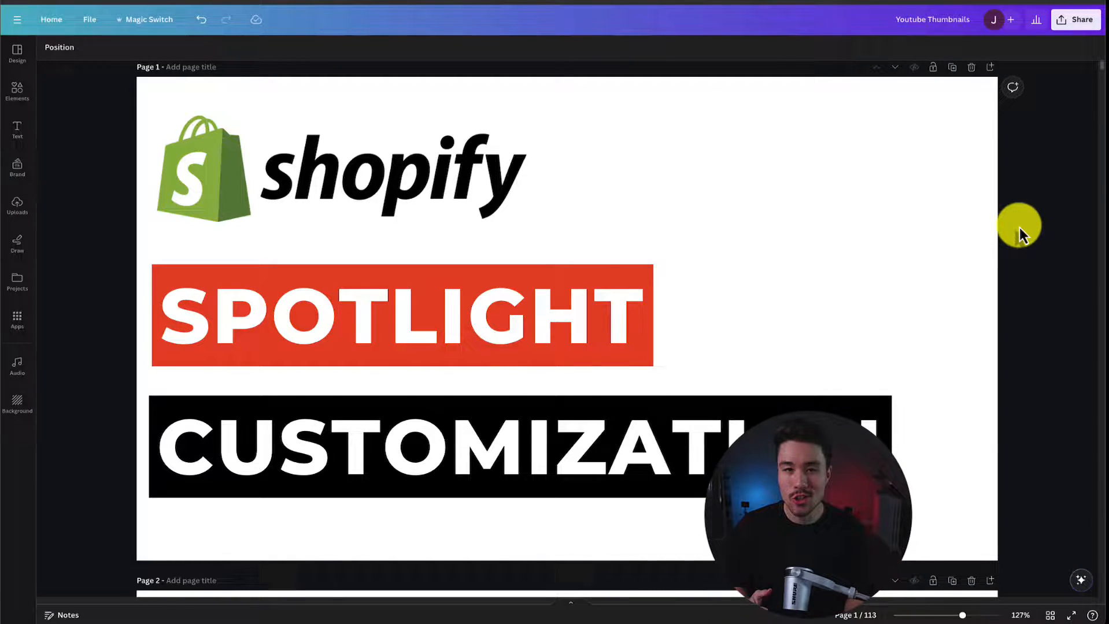
{"action": "mouse_move", "coordinate": [1045, 248]}
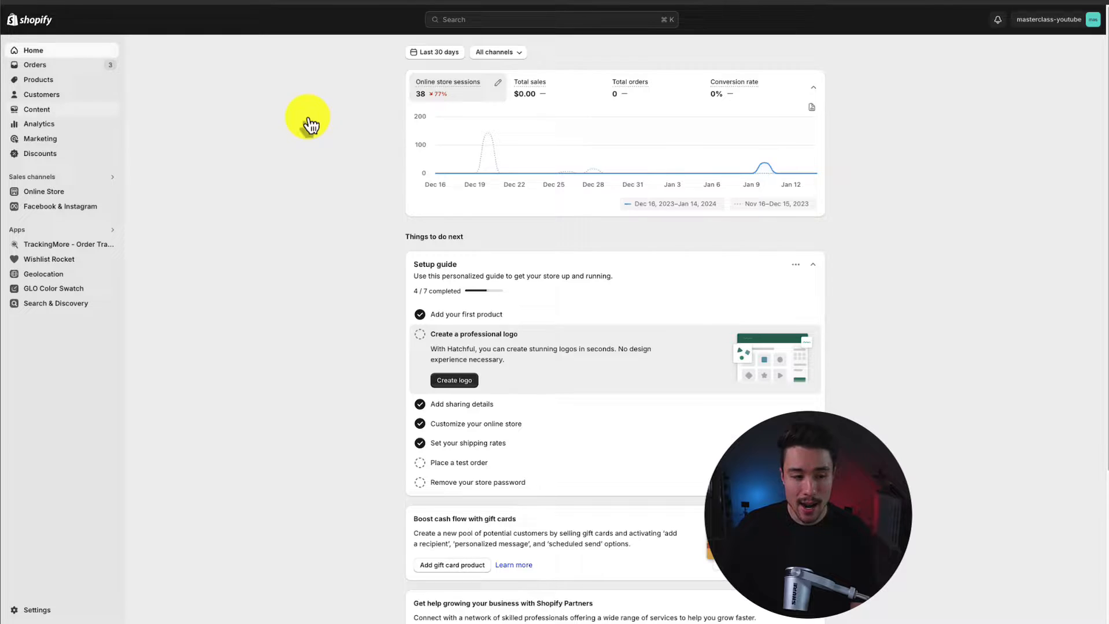
{"action": "mouse_move", "coordinate": [44, 192]}
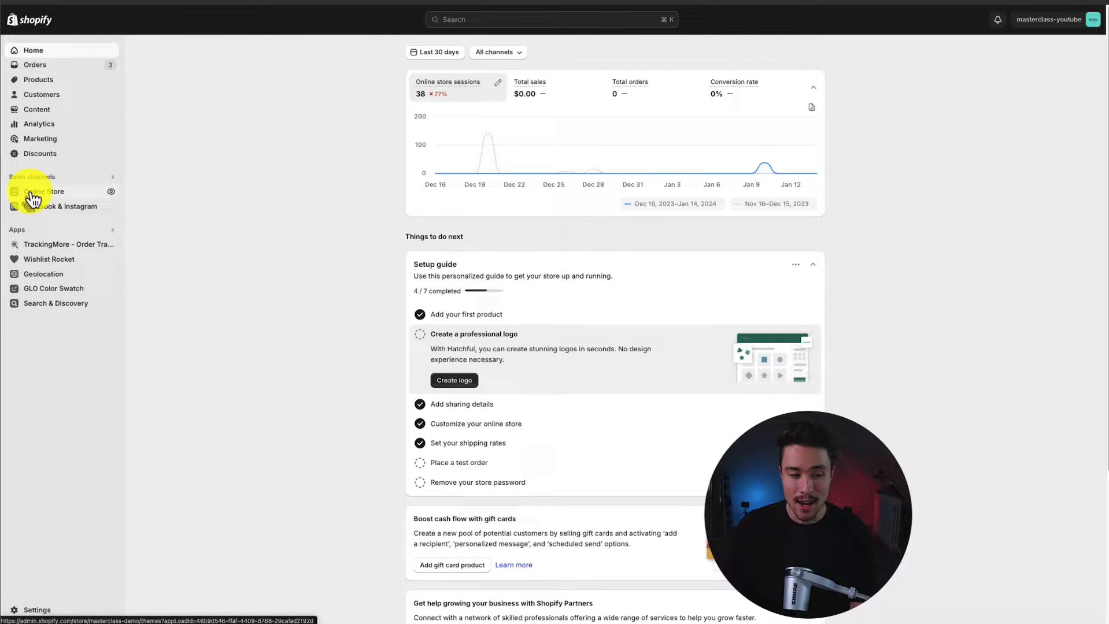
- Publish the Spotlight theme from Online Store > Themes, replacing Dawn as the live theme
{"action": "left_click", "coordinate": [44, 191]}
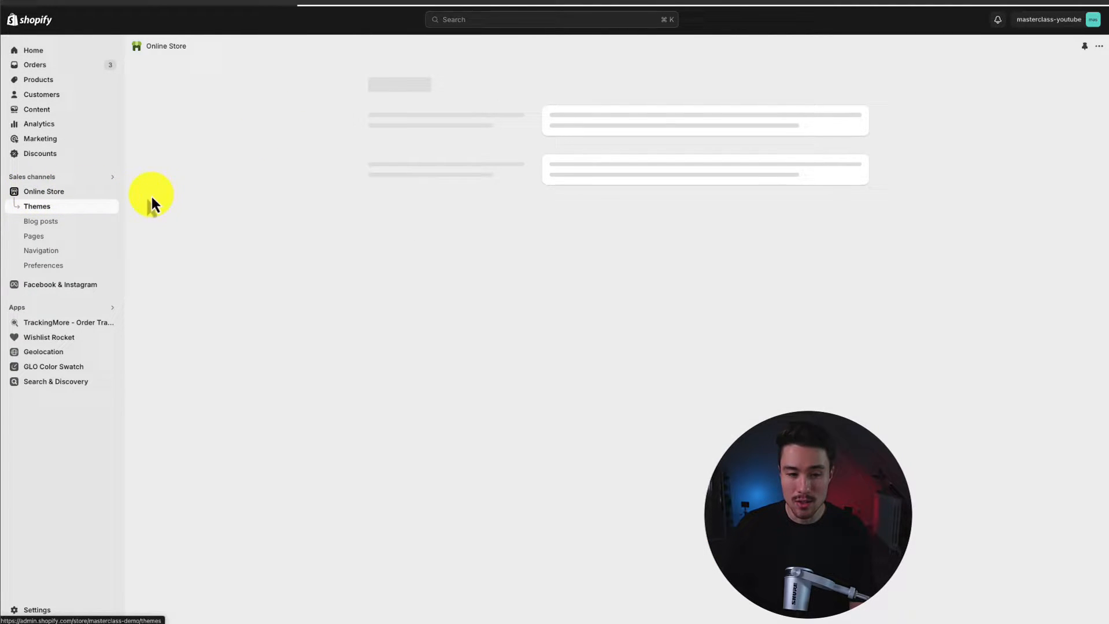
{"action": "left_click", "coordinate": [37, 206]}
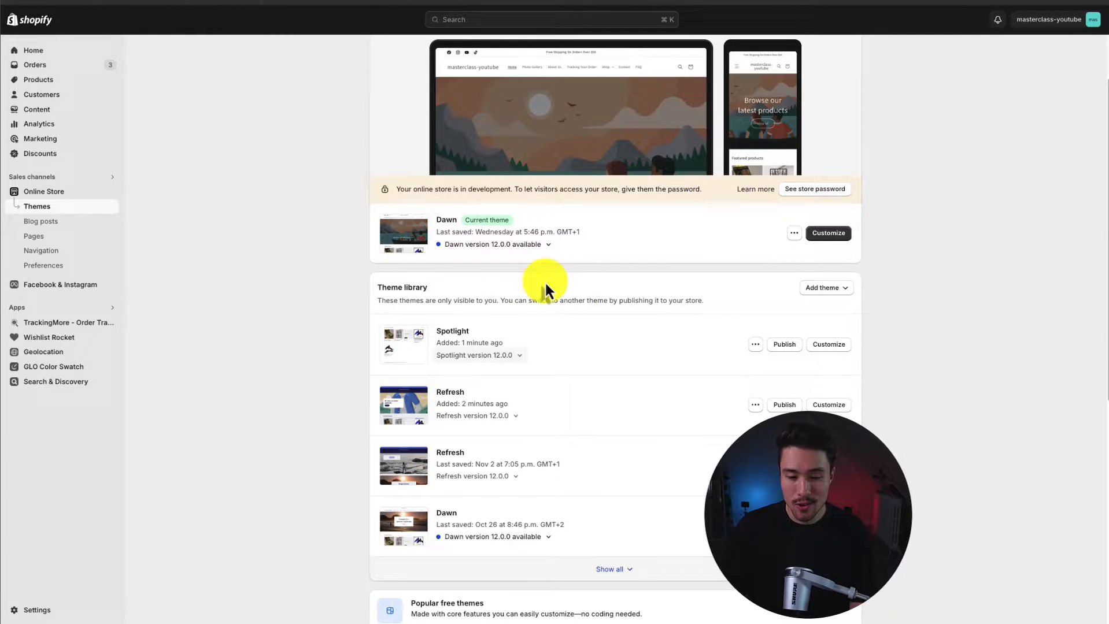
{"action": "left_click", "coordinate": [782, 345]}
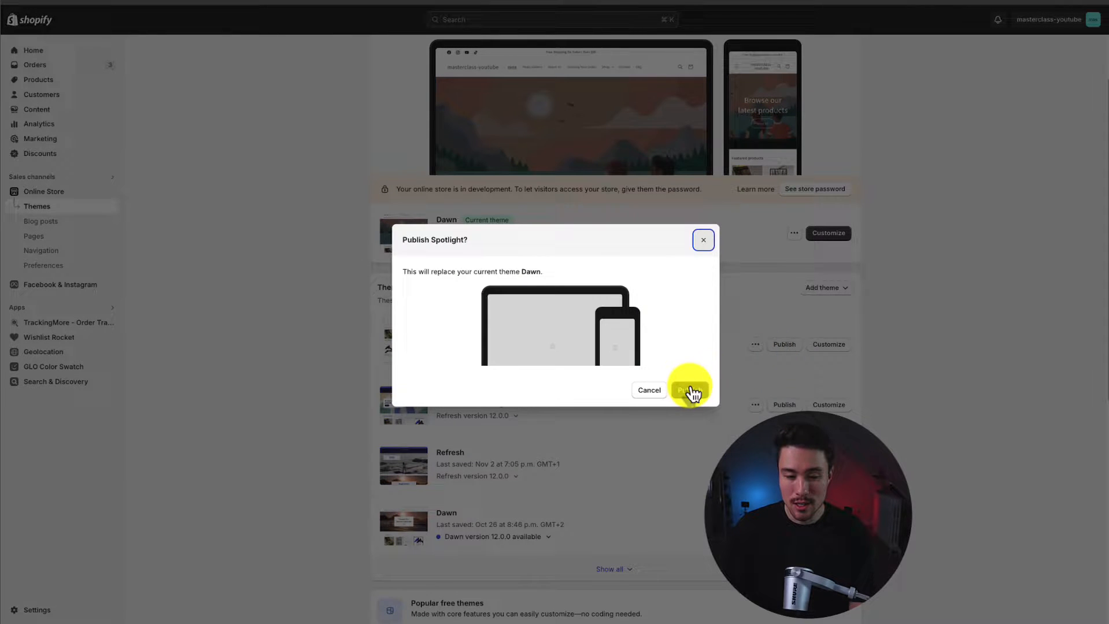
{"action": "left_click", "coordinate": [687, 390]}
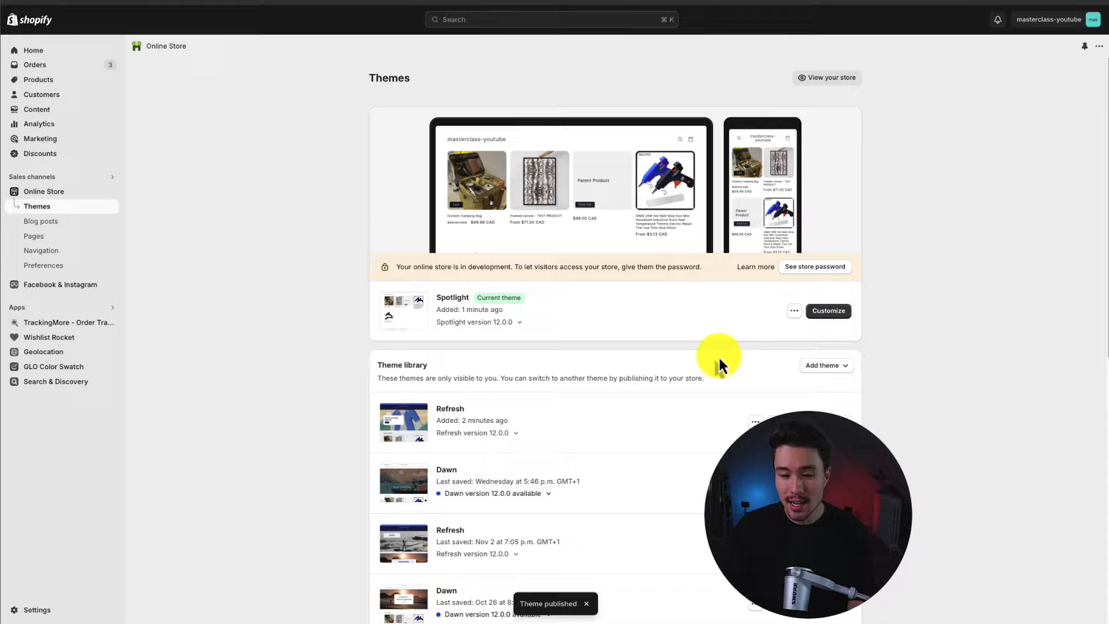
{"action": "left_click", "coordinate": [822, 365]}
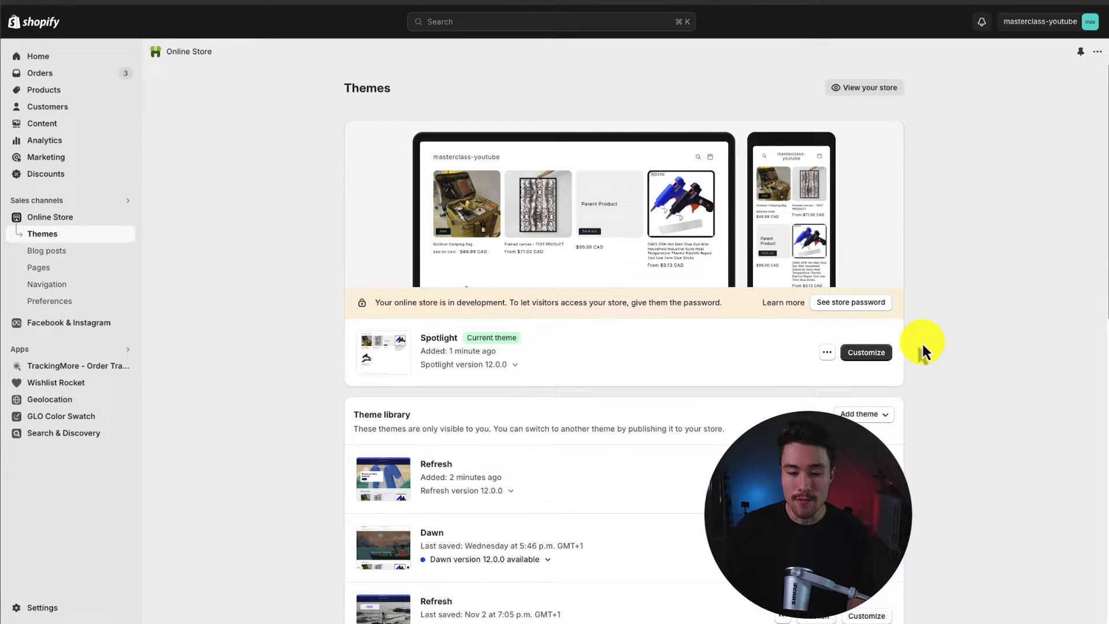
{"action": "mouse_move", "coordinate": [479, 335]}
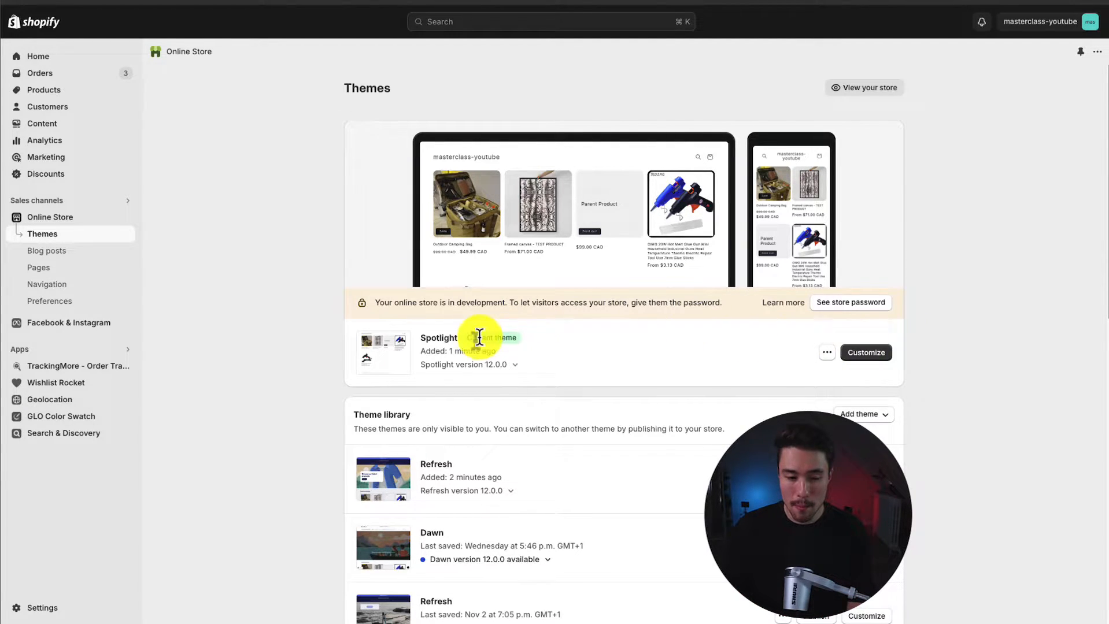
{"action": "mouse_move", "coordinate": [846, 372]}
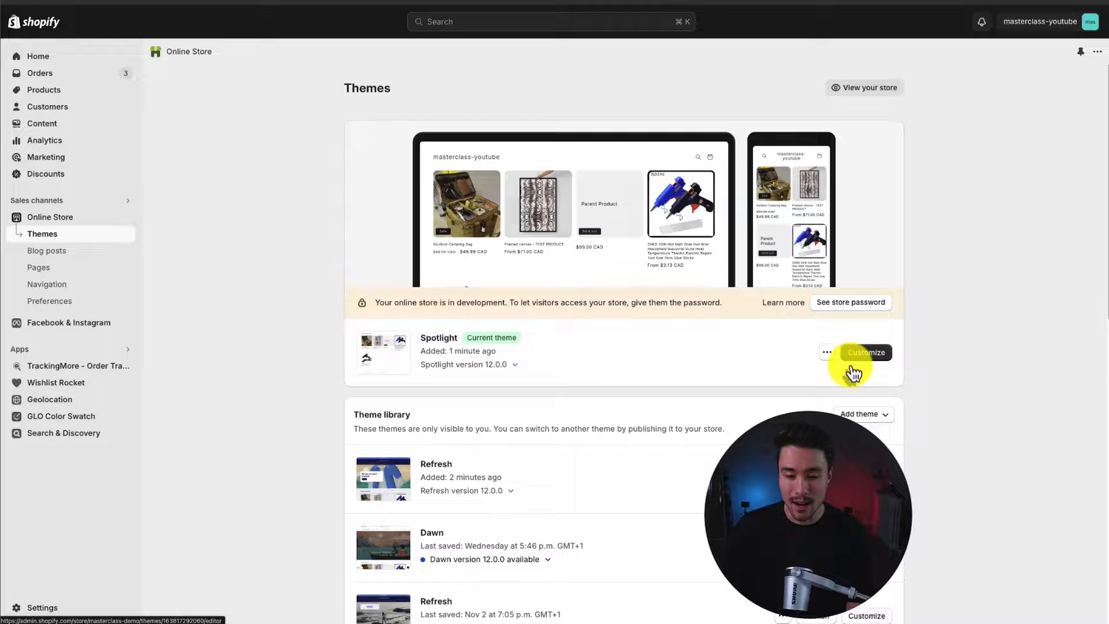
- Customize Spotlight, dismiss the discount popup and review App embeds and Theme settings
{"action": "left_click", "coordinate": [866, 352]}
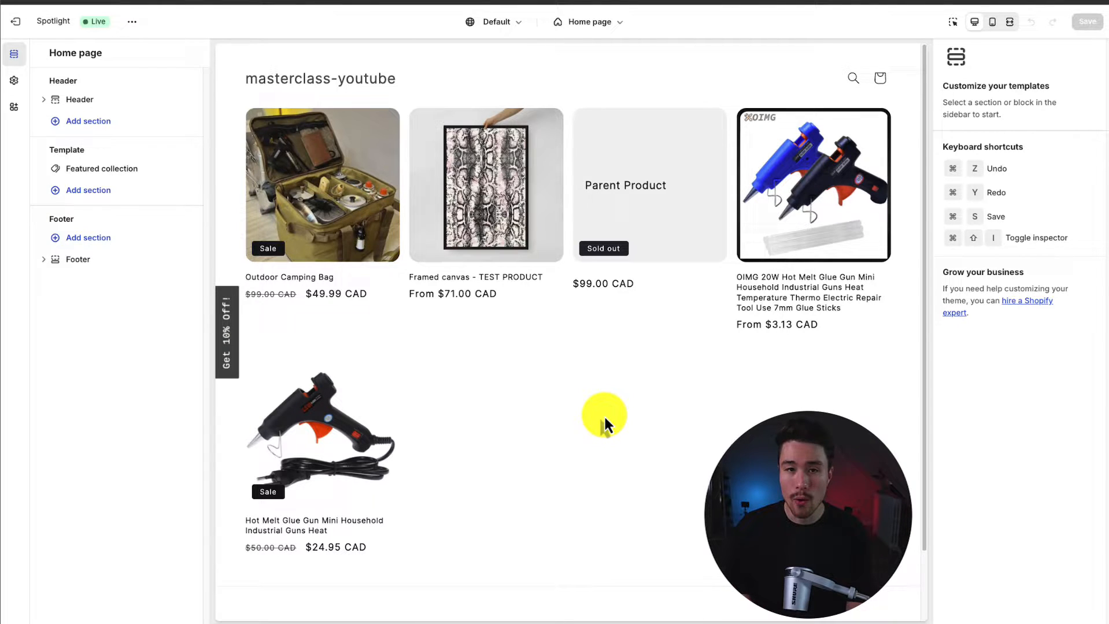
{"action": "left_click", "coordinate": [226, 332]}
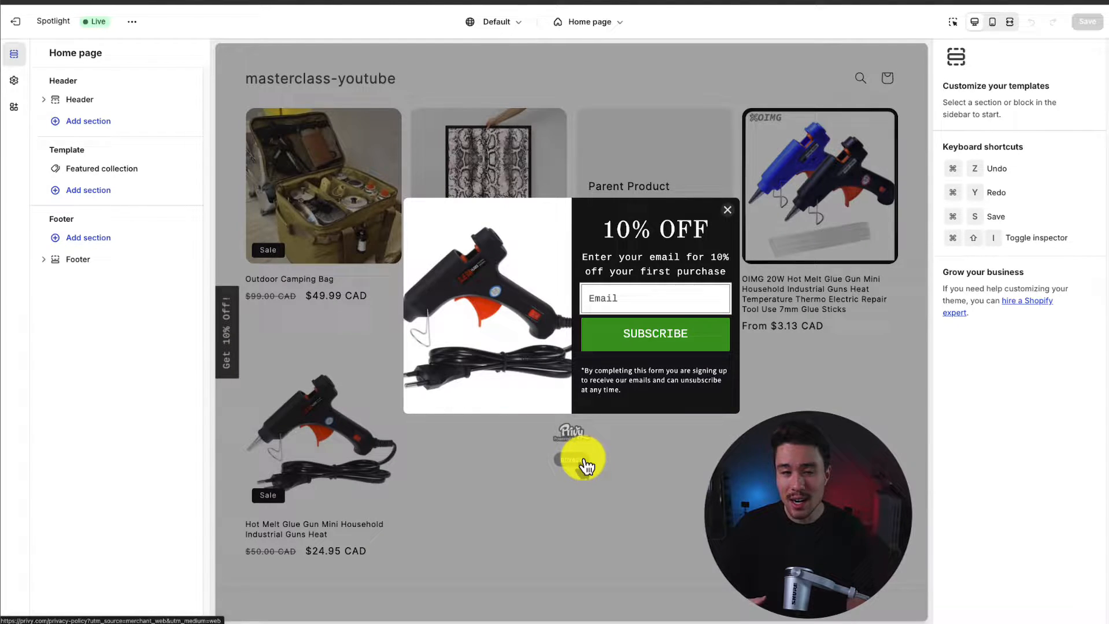
{"action": "left_click", "coordinate": [727, 211]}
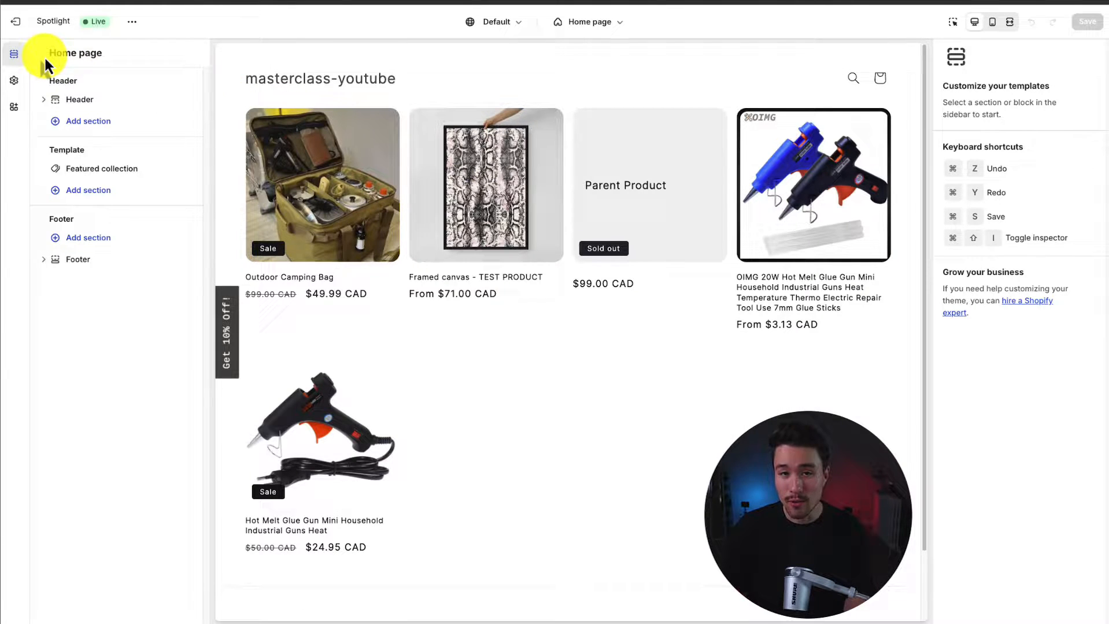
{"action": "mouse_move", "coordinate": [13, 53]}
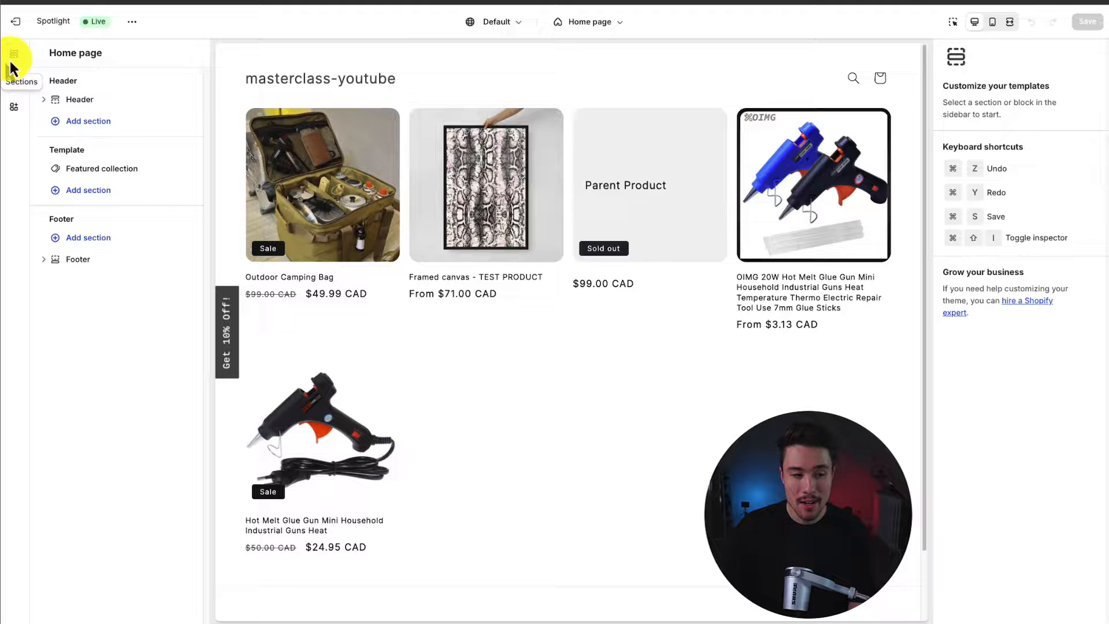
{"action": "left_click", "coordinate": [13, 108]}
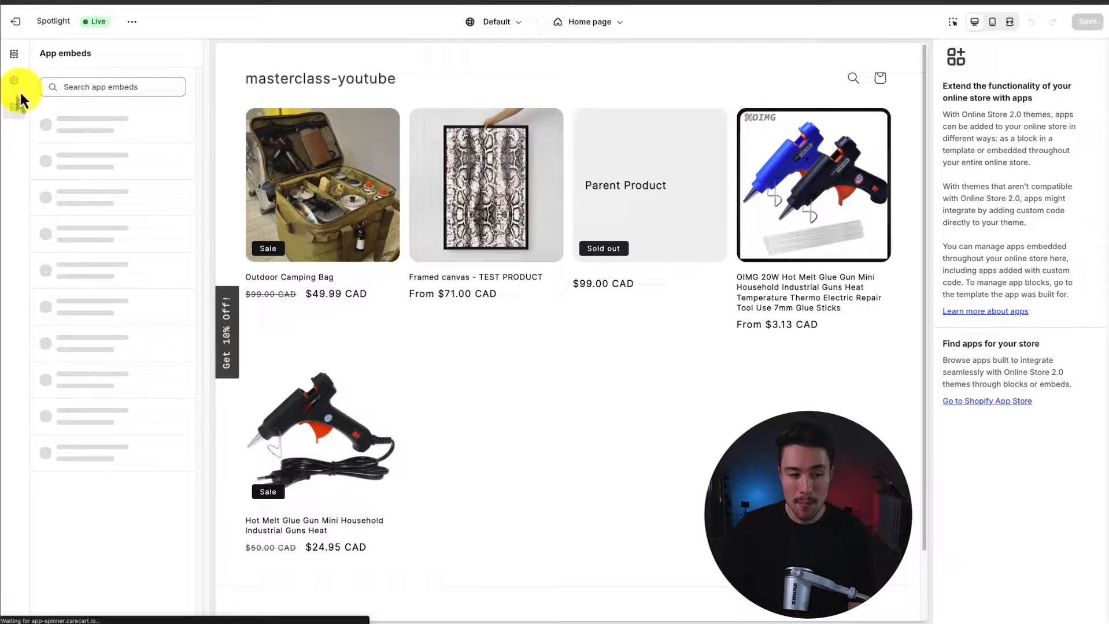
{"action": "left_click", "coordinate": [14, 53]}
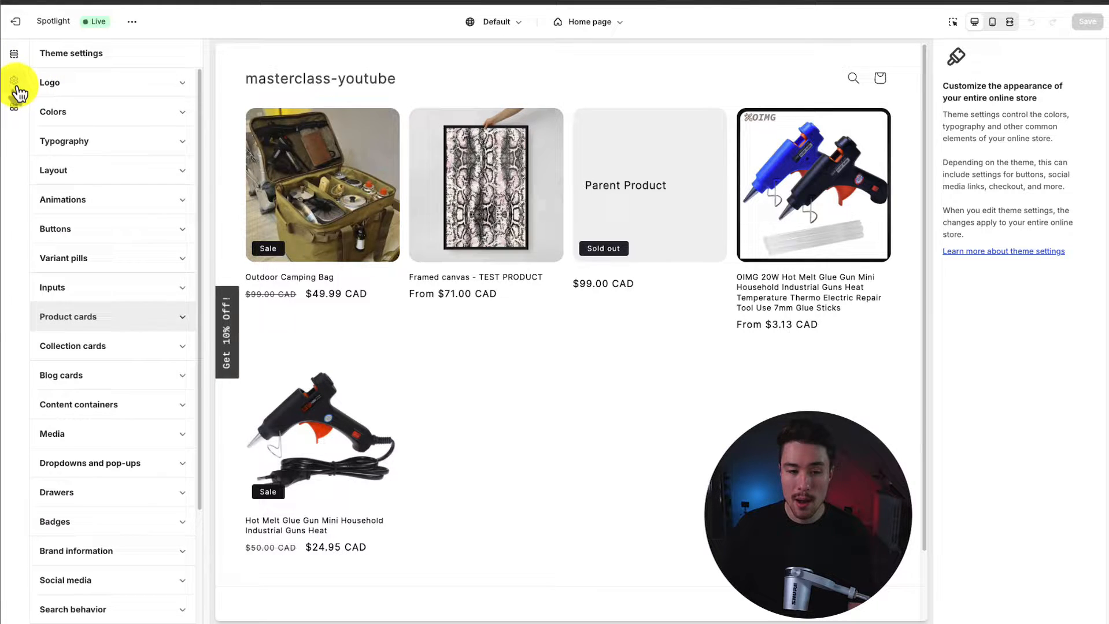
{"action": "mouse_move", "coordinate": [607, 180]}
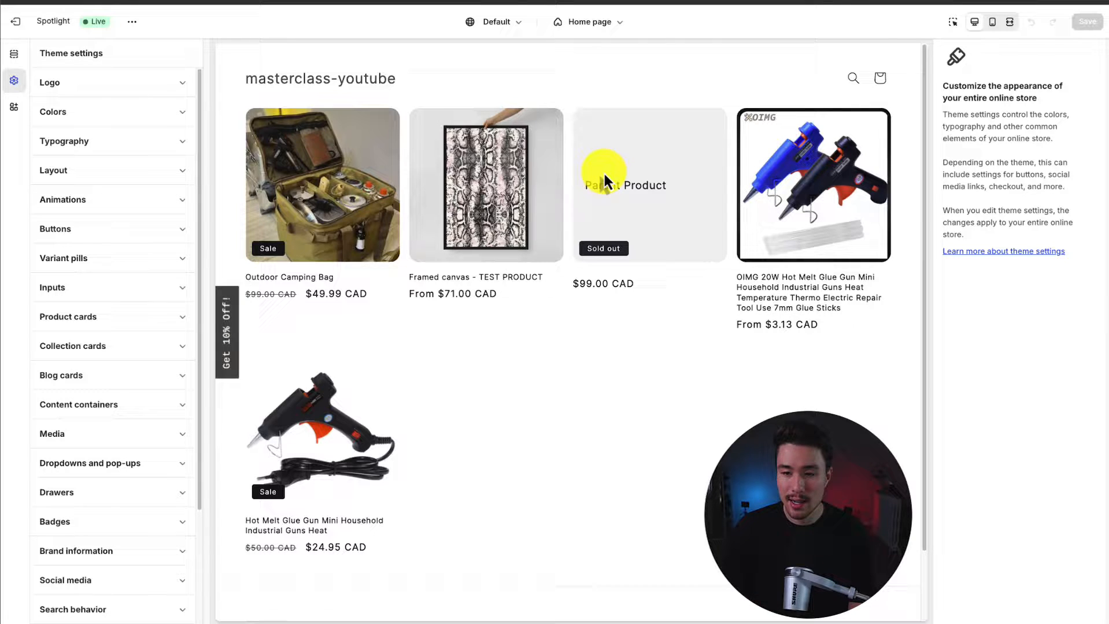
{"action": "mouse_move", "coordinate": [797, 190]}
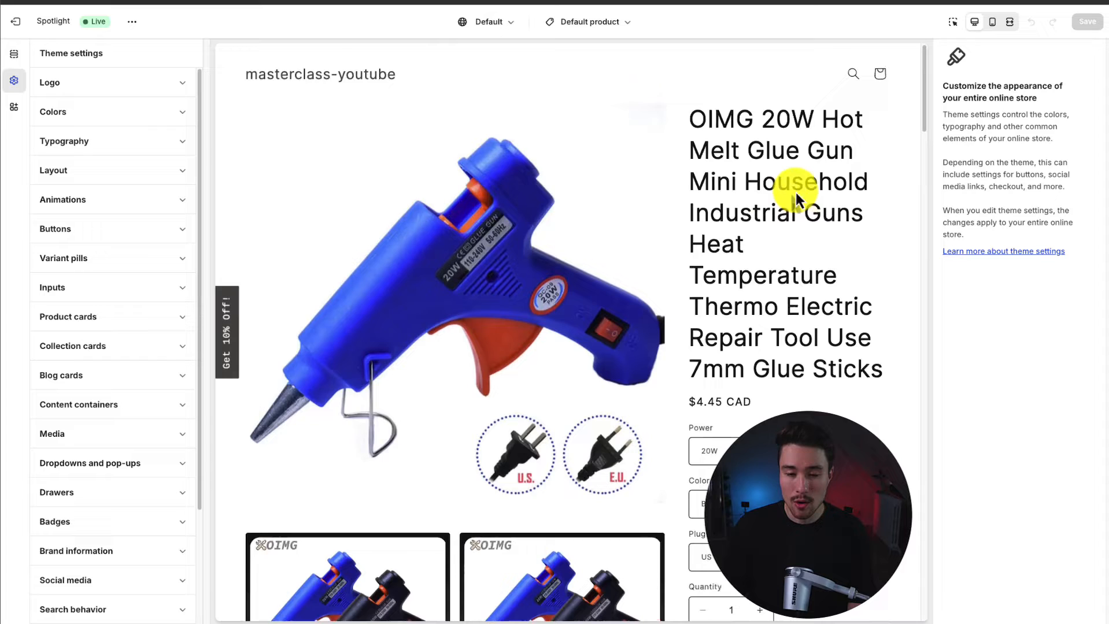
- Review the Default product template's title, quantity selector and buy buttons blocks, then return to Home page
{"action": "left_click", "coordinate": [14, 53]}
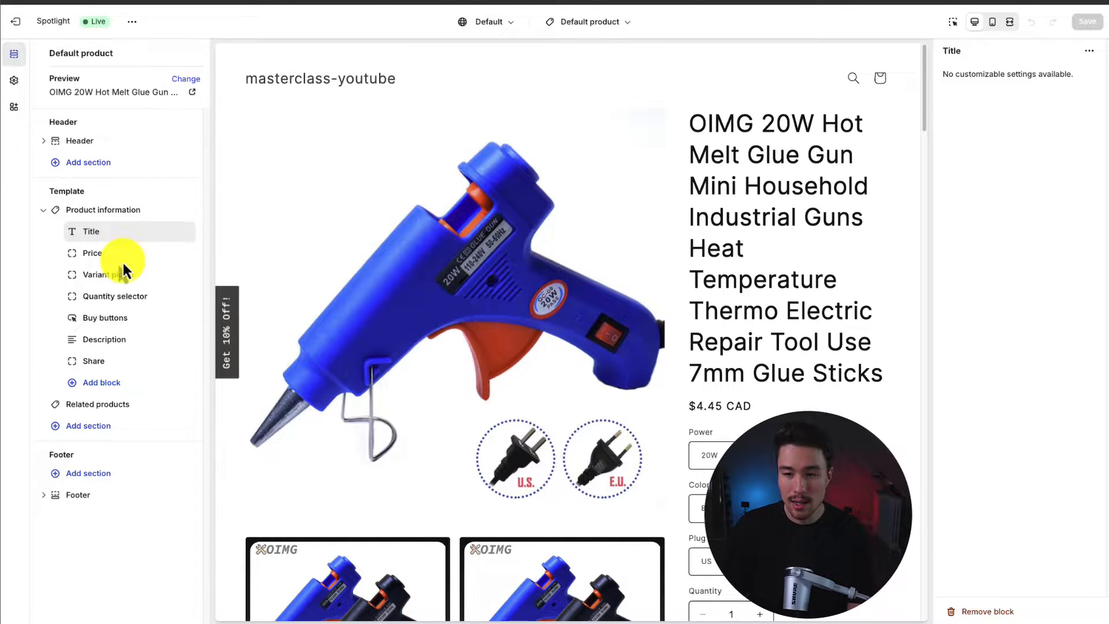
{"action": "left_click", "coordinate": [114, 296]}
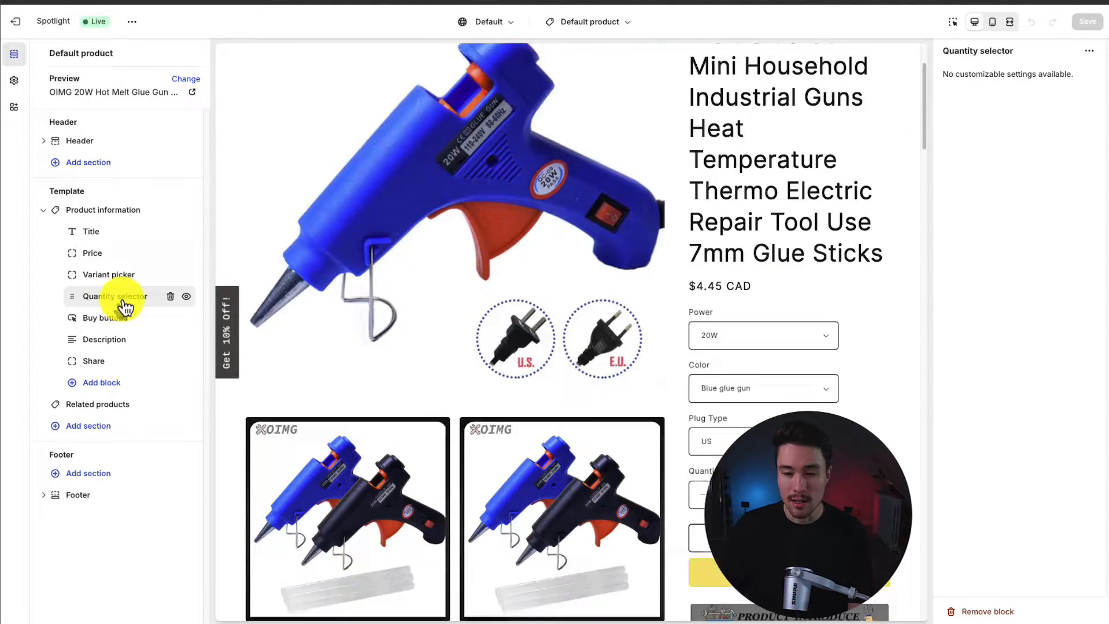
{"action": "left_click", "coordinate": [107, 318]}
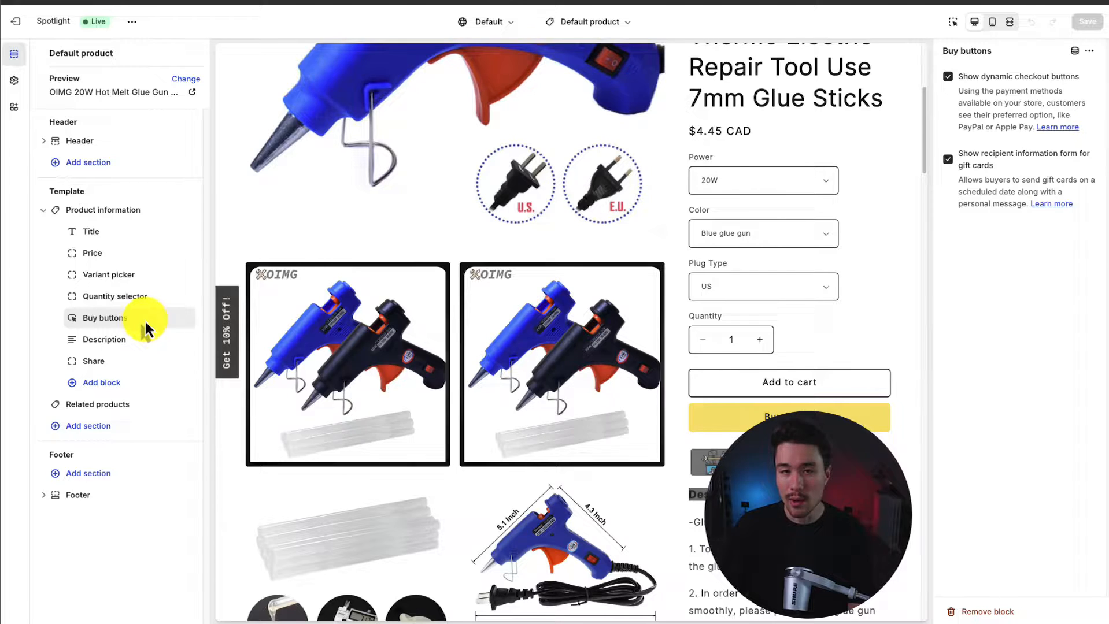
{"action": "scroll", "scroll_direction": "up", "scroll_amount": 3}
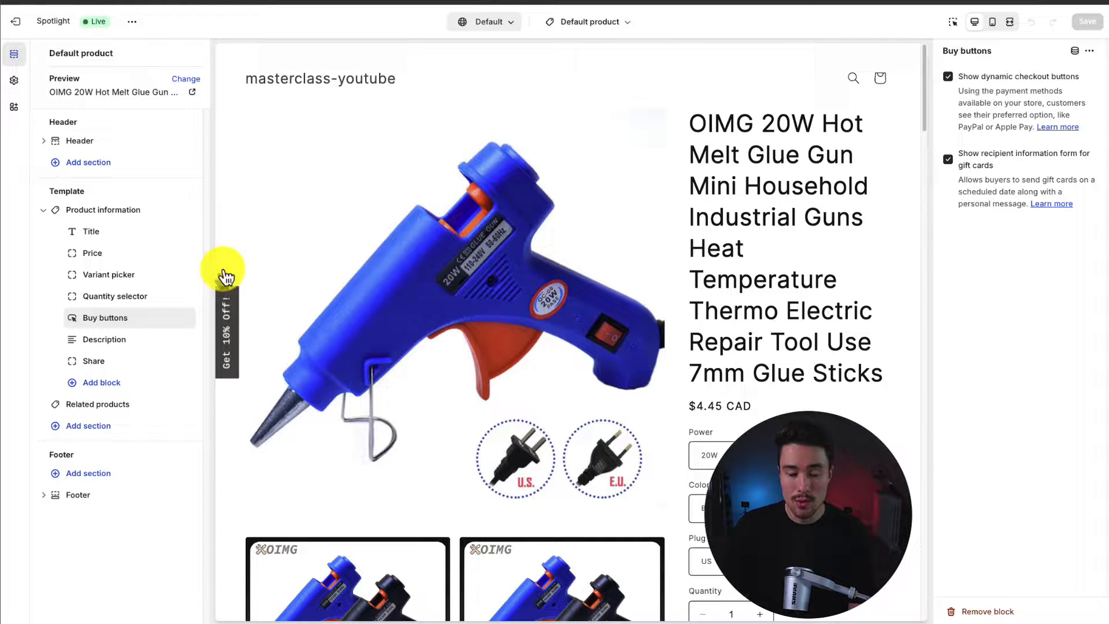
{"action": "left_click", "coordinate": [588, 21]}
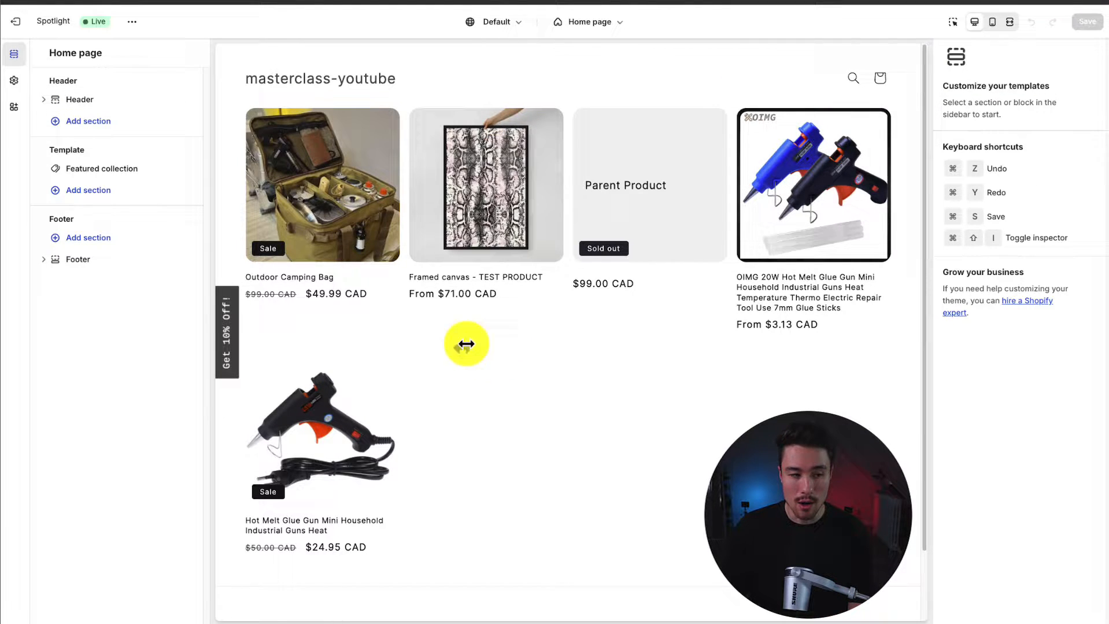
- Toggle the Likely app embed on and back off, then show the theme settings' Colors list
{"action": "left_click", "coordinate": [13, 108]}
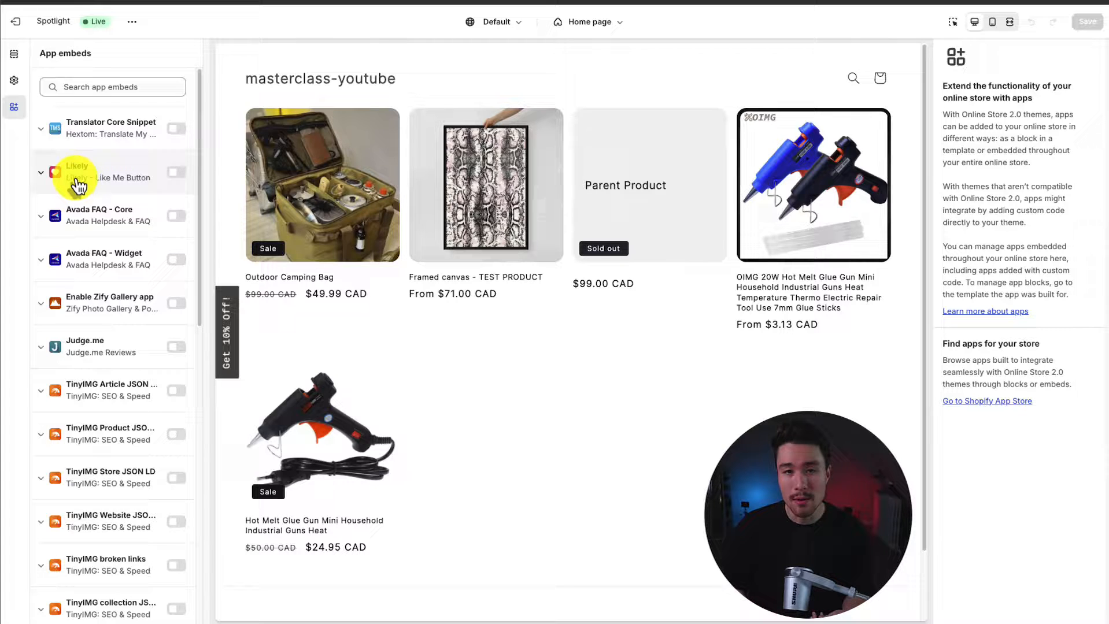
{"action": "left_click", "coordinate": [178, 174]}
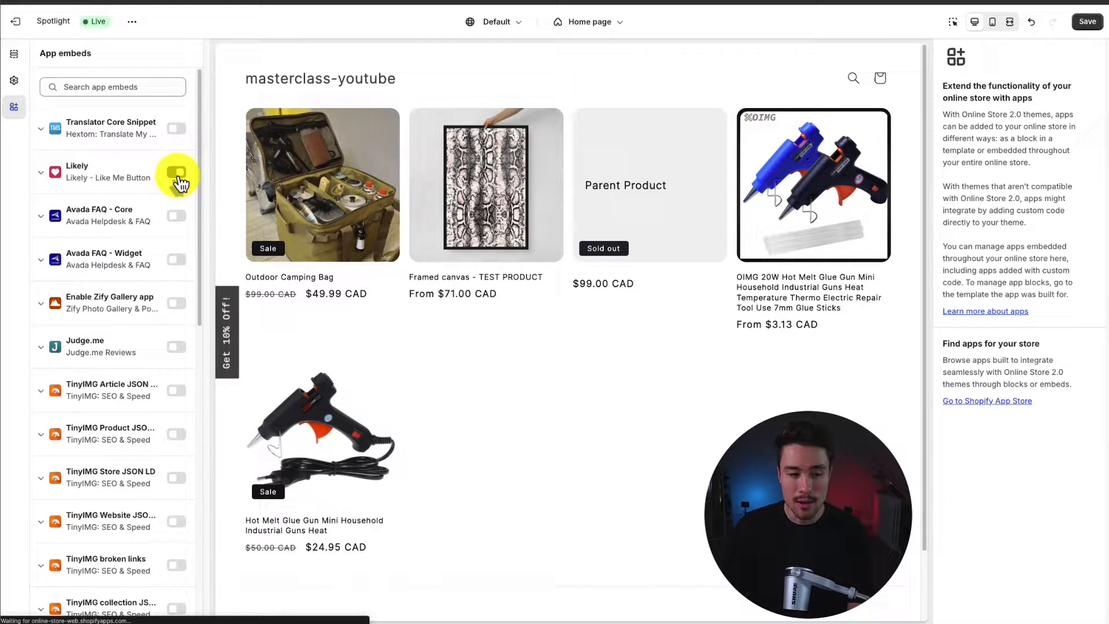
{"action": "left_click", "coordinate": [176, 174]}
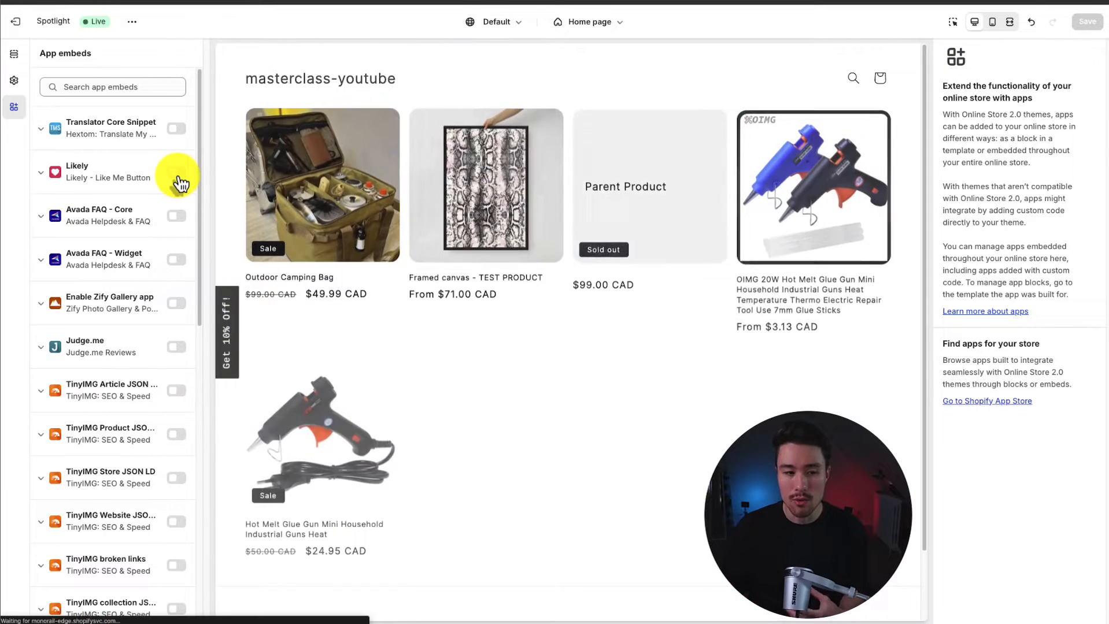
{"action": "left_click", "coordinate": [14, 78]}
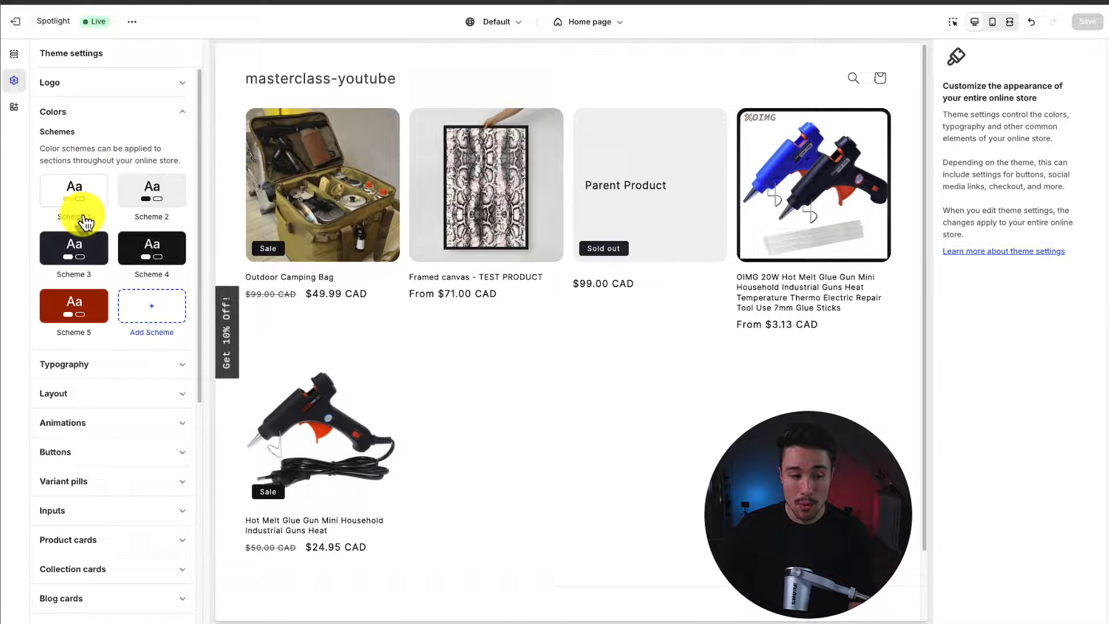
{"action": "left_click", "coordinate": [74, 191]}
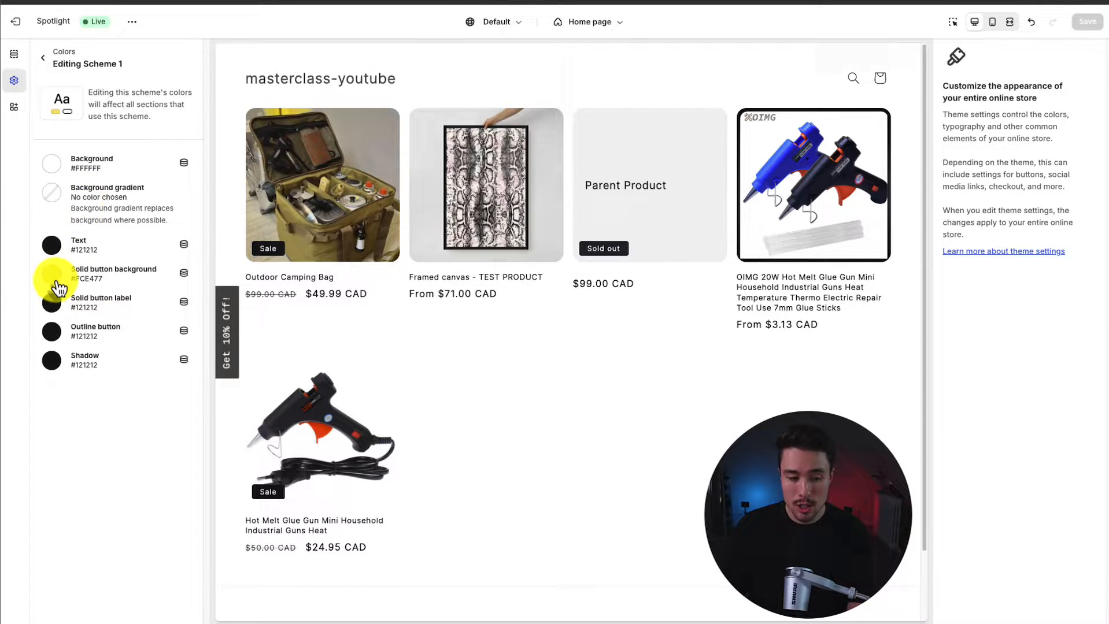
{"action": "left_click", "coordinate": [50, 274]}
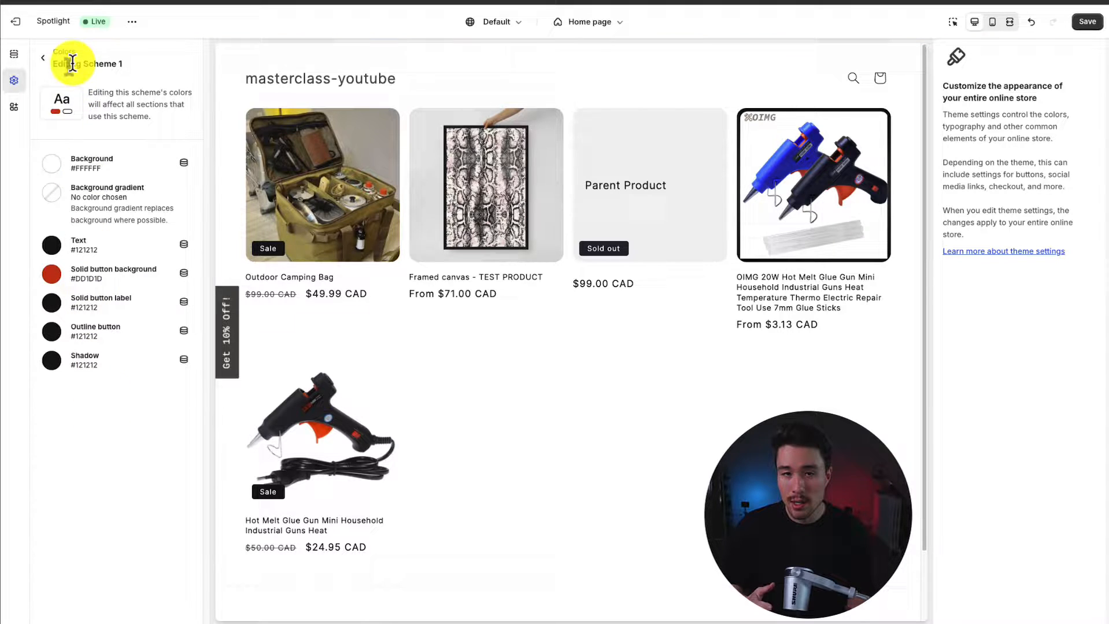
{"action": "left_click", "coordinate": [43, 58]}
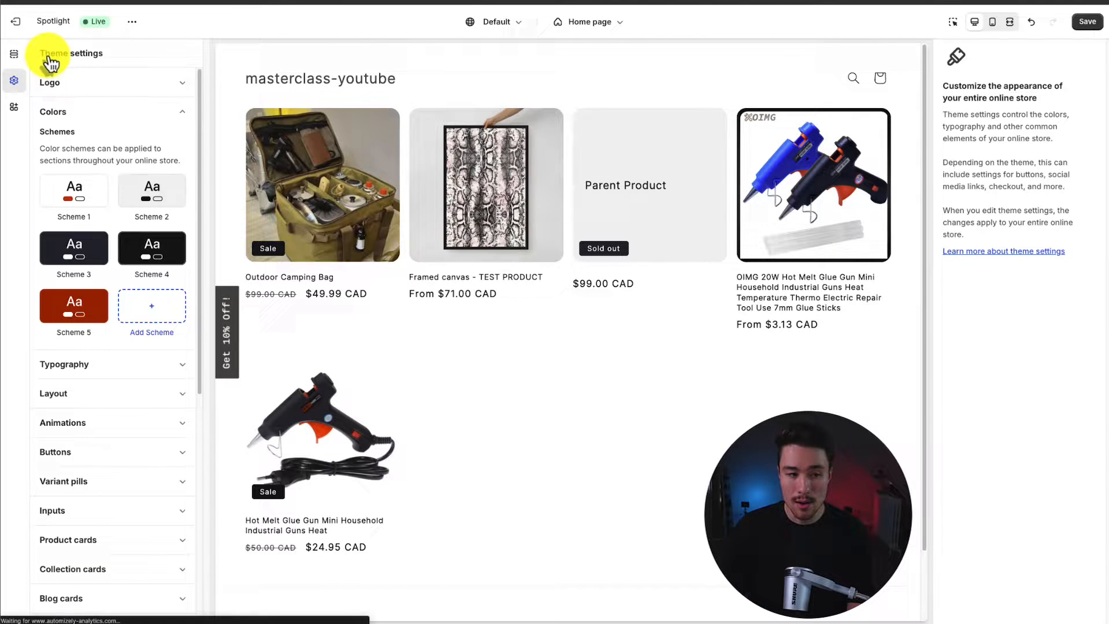
{"action": "scroll", "scroll_direction": "down", "scroll_amount": 3}
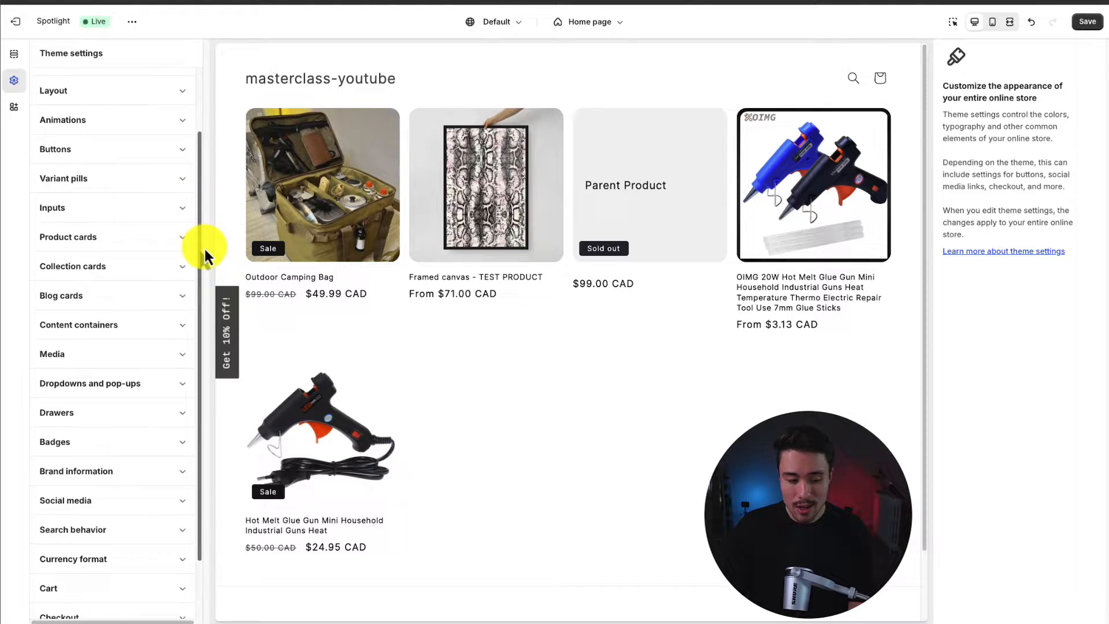
{"action": "scroll", "scroll_direction": "down", "scroll_amount": 3}
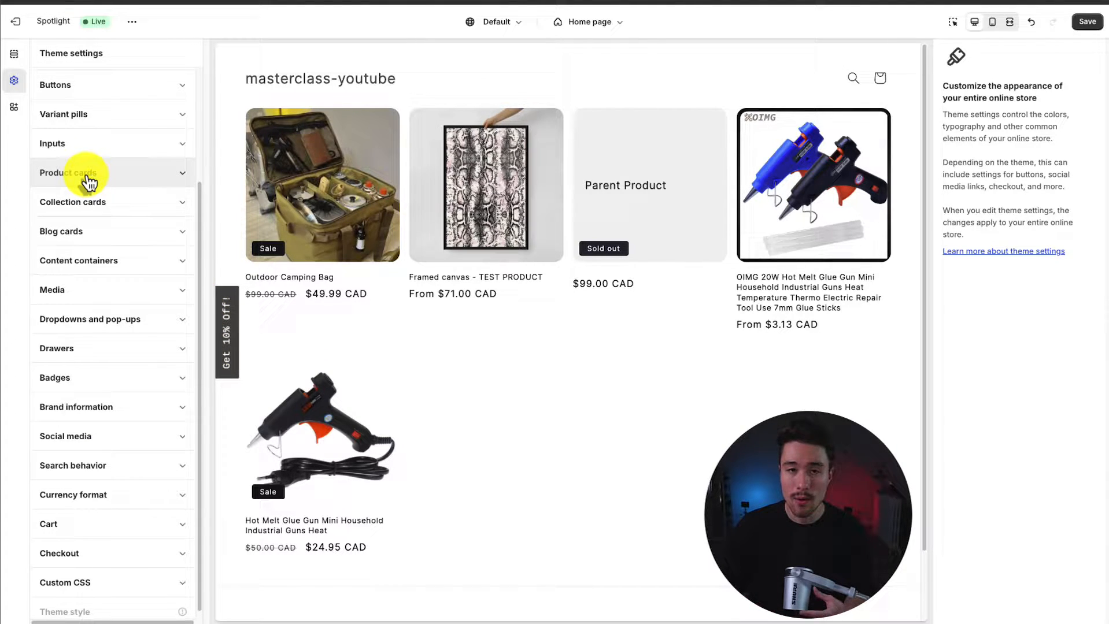
{"action": "left_click", "coordinate": [52, 144]}
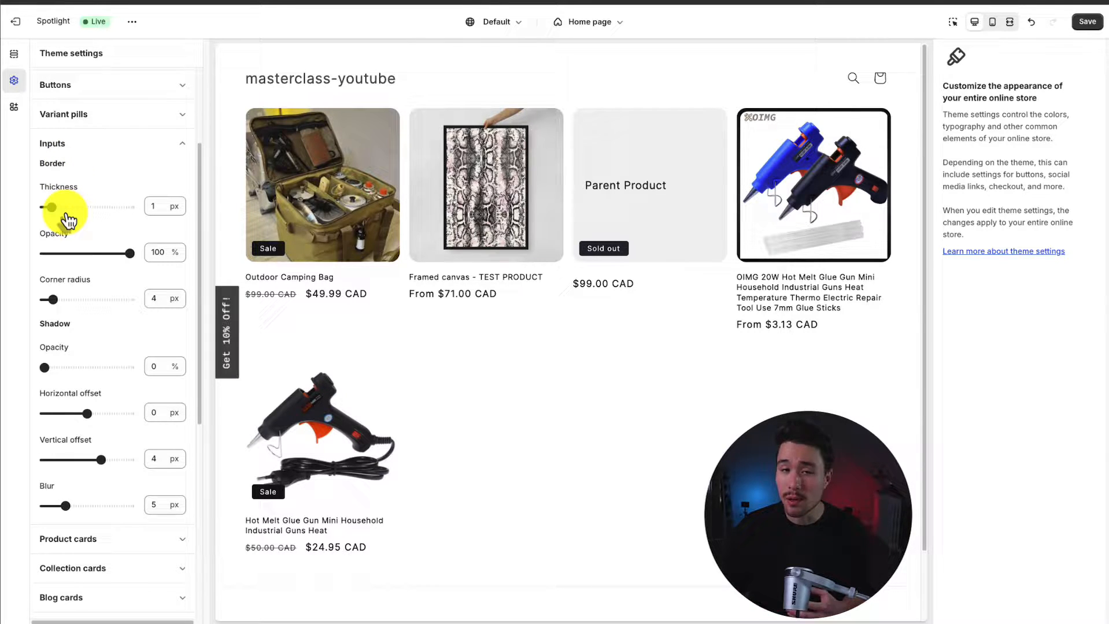
{"action": "left_click", "coordinate": [52, 170]}
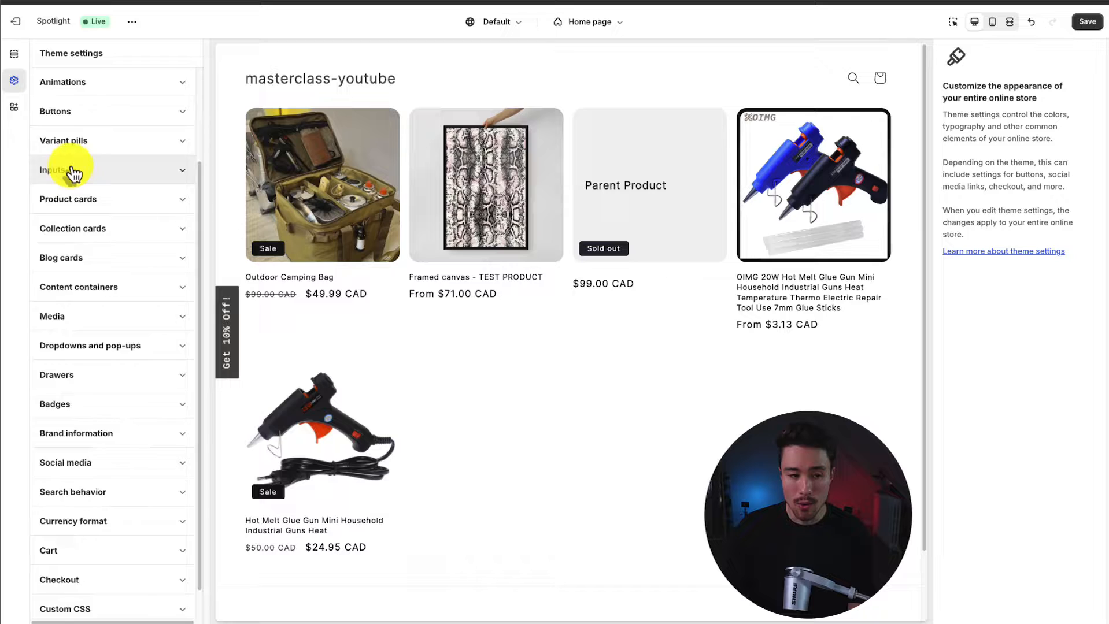
{"action": "scroll", "scroll_direction": "up", "scroll_amount": 3}
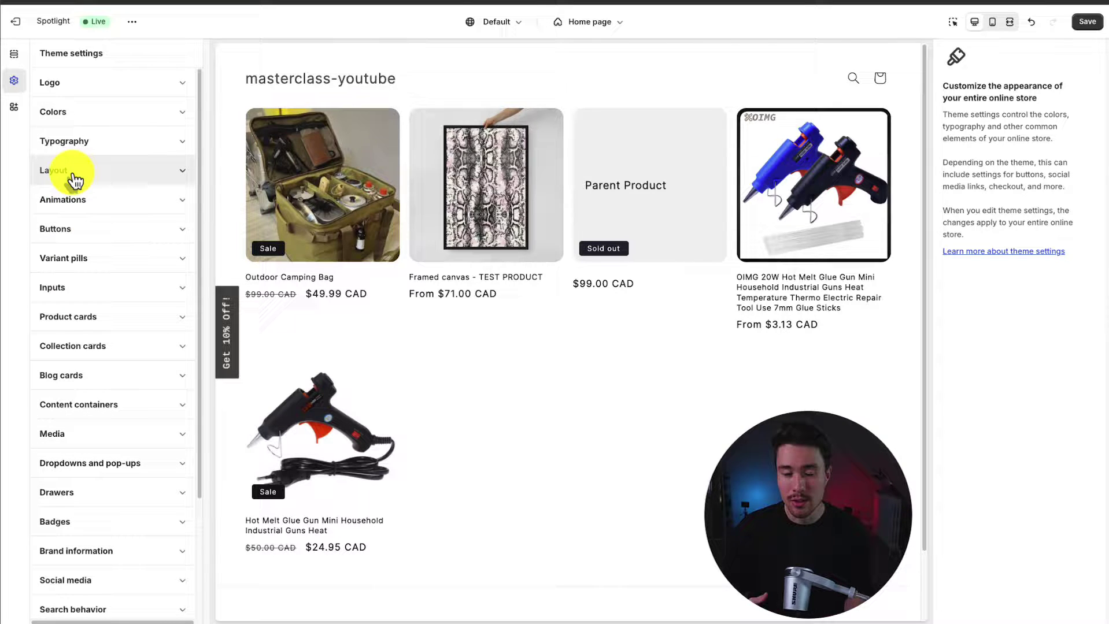
{"action": "mouse_move", "coordinate": [14, 60]}
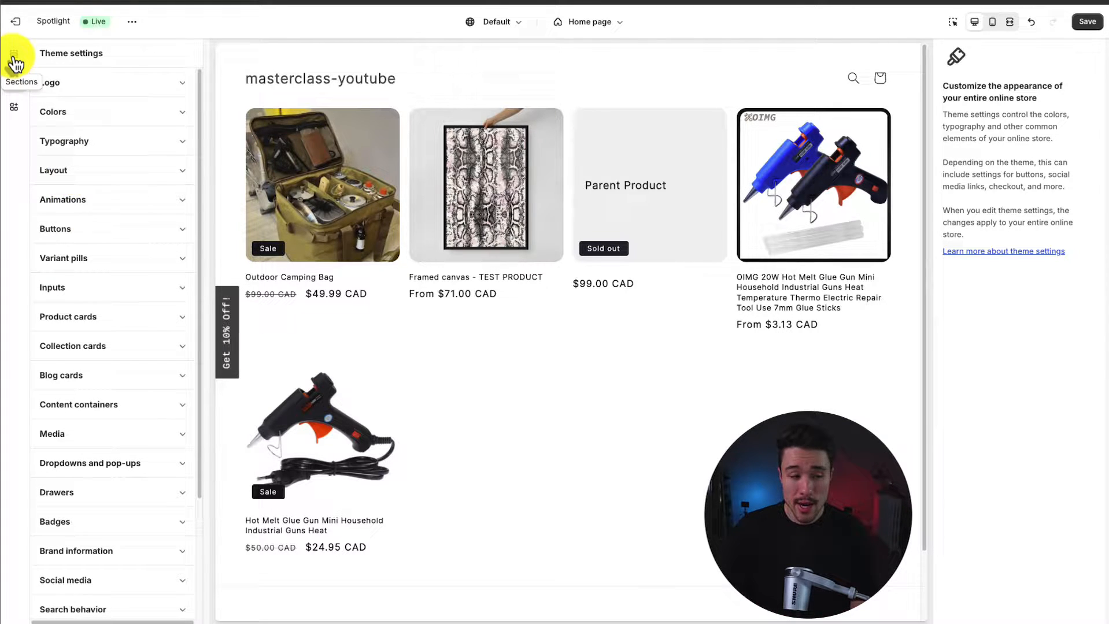
- Inspect the home page's Header and Footer sections and check the market dropdown, keeping Default
{"action": "left_click", "coordinate": [14, 55]}
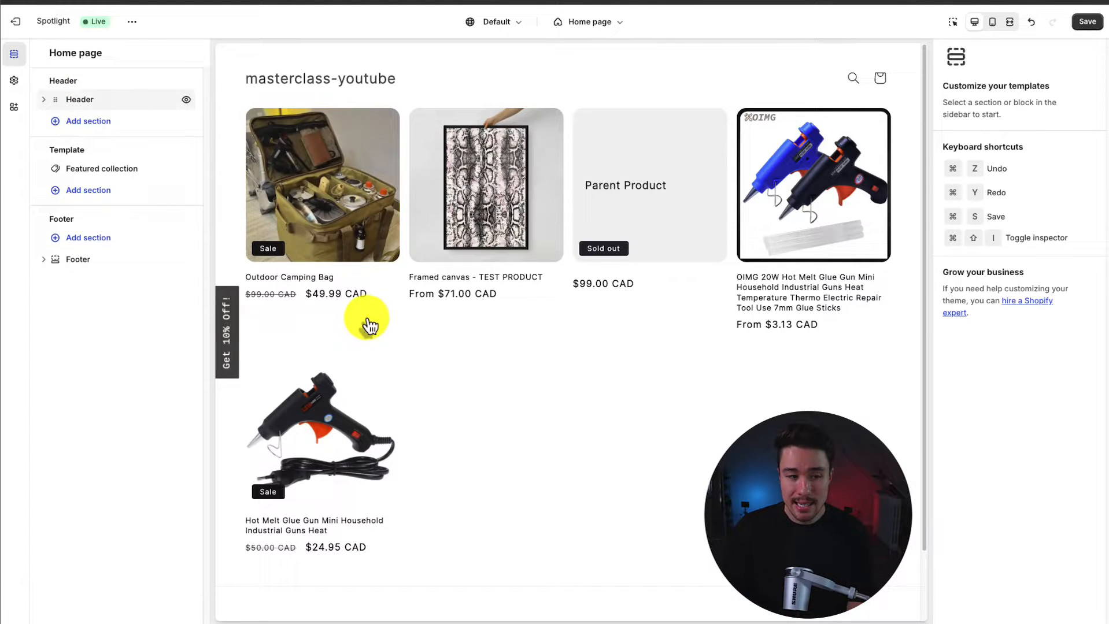
{"action": "scroll", "scroll_direction": "down", "scroll_amount": 3}
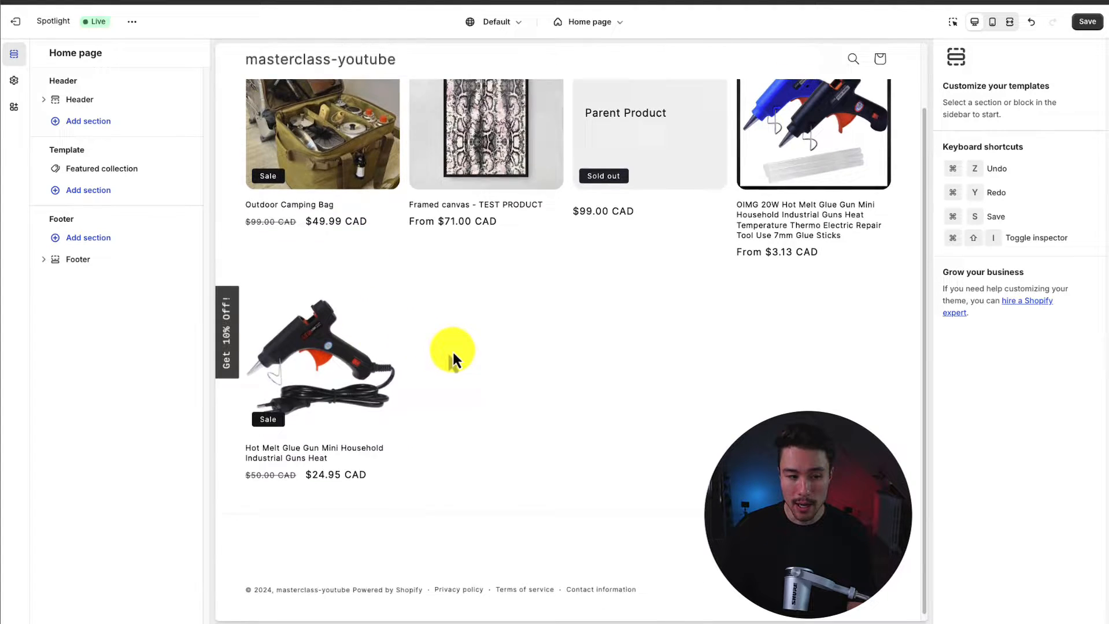
{"action": "scroll", "scroll_direction": "up", "scroll_amount": 3}
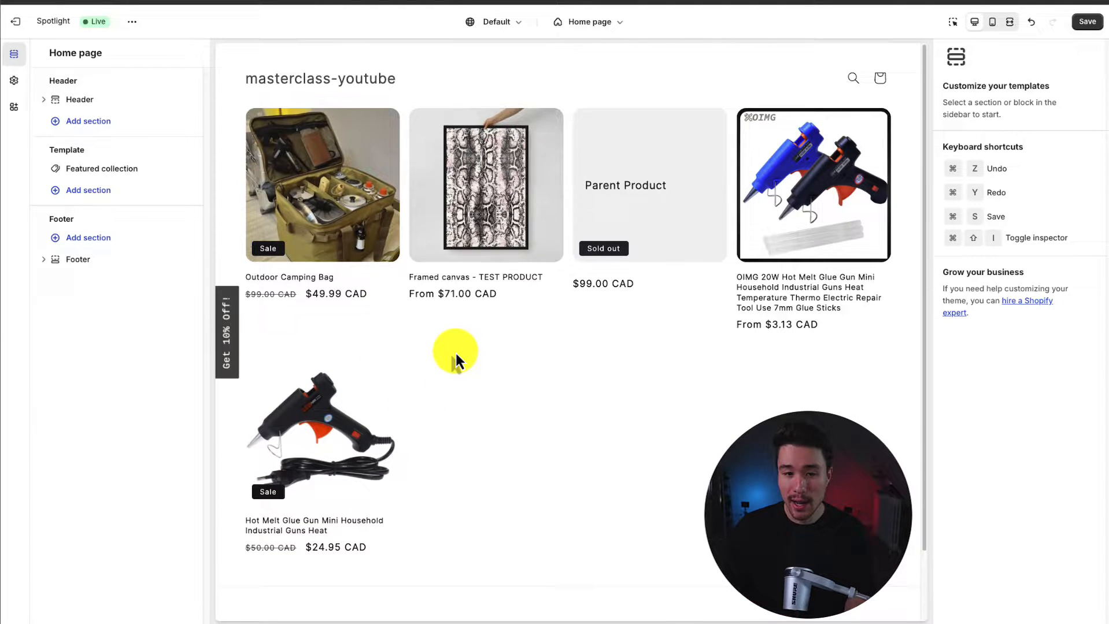
{"action": "mouse_move", "coordinate": [101, 169]}
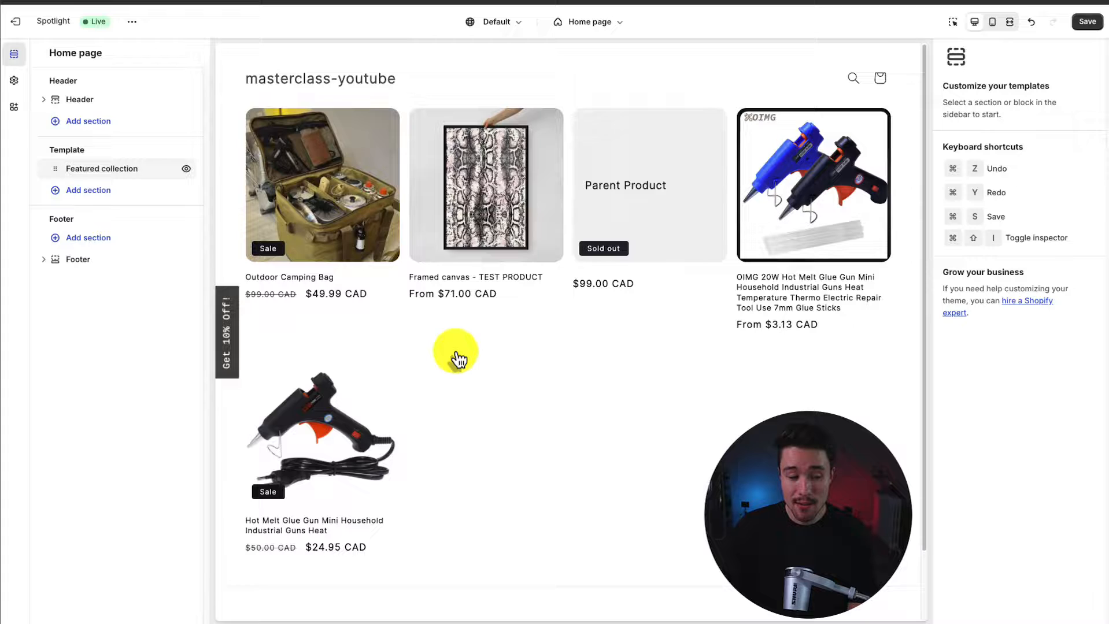
{"action": "left_click", "coordinate": [80, 99]}
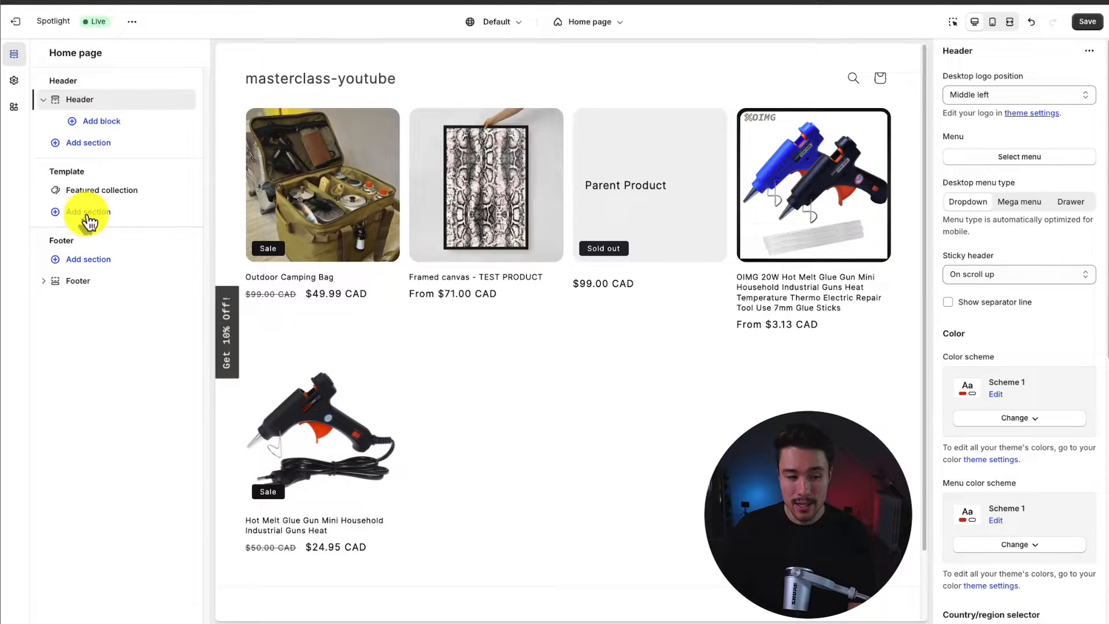
{"action": "left_click", "coordinate": [78, 281]}
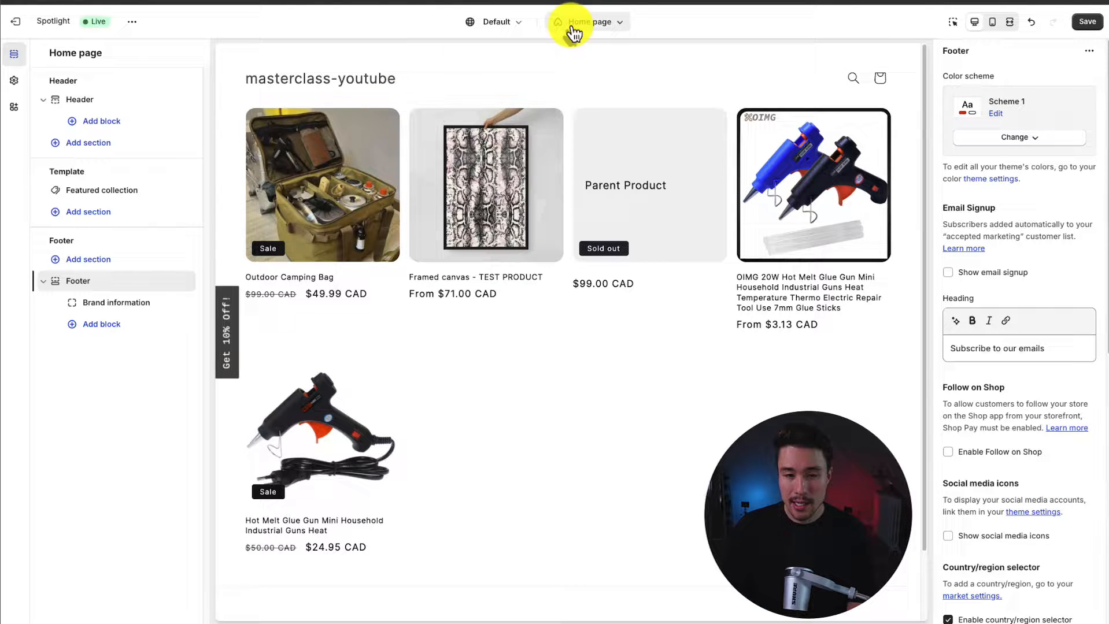
{"action": "left_click", "coordinate": [497, 22]}
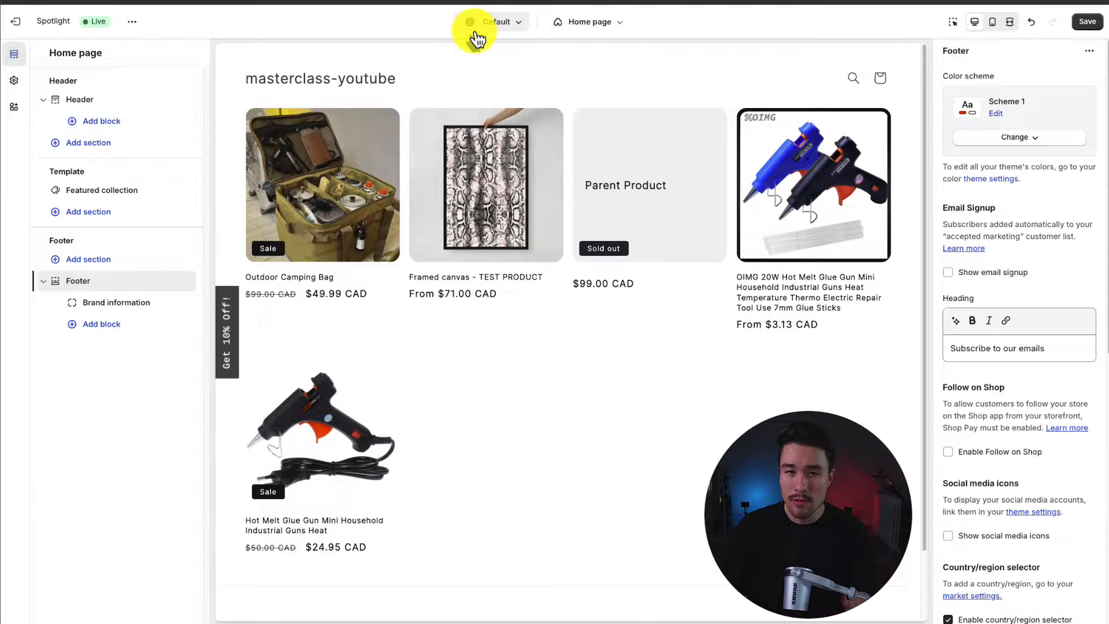
{"action": "left_click", "coordinate": [497, 21]}
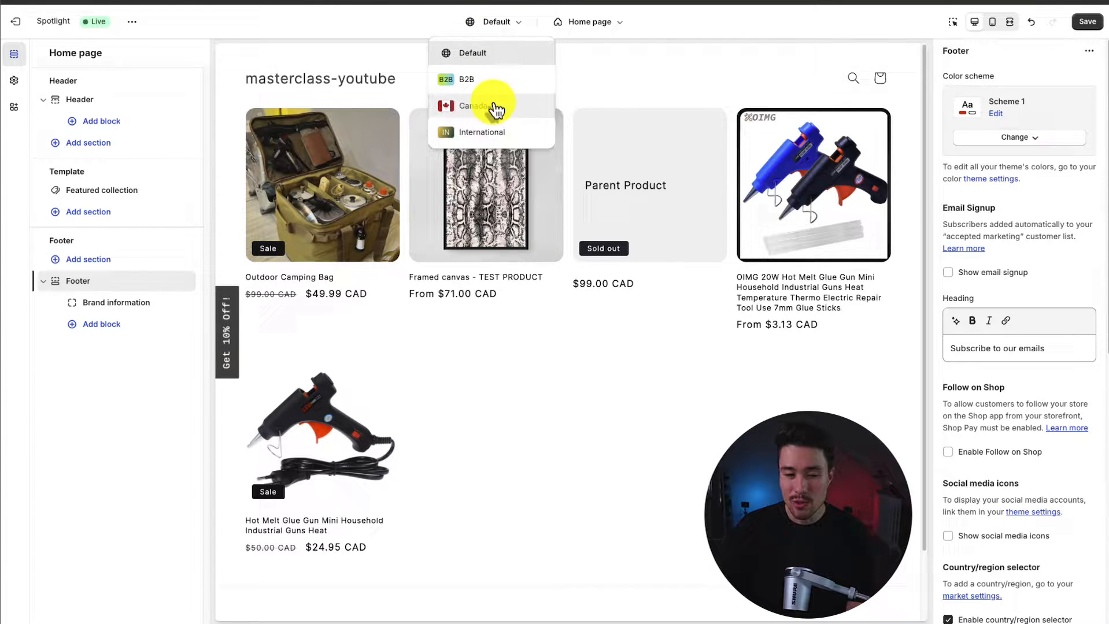
{"action": "left_click", "coordinate": [581, 78]}
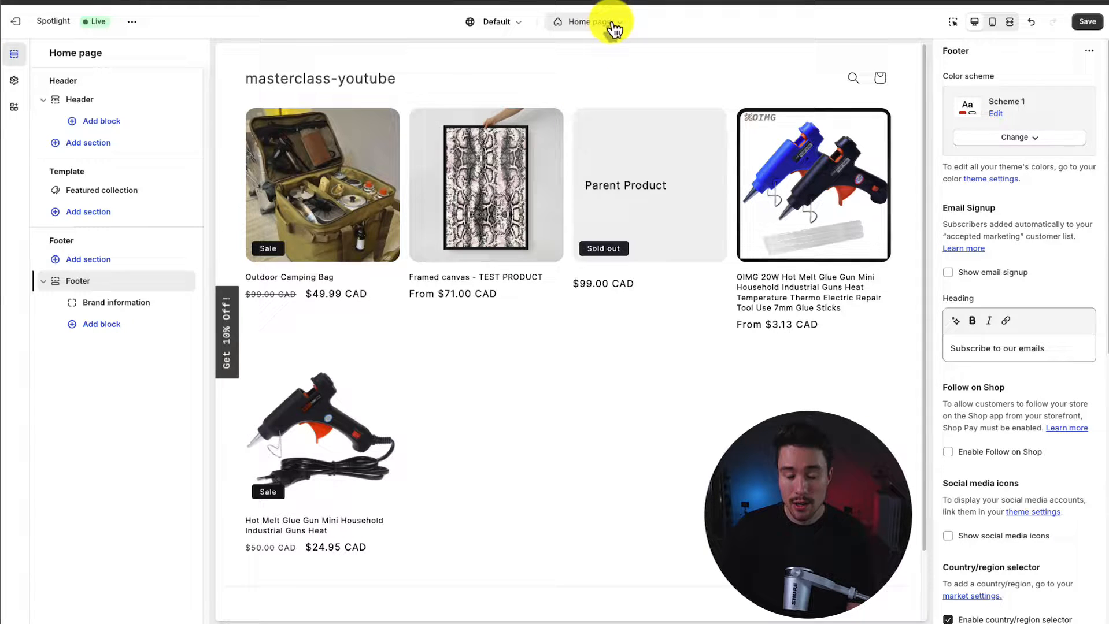
- Switch the editor to the Products > Default product template previewing the Outdoor Camping Bag
{"action": "left_click", "coordinate": [585, 20]}
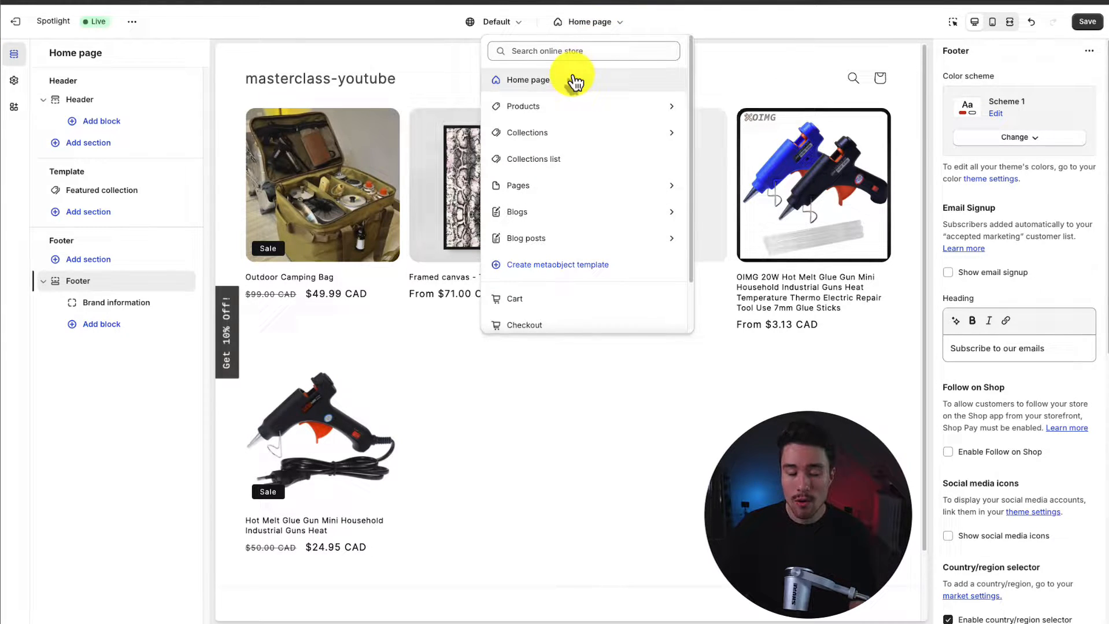
{"action": "mouse_move", "coordinate": [548, 135]}
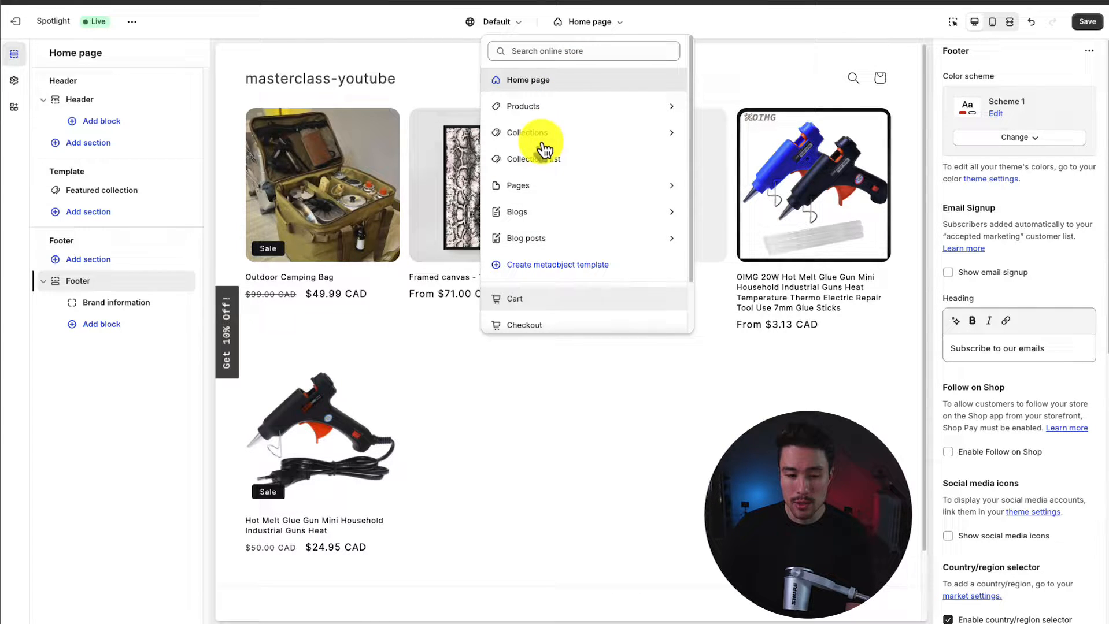
{"action": "left_click", "coordinate": [452, 392]}
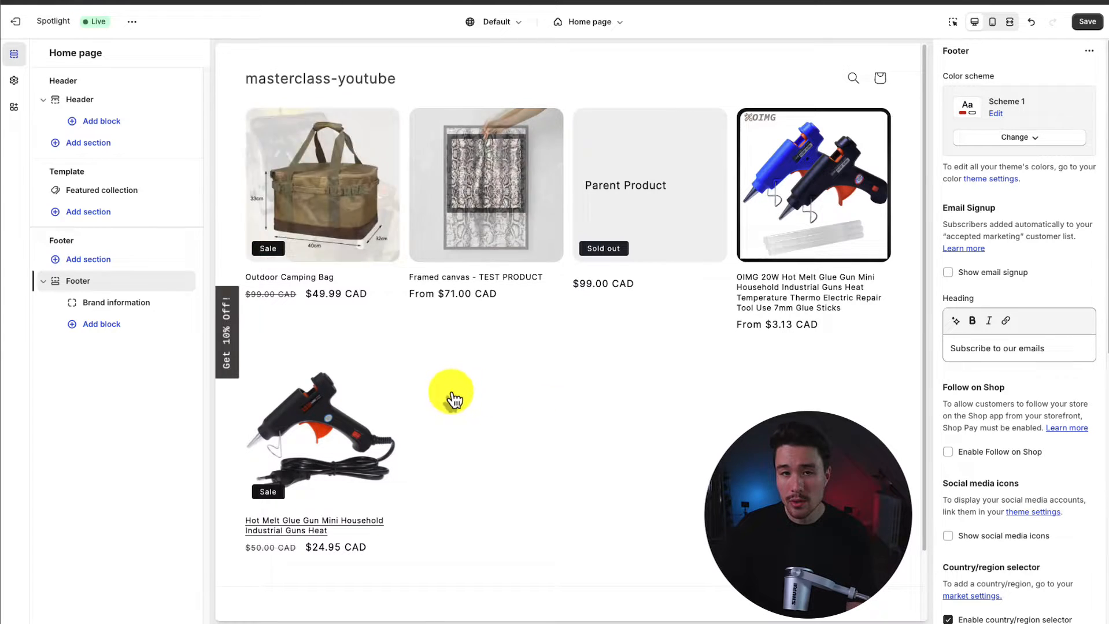
{"action": "scroll", "scroll_direction": "down", "scroll_amount": 3}
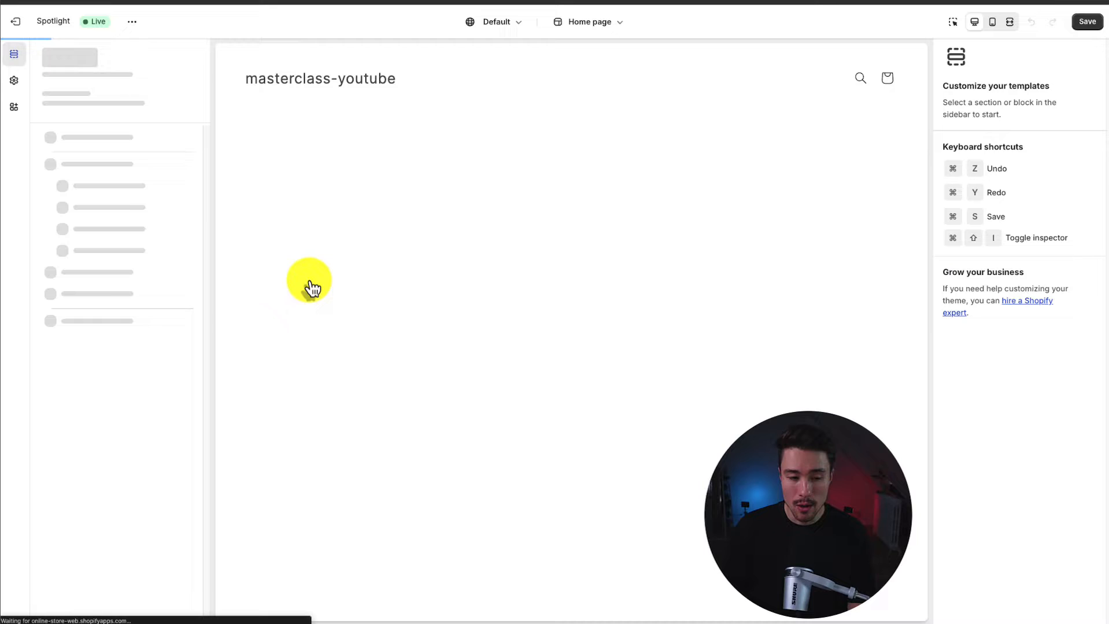
{"action": "left_click", "coordinate": [588, 20]}
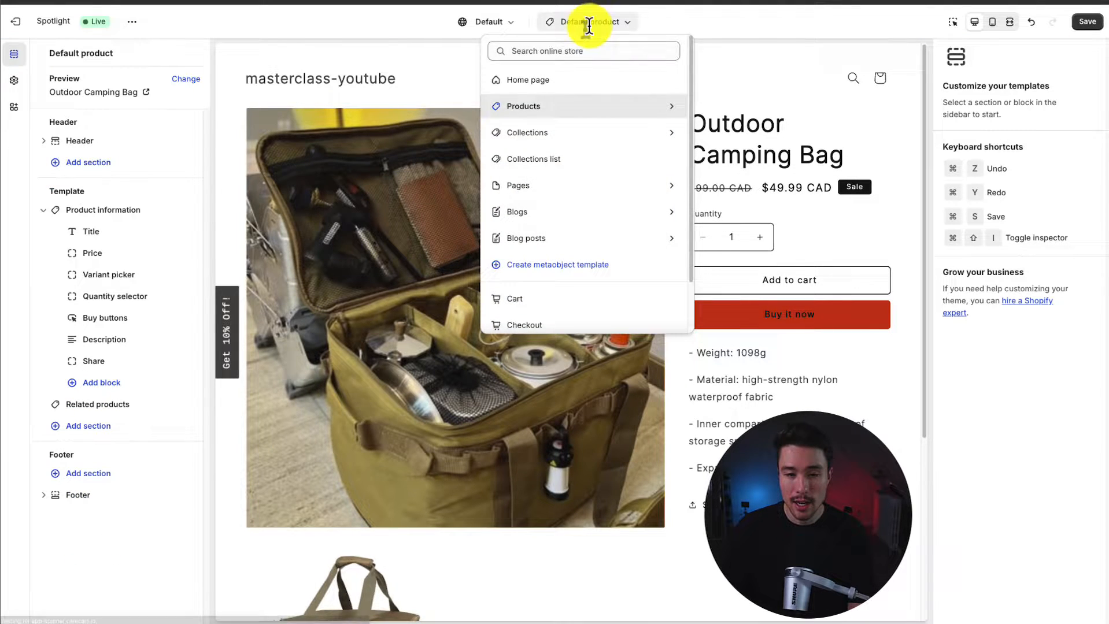
{"action": "left_click", "coordinate": [745, 57]}
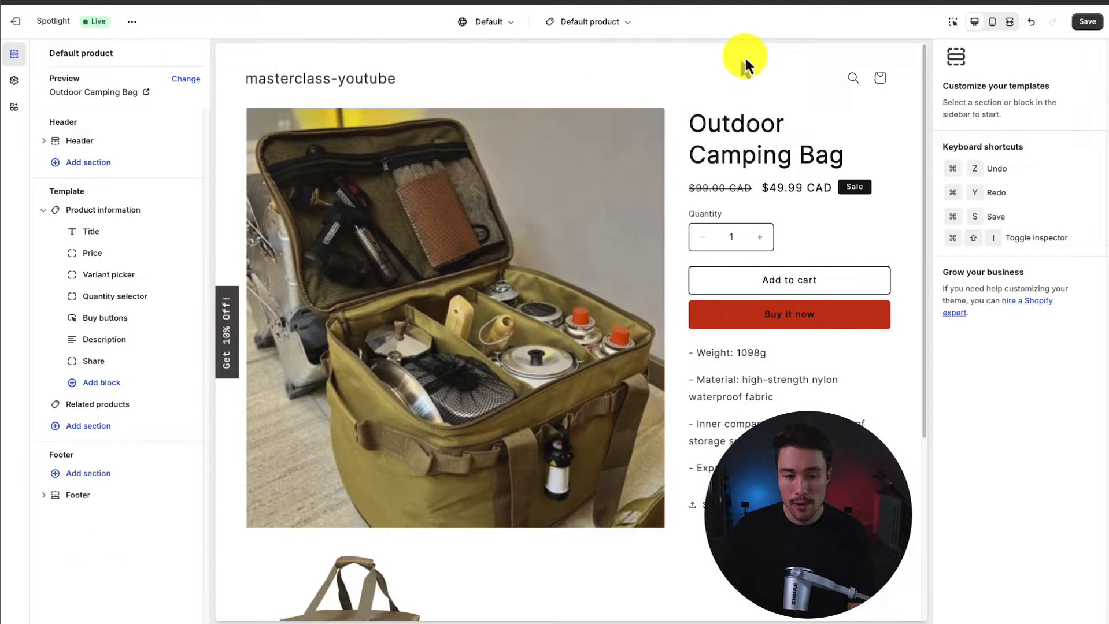
{"action": "mouse_move", "coordinate": [588, 21]}
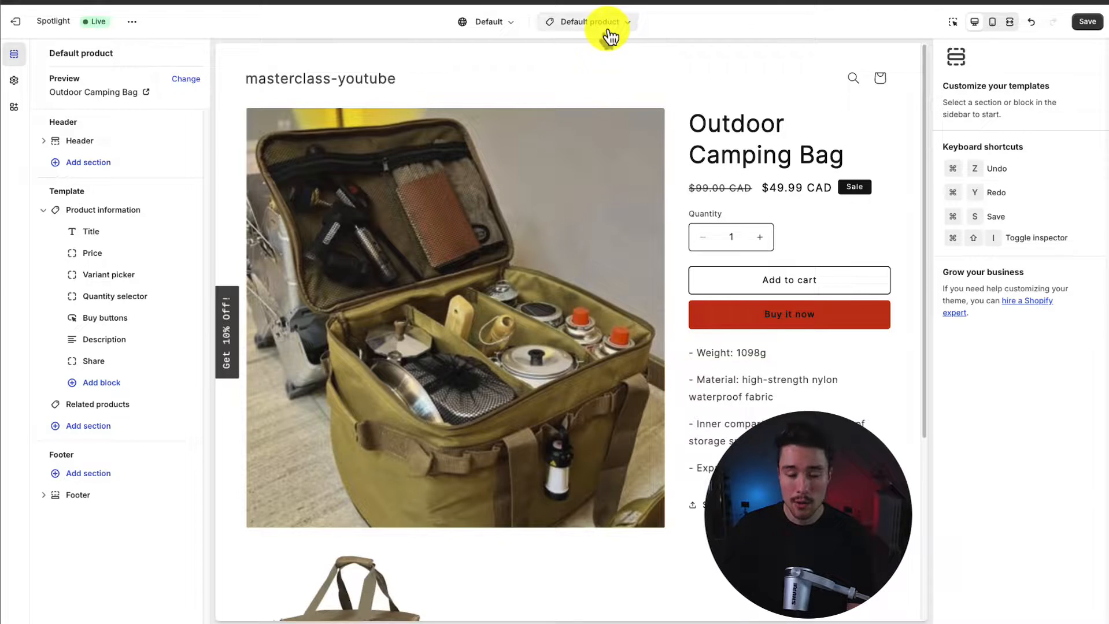
{"action": "left_click", "coordinate": [587, 21]}
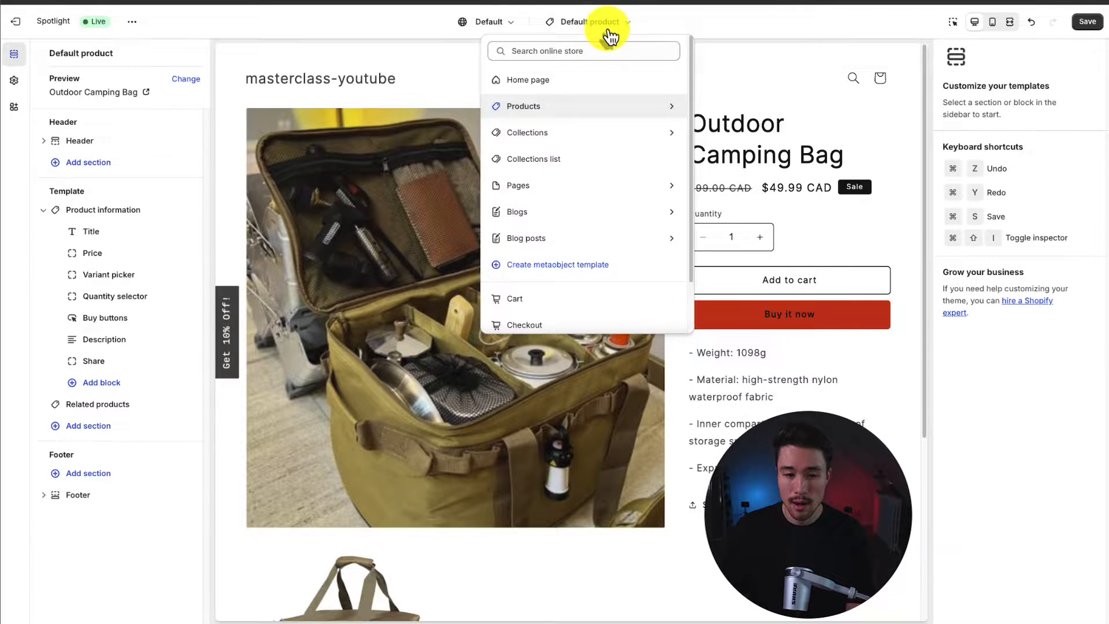
{"action": "mouse_move", "coordinate": [738, 92]}
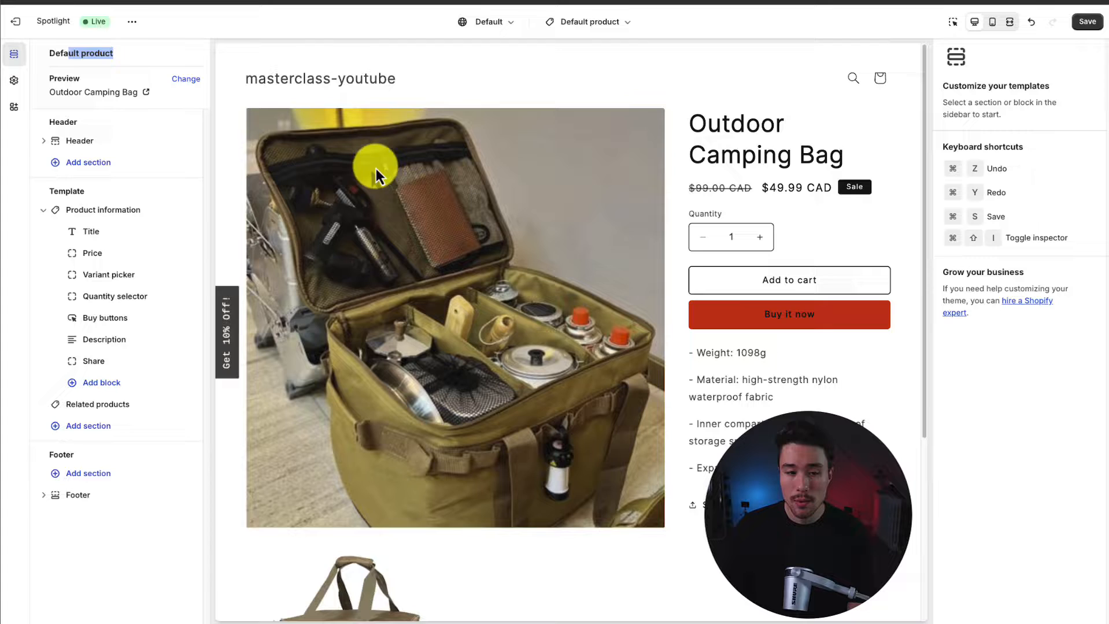
{"action": "mouse_move", "coordinate": [422, 218]}
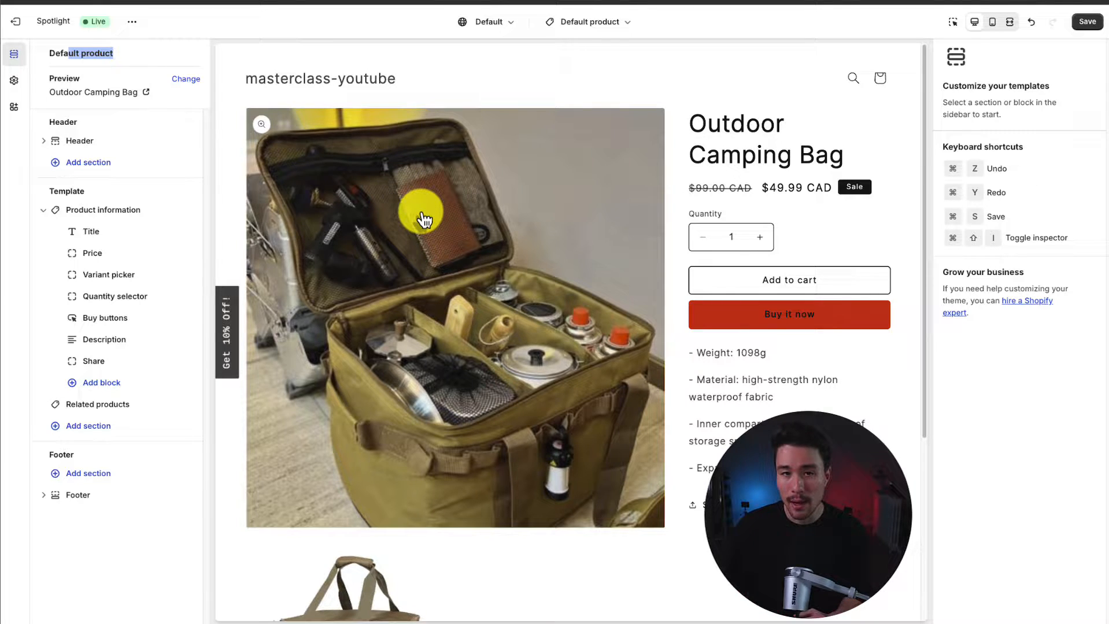
{"action": "mouse_move", "coordinate": [651, 133]}
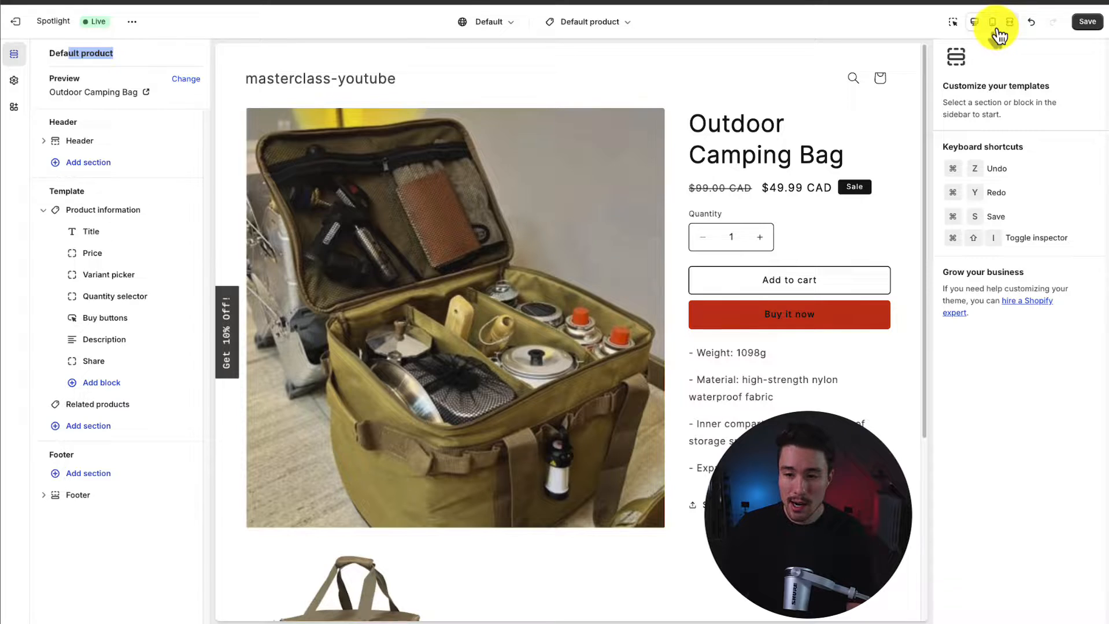
{"action": "mouse_move", "coordinate": [991, 22]}
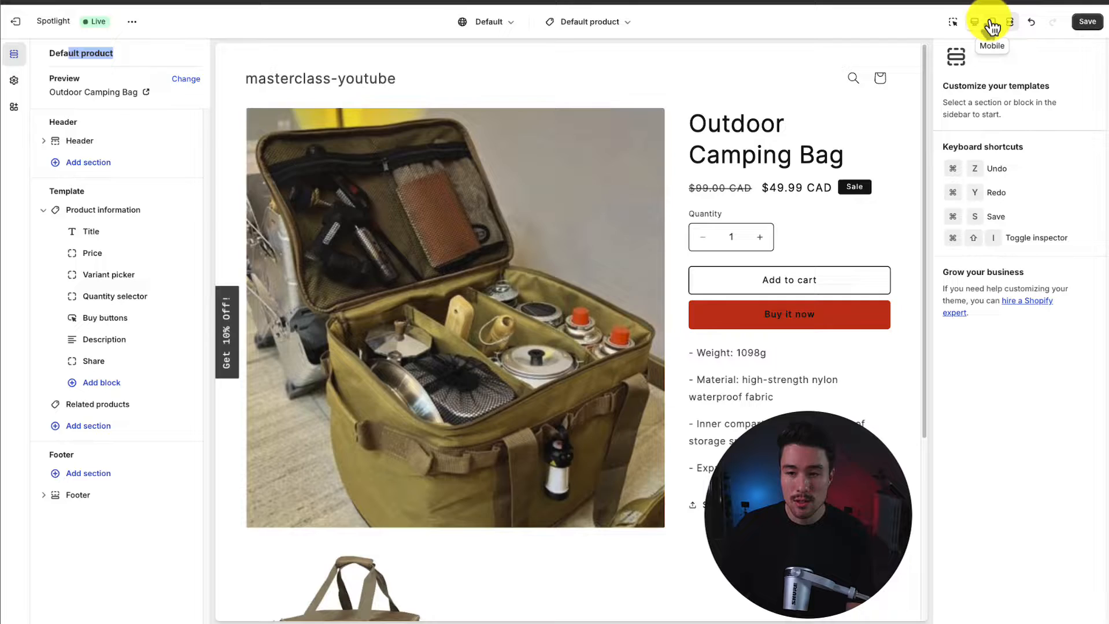
- Preview the product page at mobile width, save the theme changes, and return to desktop width
{"action": "left_click", "coordinate": [991, 21]}
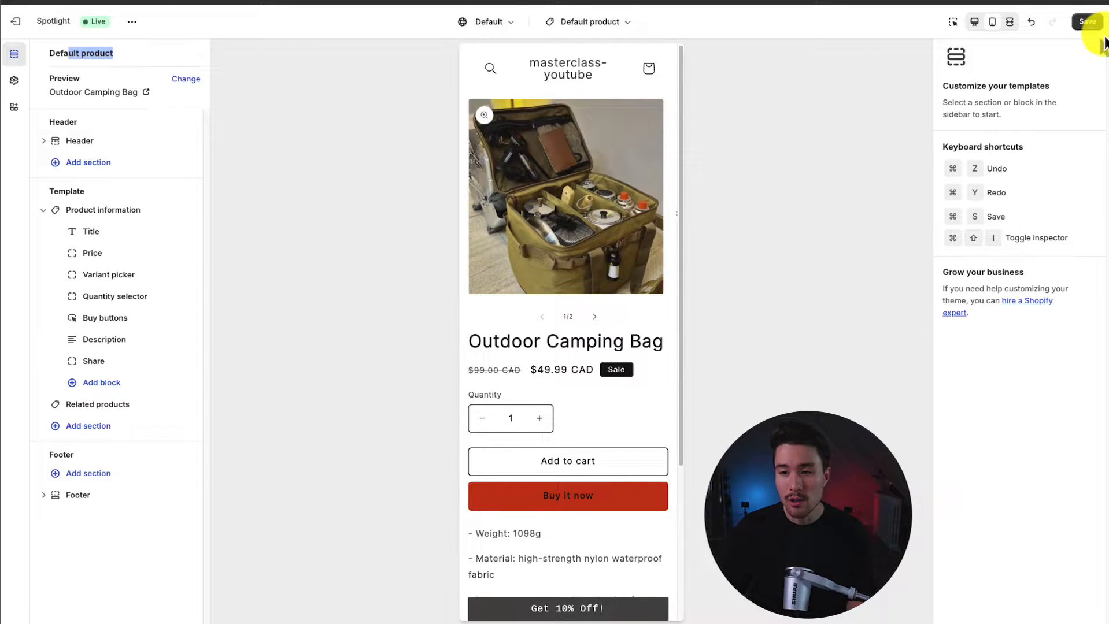
{"action": "left_click", "coordinate": [1088, 21]}
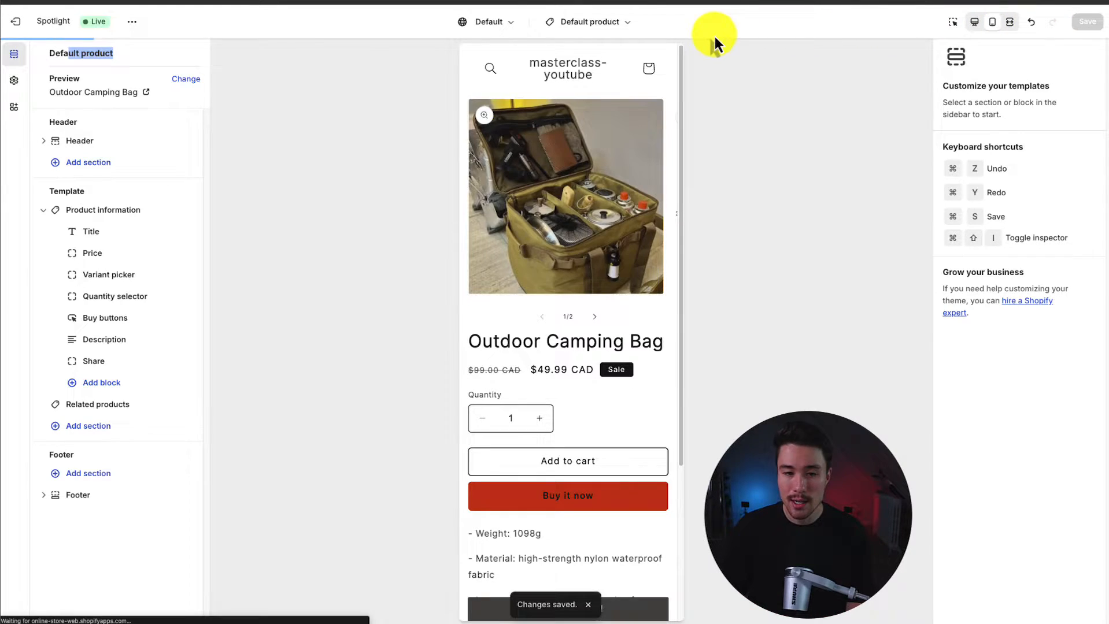
{"action": "mouse_move", "coordinate": [752, 164]}
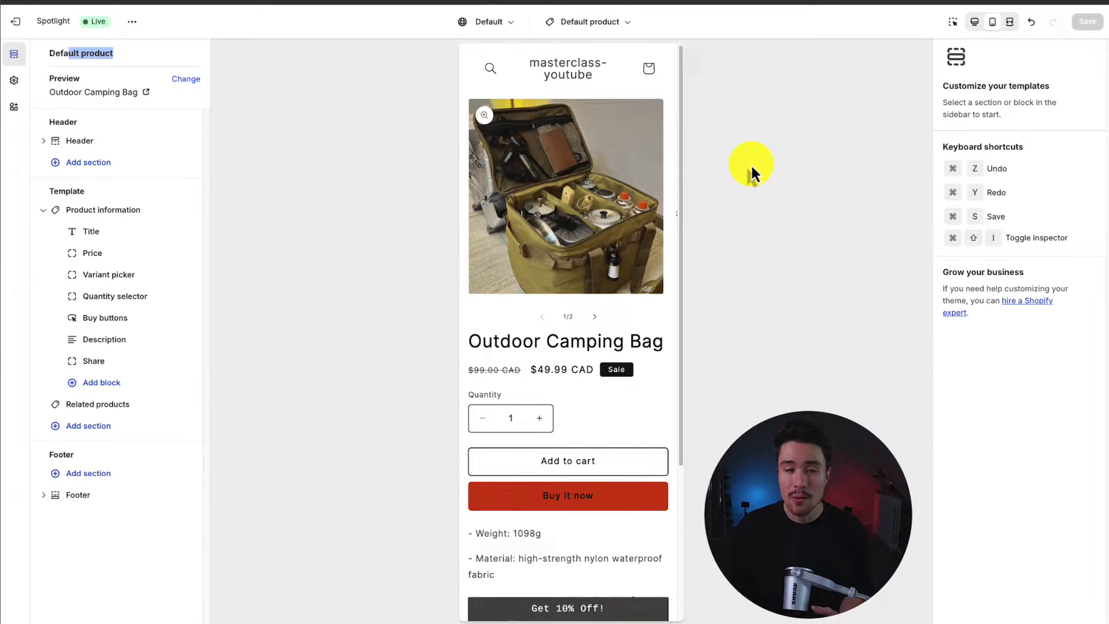
{"action": "left_click", "coordinate": [975, 21]}
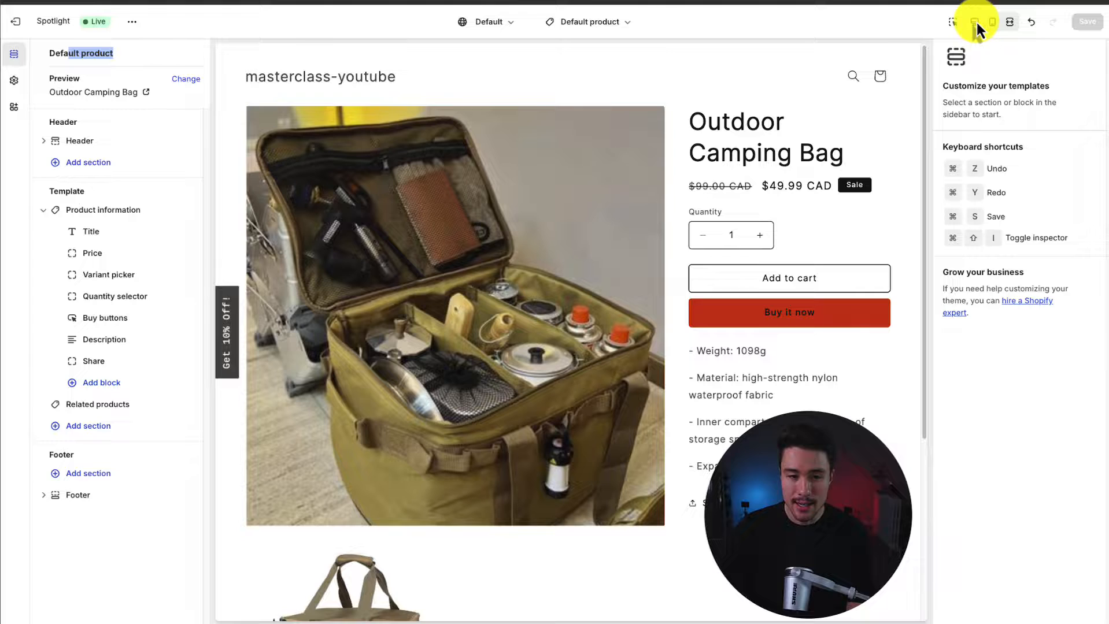
{"action": "left_click", "coordinate": [587, 21]}
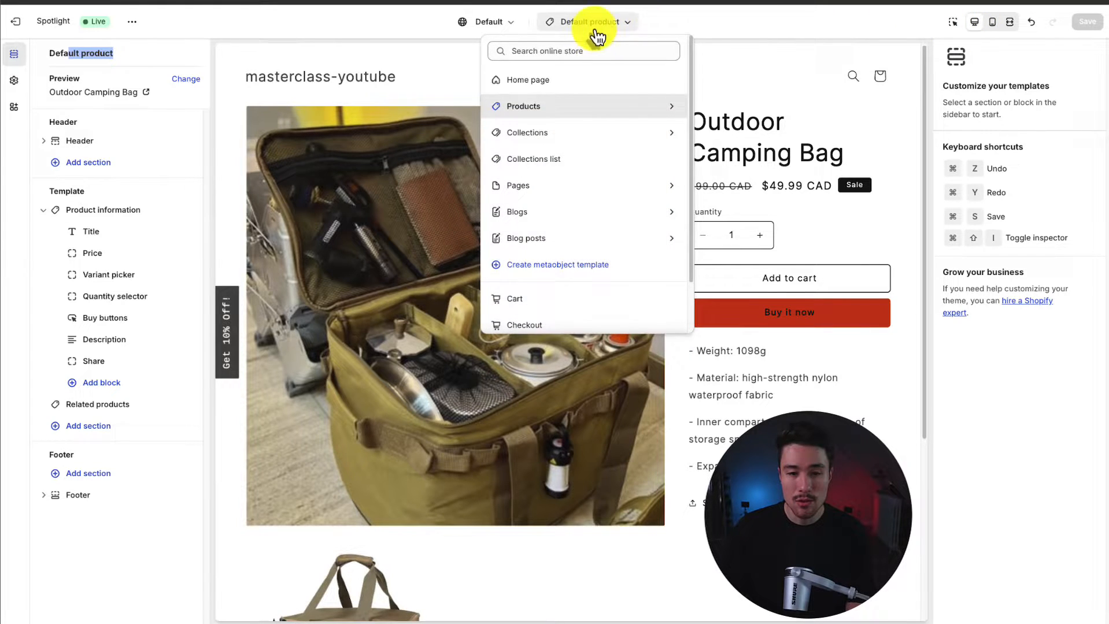
{"action": "left_click", "coordinate": [526, 79]}
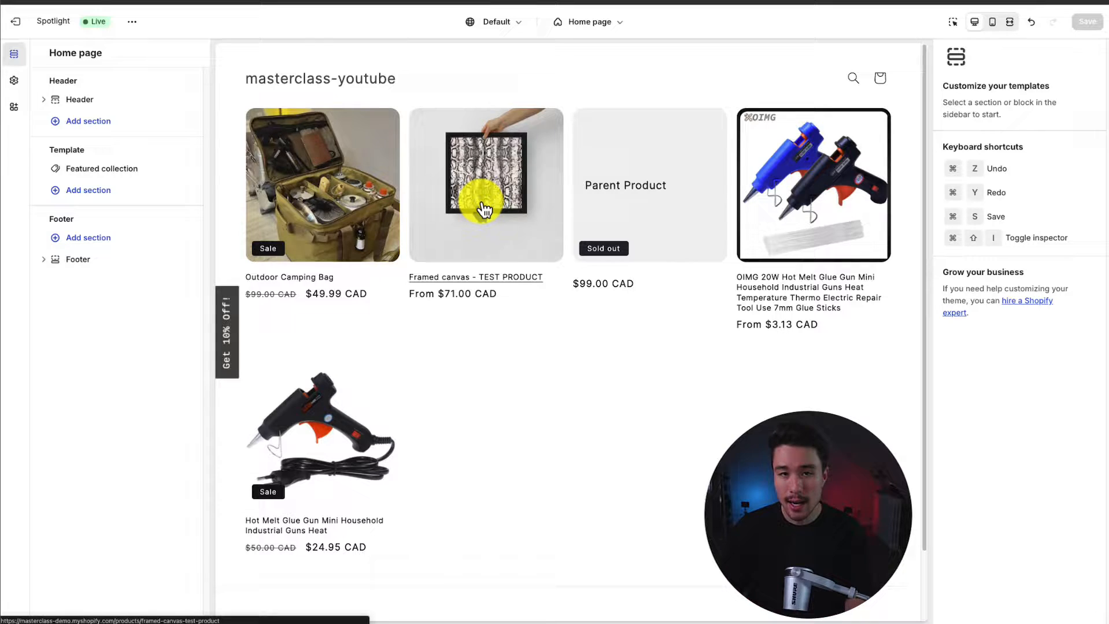
{"action": "mouse_move", "coordinate": [441, 341]}
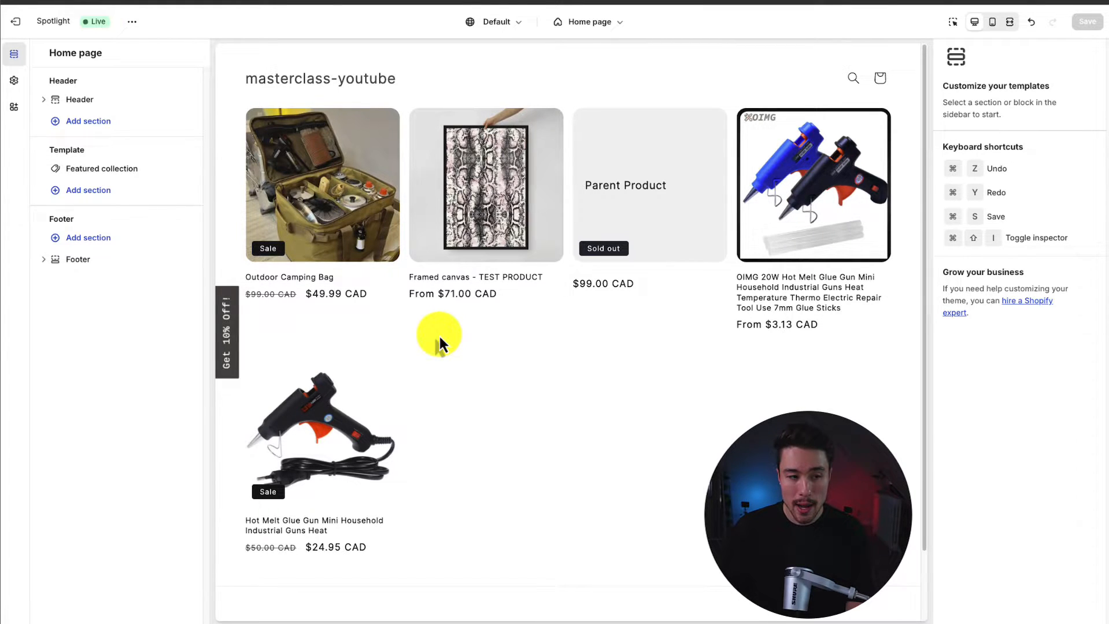
{"action": "mouse_move", "coordinate": [88, 189]}
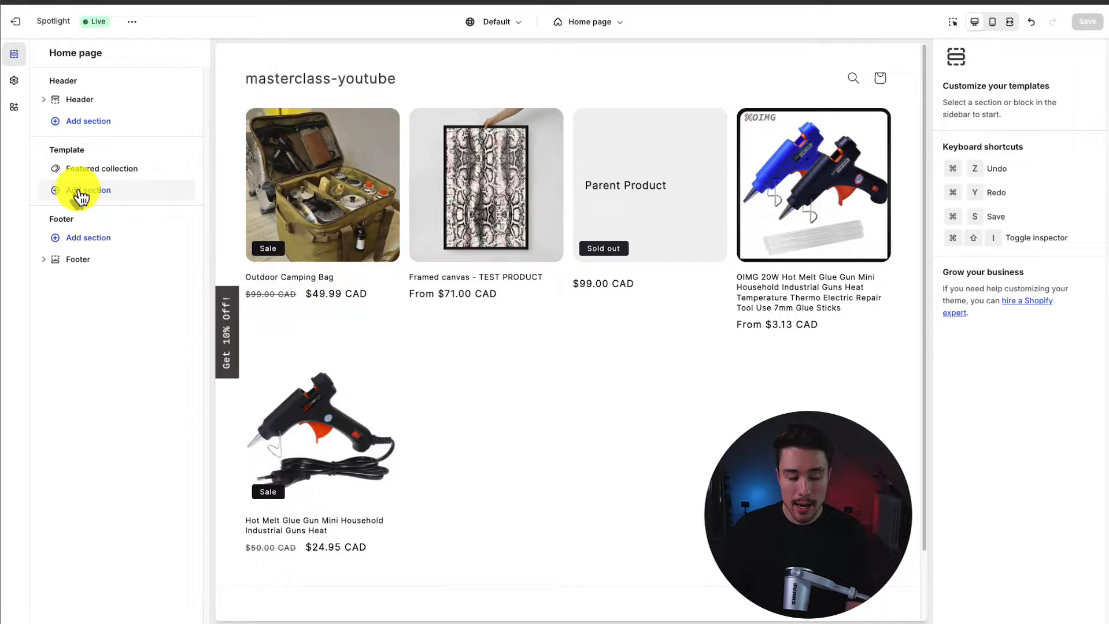
- Add an Image banner section to the home page and move it above Featured collection
{"action": "left_click", "coordinate": [88, 190]}
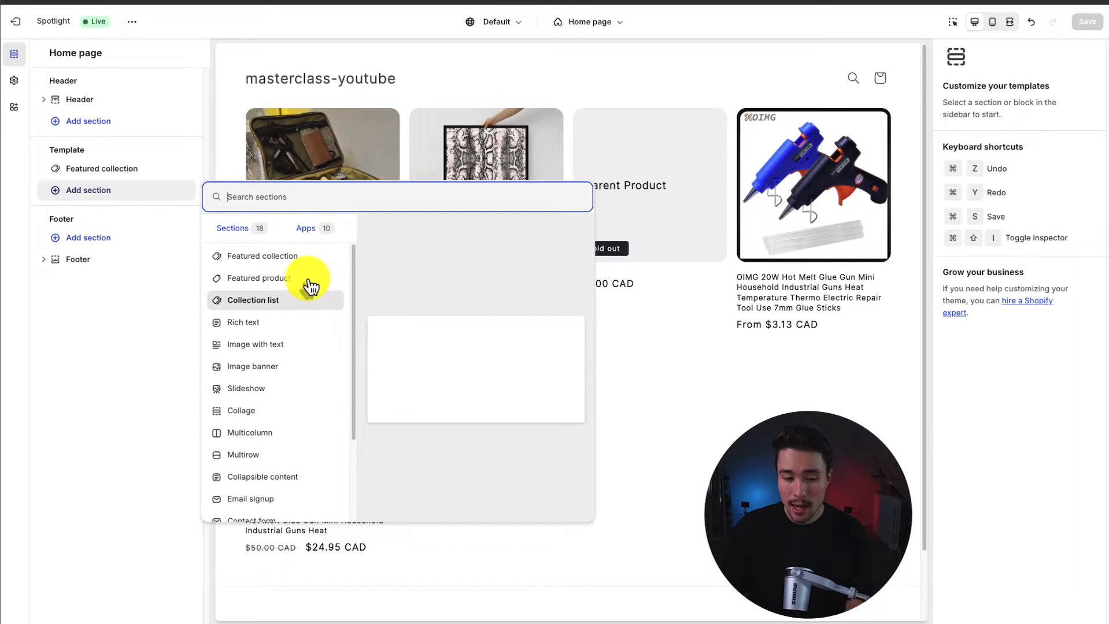
{"action": "scroll", "scroll_direction": "down", "scroll_amount": 3}
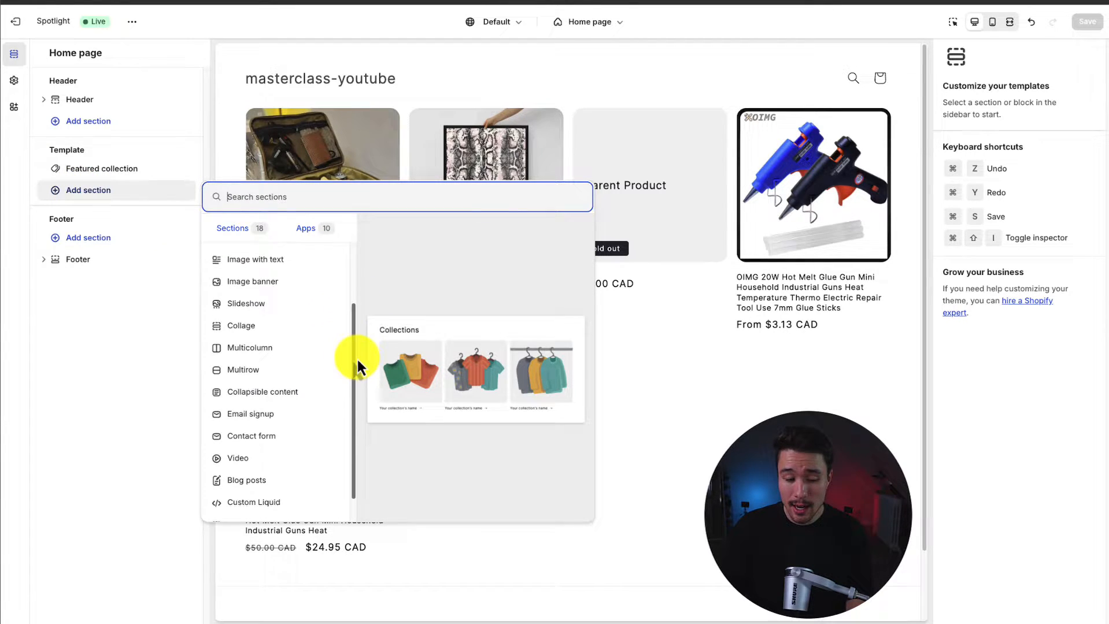
{"action": "scroll", "scroll_direction": "down", "scroll_amount": 3}
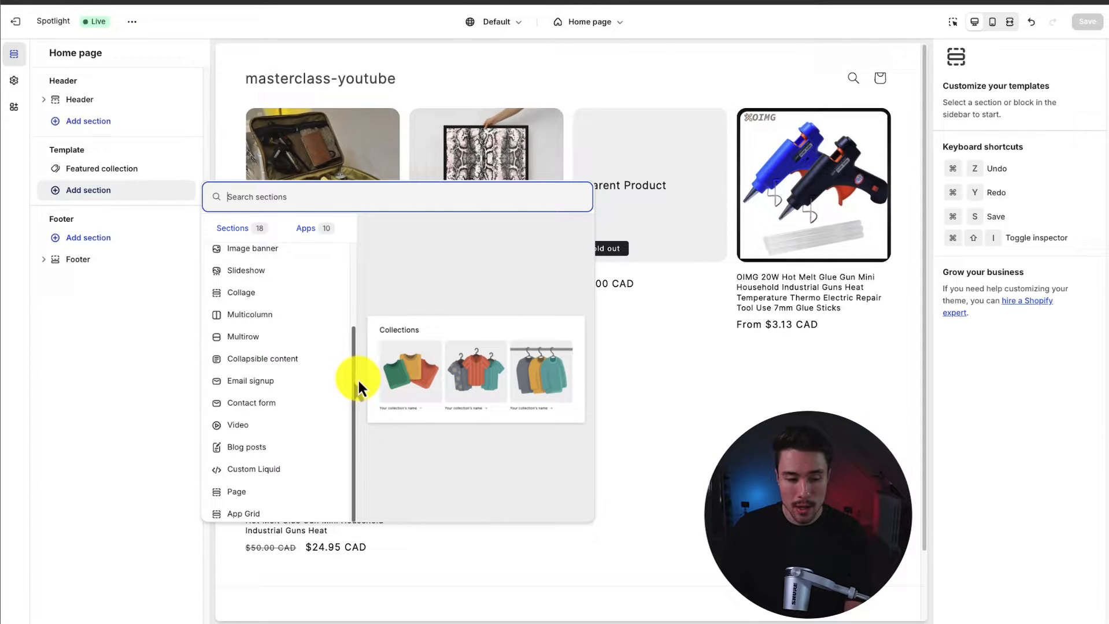
{"action": "scroll", "scroll_direction": "up", "scroll_amount": 3}
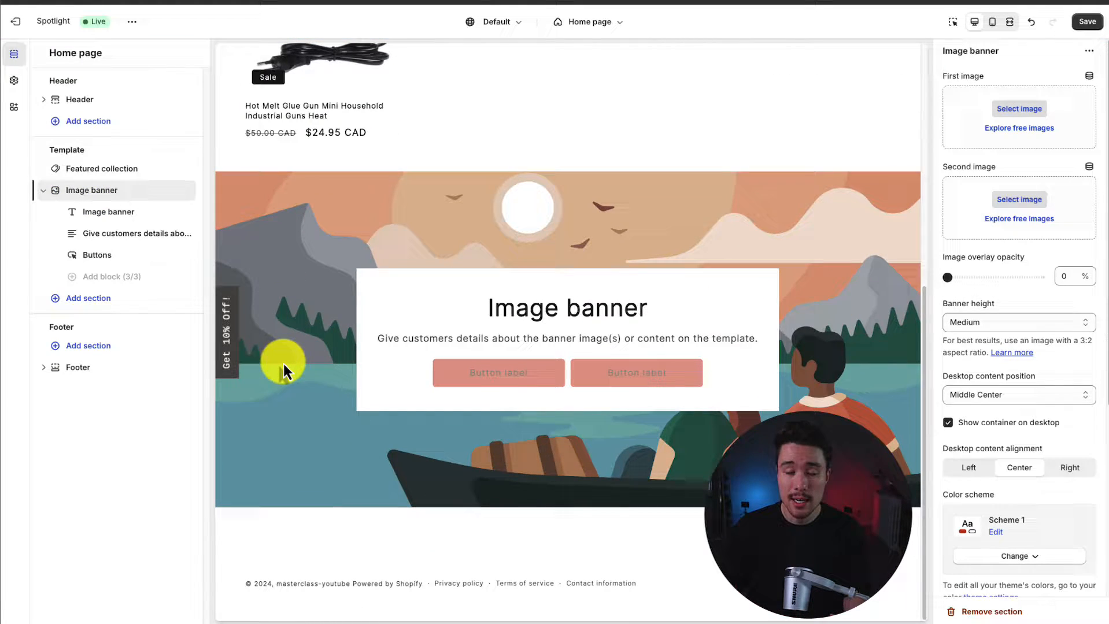
{"action": "mouse_move", "coordinate": [375, 291]}
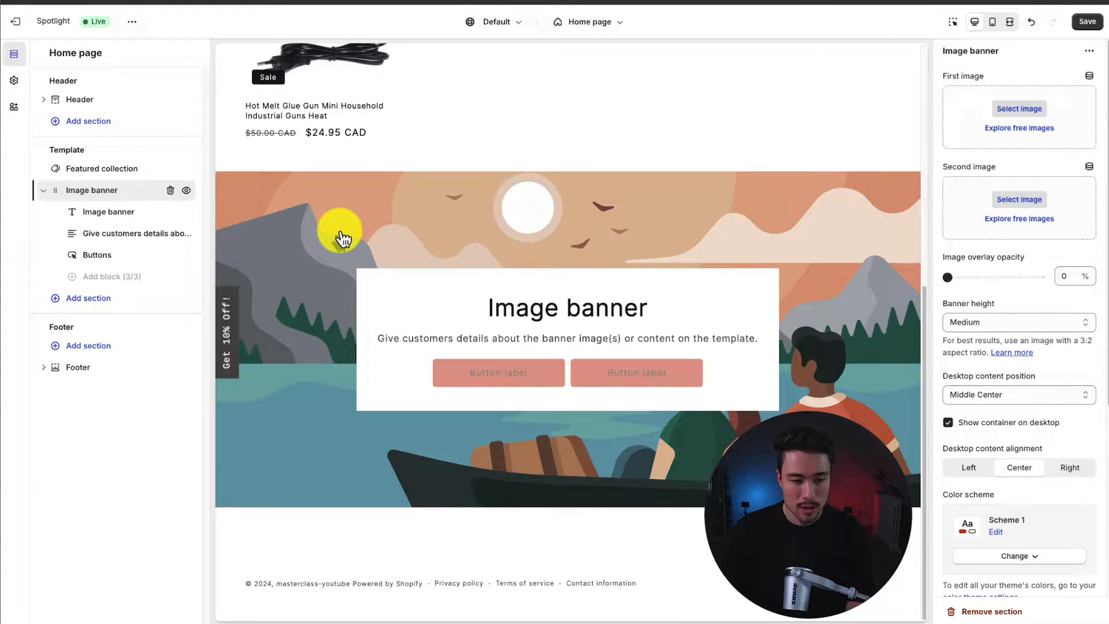
{"action": "left_click", "coordinate": [42, 190]}
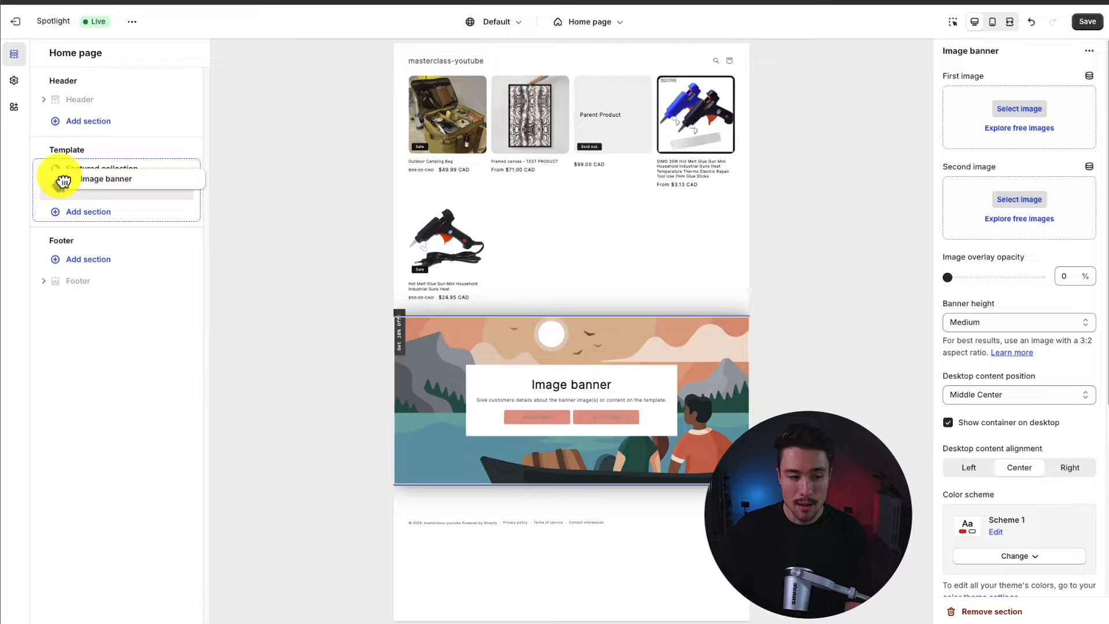
{"action": "left_click", "coordinate": [106, 179]}
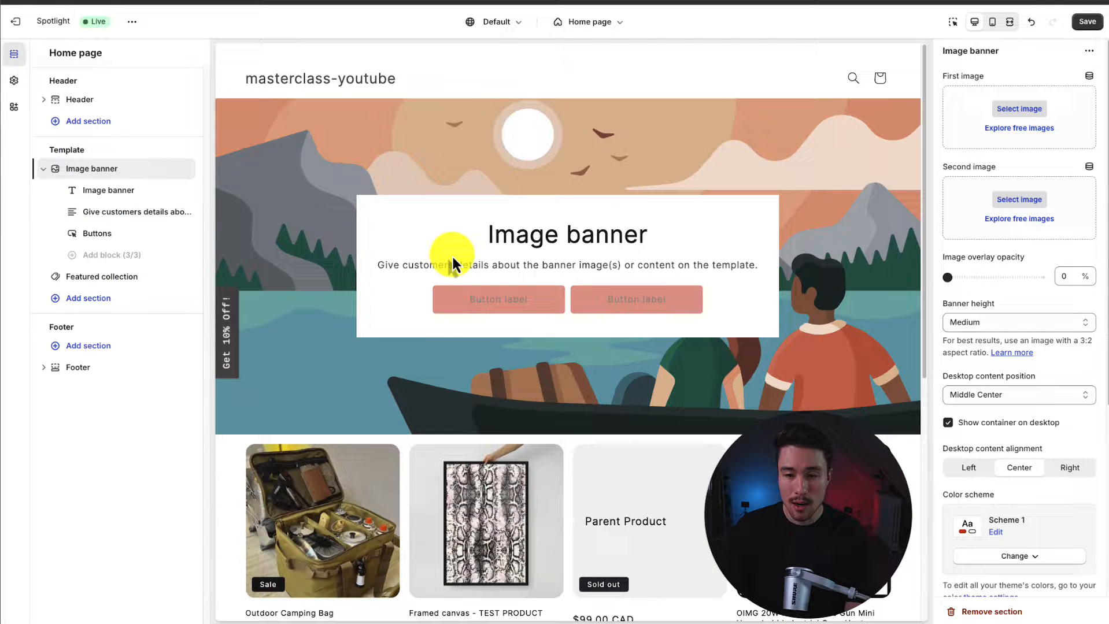
{"action": "mouse_move", "coordinate": [92, 174]}
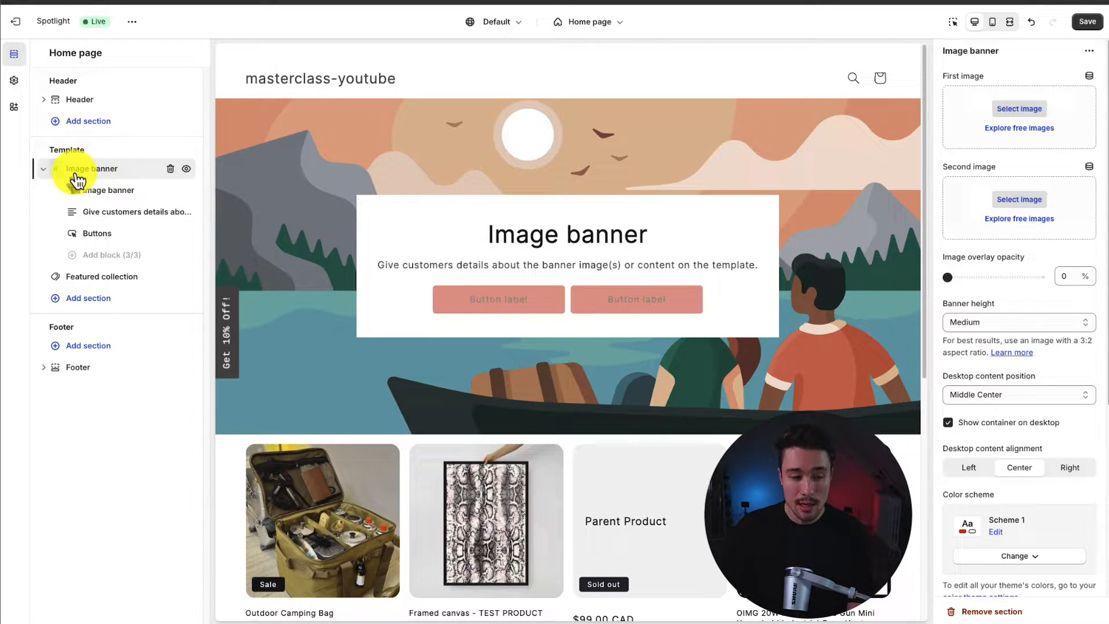
{"action": "mouse_move", "coordinate": [114, 202]}
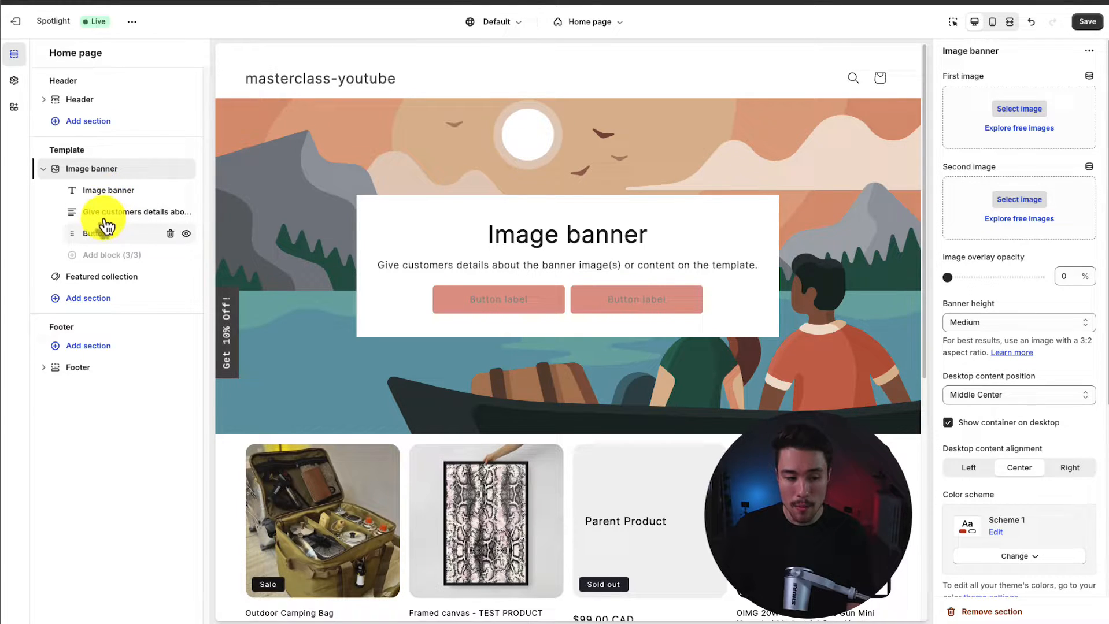
{"action": "mouse_move", "coordinate": [124, 258]}
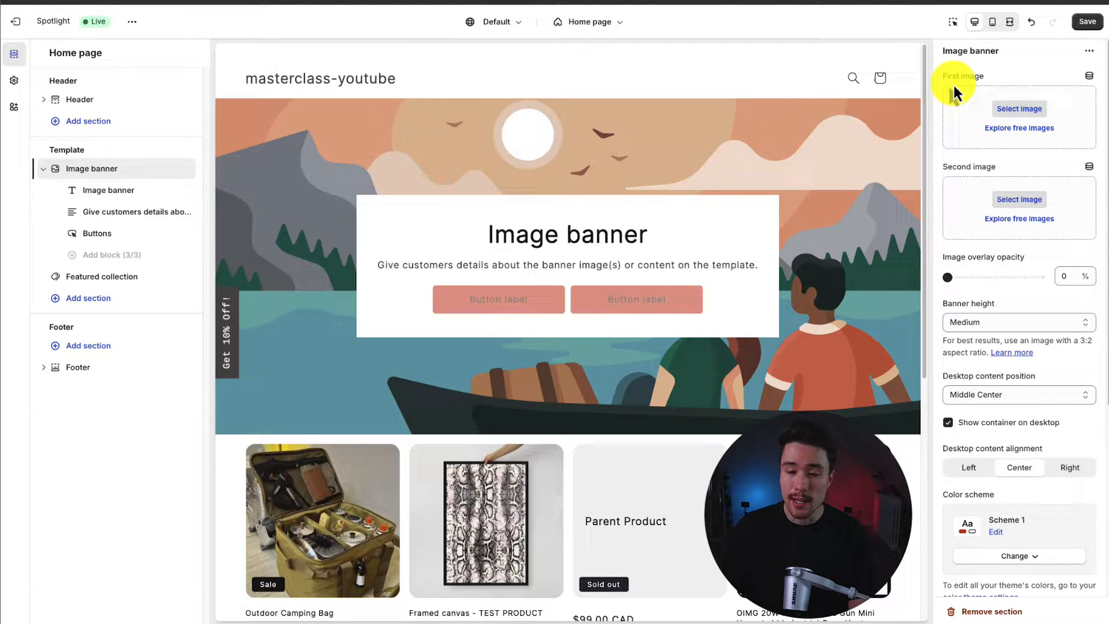
{"action": "scroll", "scroll_direction": "down", "scroll_amount": 3}
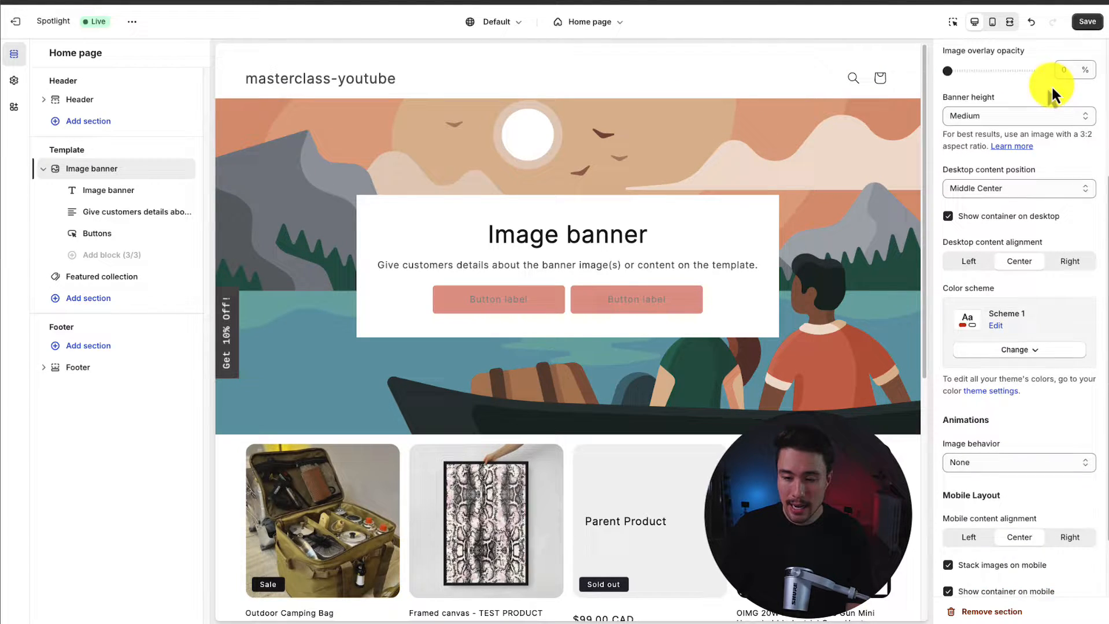
{"action": "scroll", "scroll_direction": "down", "scroll_amount": 3}
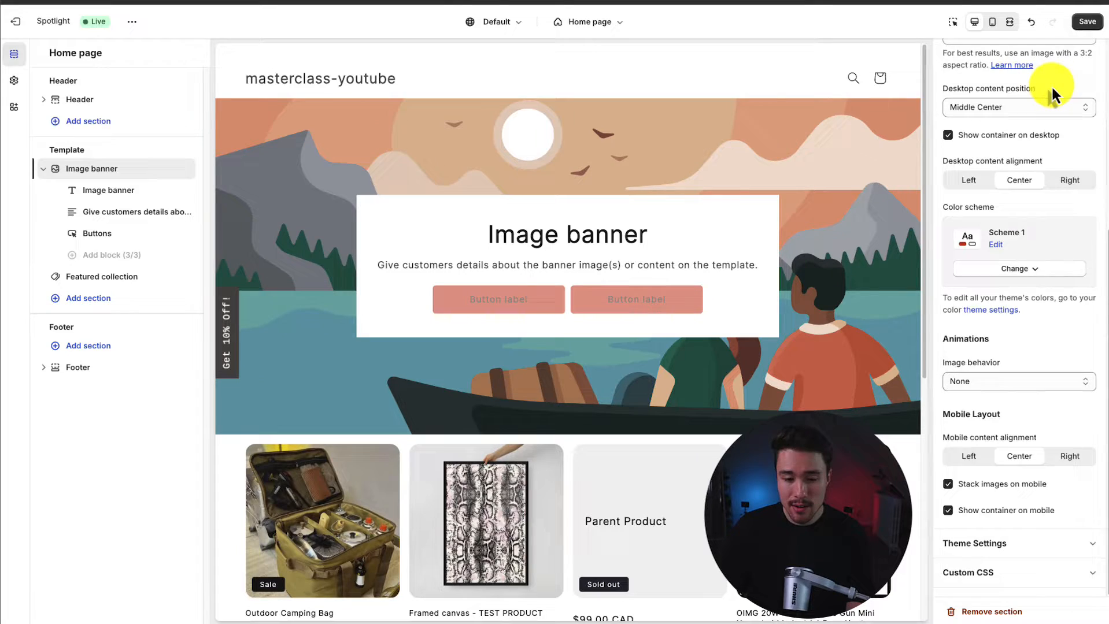
{"action": "left_click", "coordinate": [110, 191]}
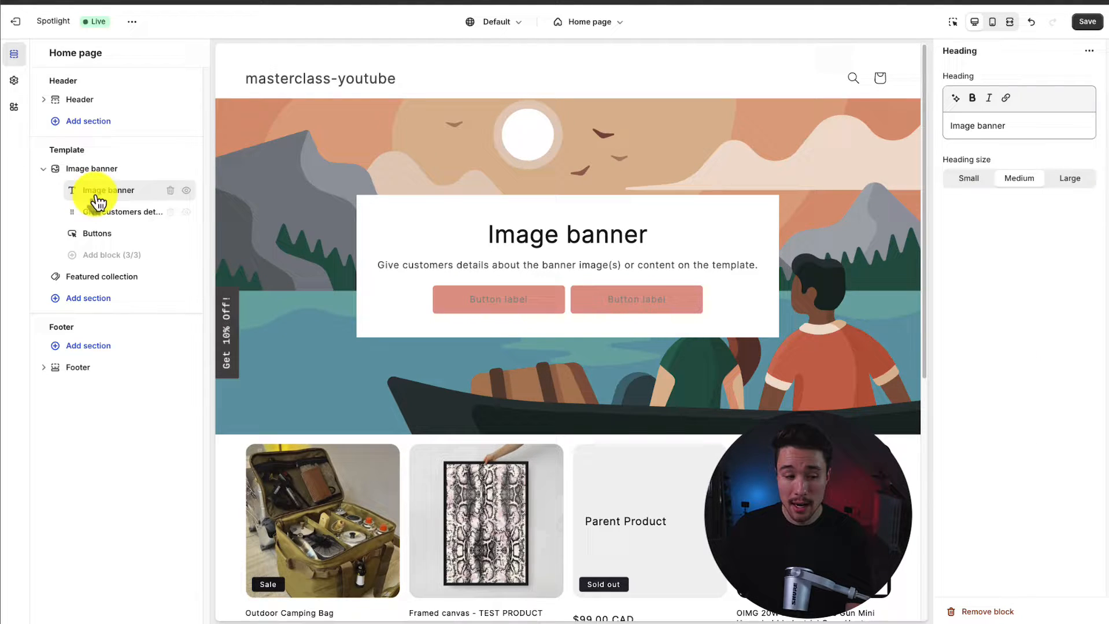
{"action": "left_click", "coordinate": [96, 234]}
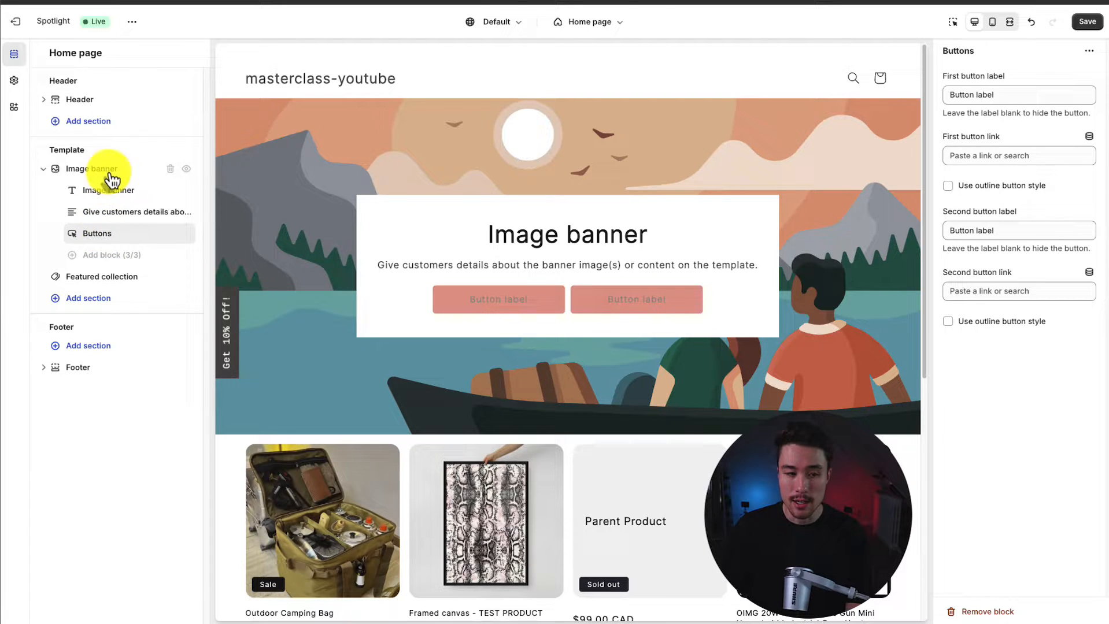
{"action": "left_click", "coordinate": [93, 169]}
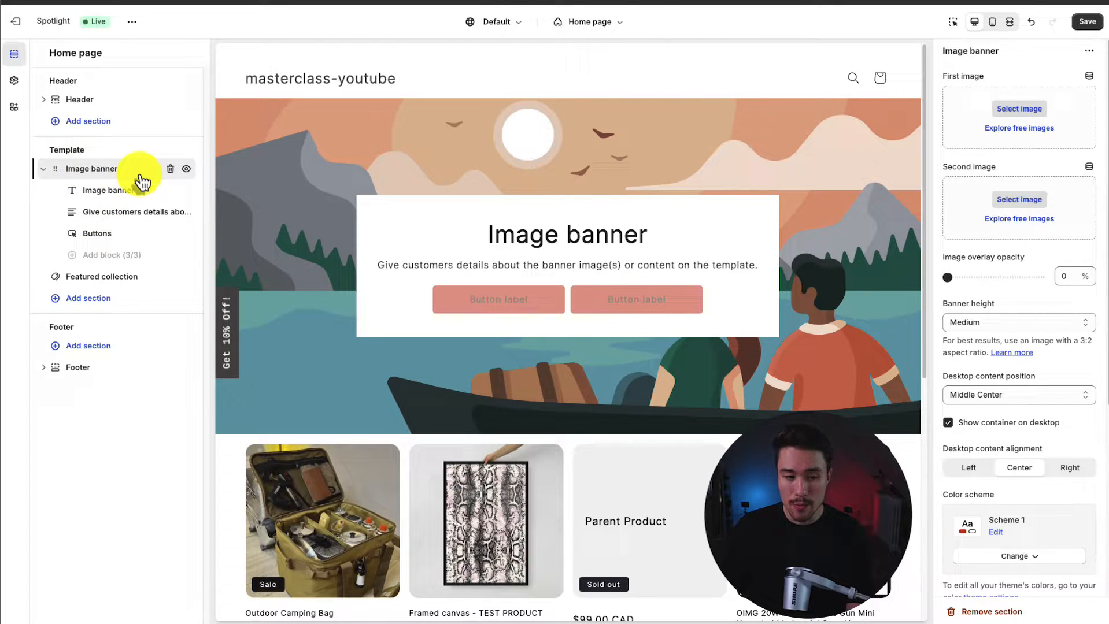
{"action": "mouse_move", "coordinate": [1013, 79]}
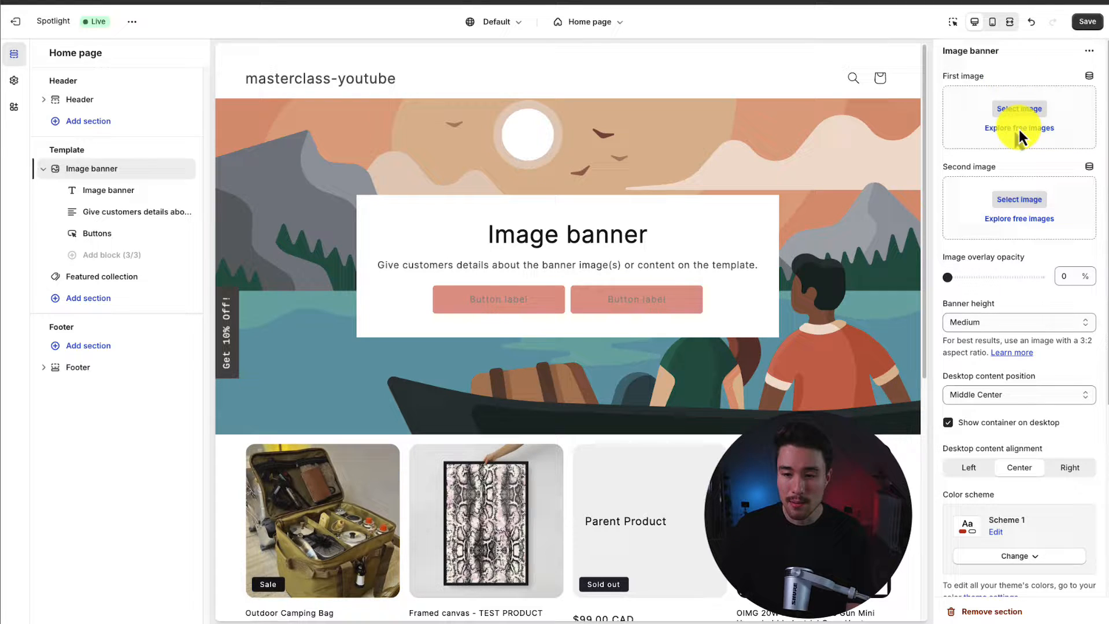
{"action": "mouse_move", "coordinate": [986, 173]}
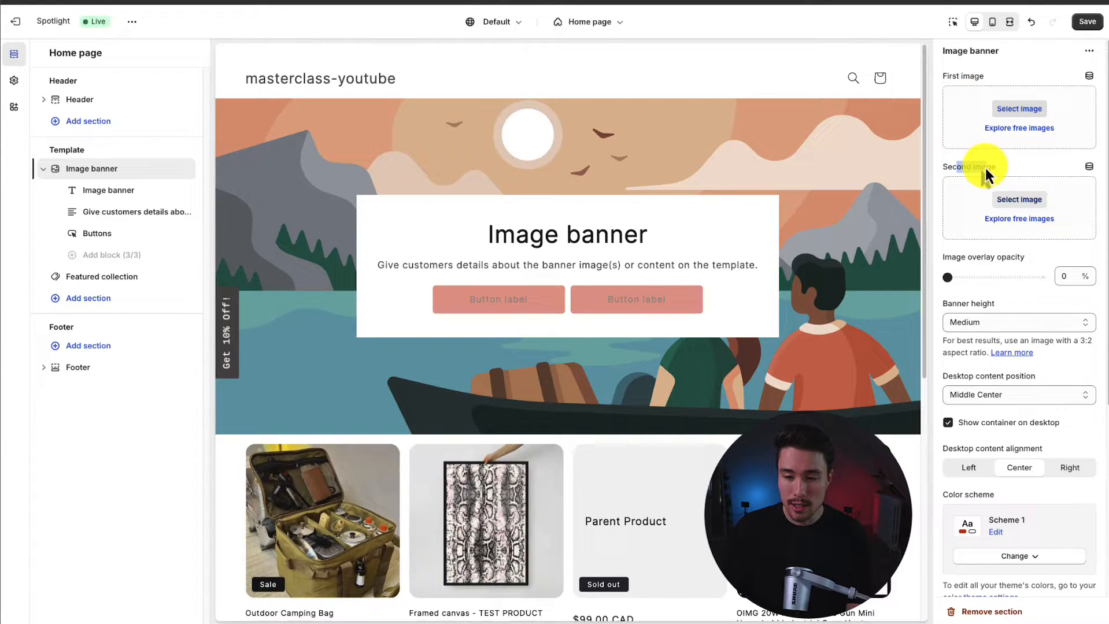
{"action": "mouse_move", "coordinate": [999, 124]}
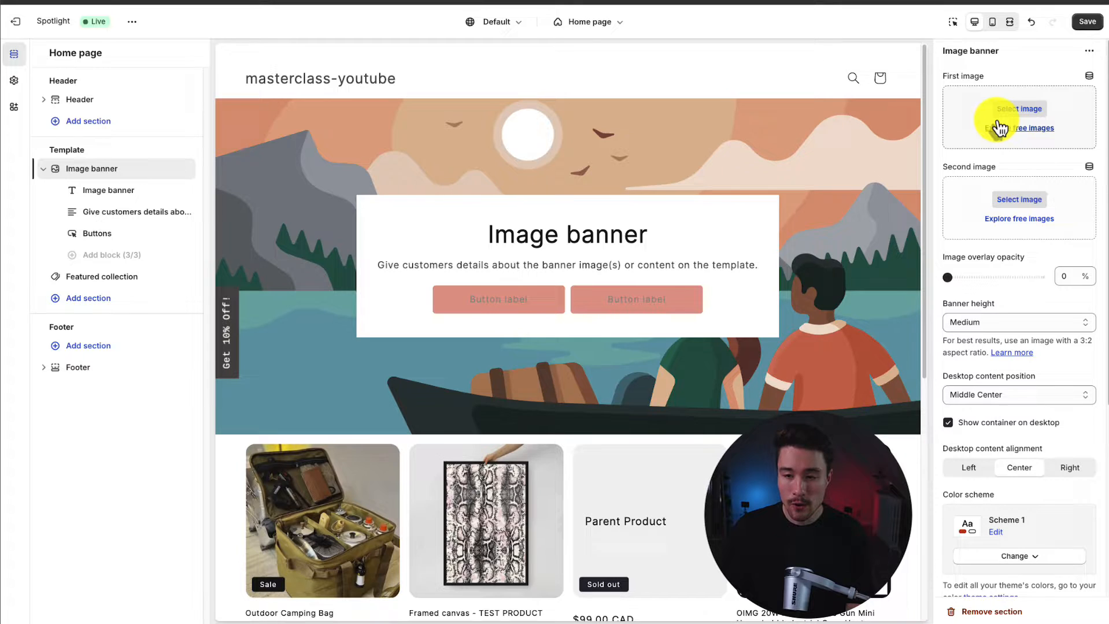
- Set the banner's first image to the free night city skyline stock photo
{"action": "left_click", "coordinate": [1018, 128]}
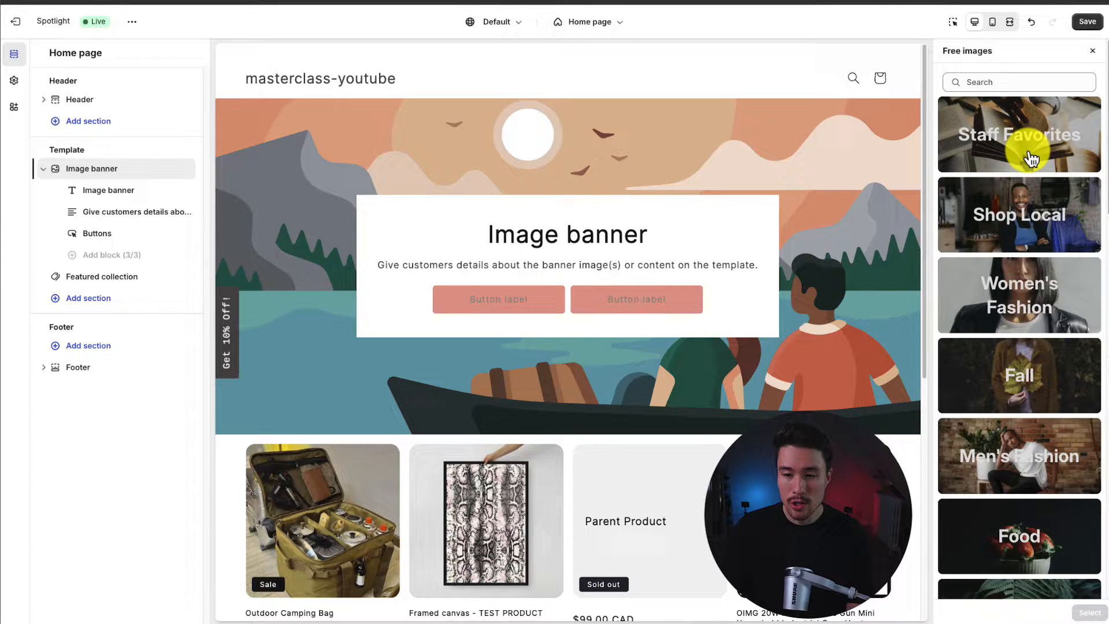
{"action": "left_click", "coordinate": [1018, 134]}
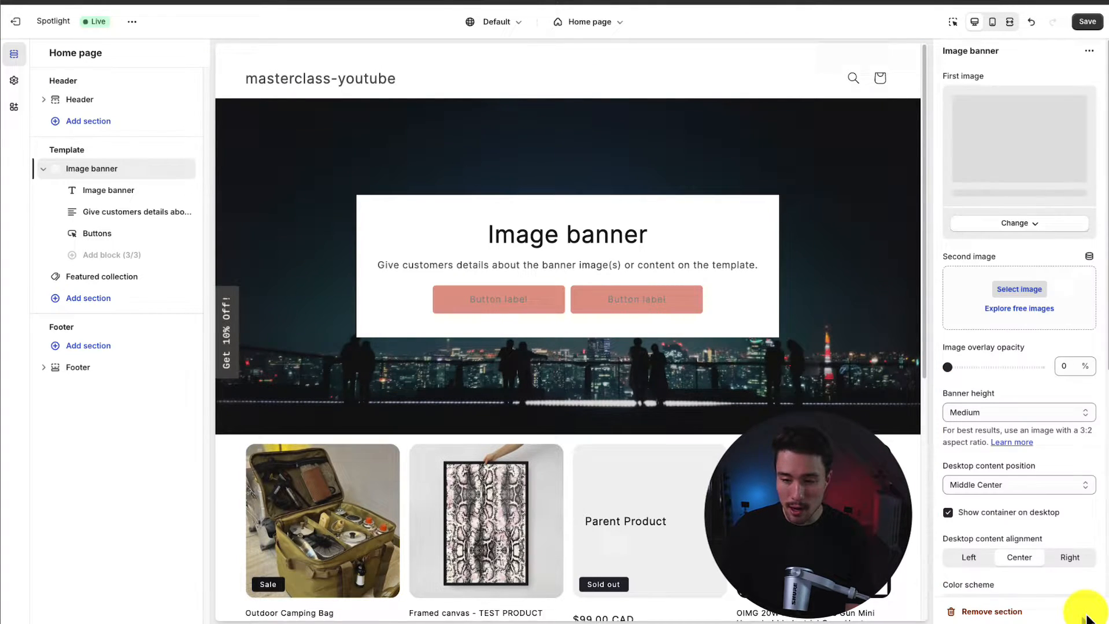
{"action": "left_click", "coordinate": [1018, 141]}
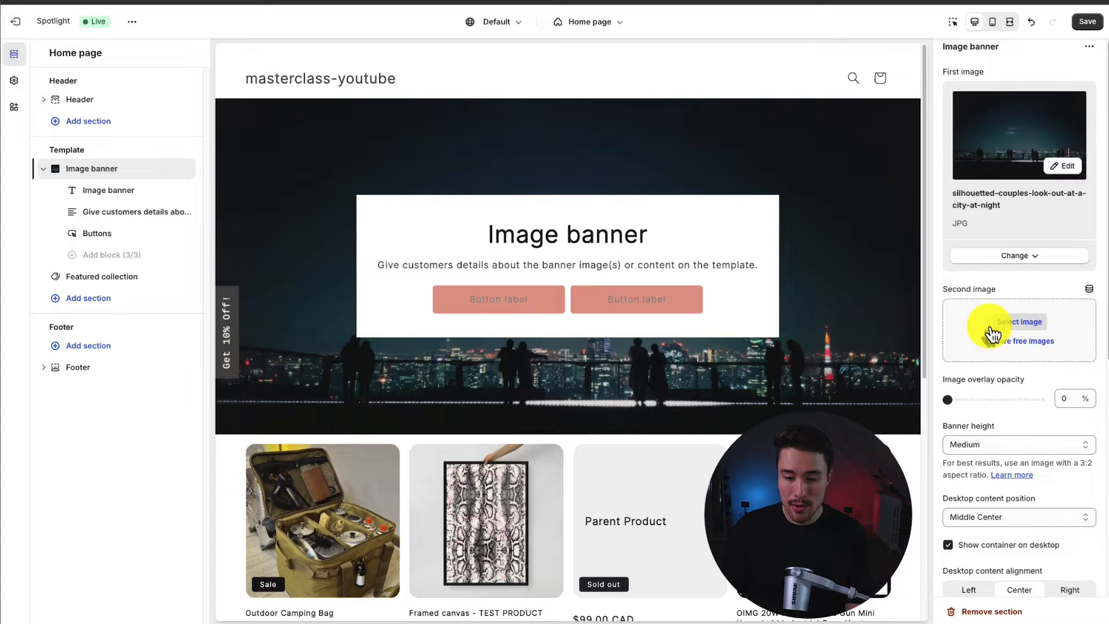
{"action": "scroll", "scroll_direction": "down", "scroll_amount": 3}
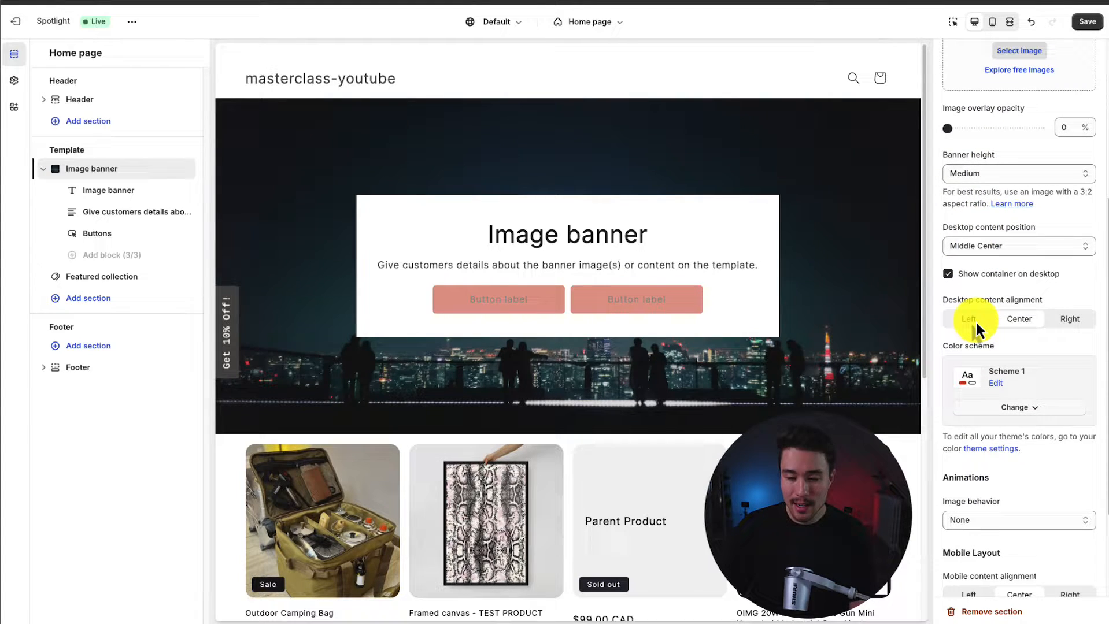
{"action": "scroll", "scroll_direction": "down", "scroll_amount": 3}
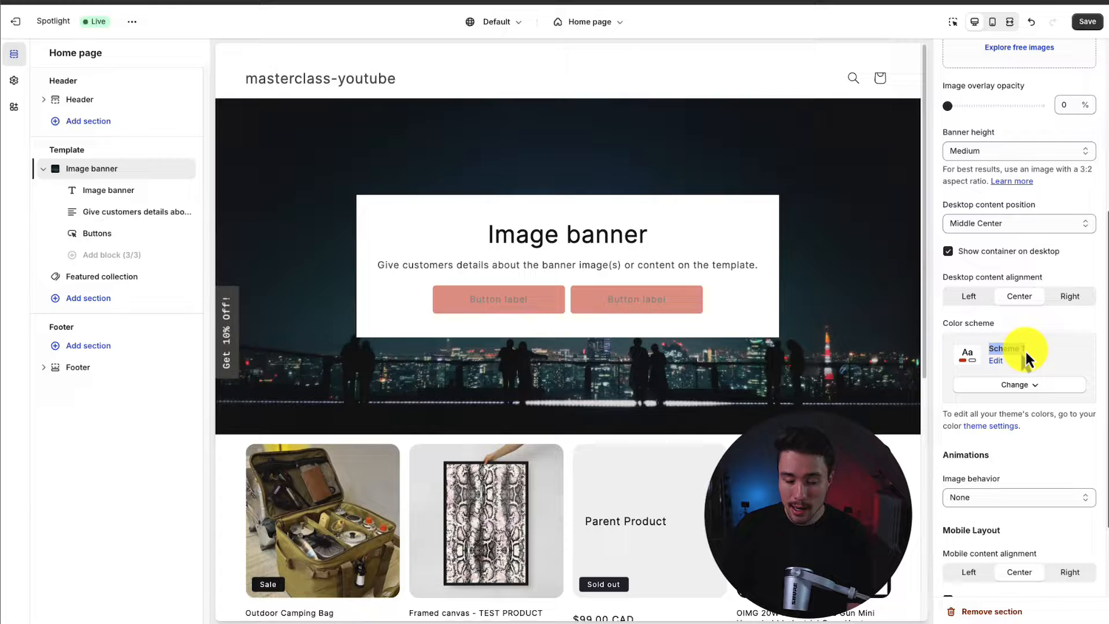
{"action": "scroll", "scroll_direction": "down", "scroll_amount": 3}
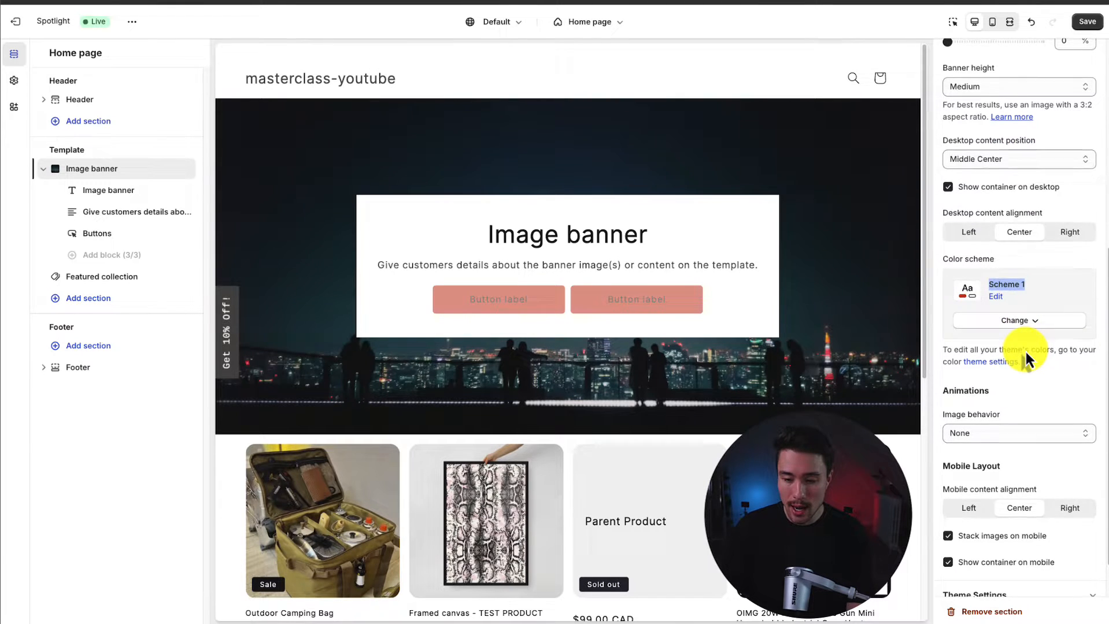
{"action": "scroll", "scroll_direction": "down", "scroll_amount": 3}
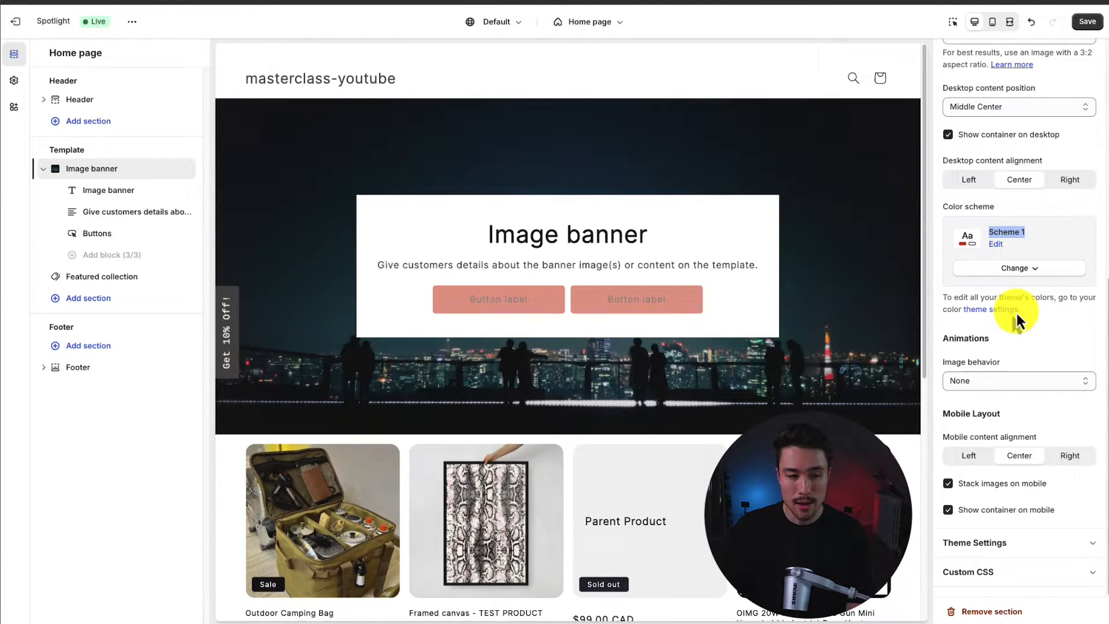
- Change the banner heading to 'Welcome to my store'
{"action": "left_click", "coordinate": [109, 191]}
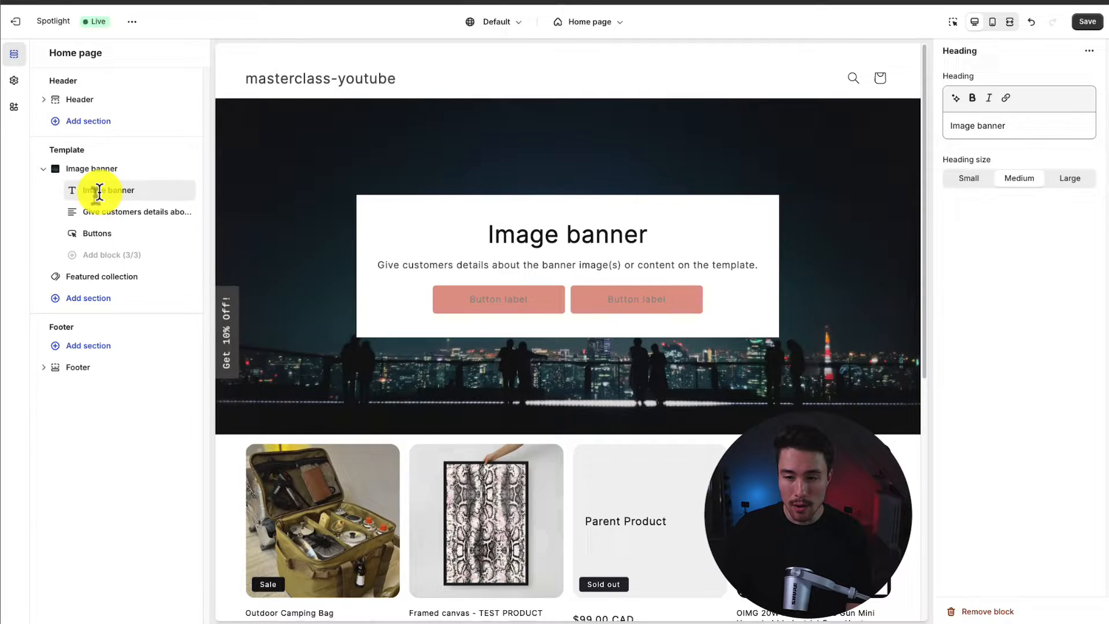
{"action": "type", "text": "Welcome"}
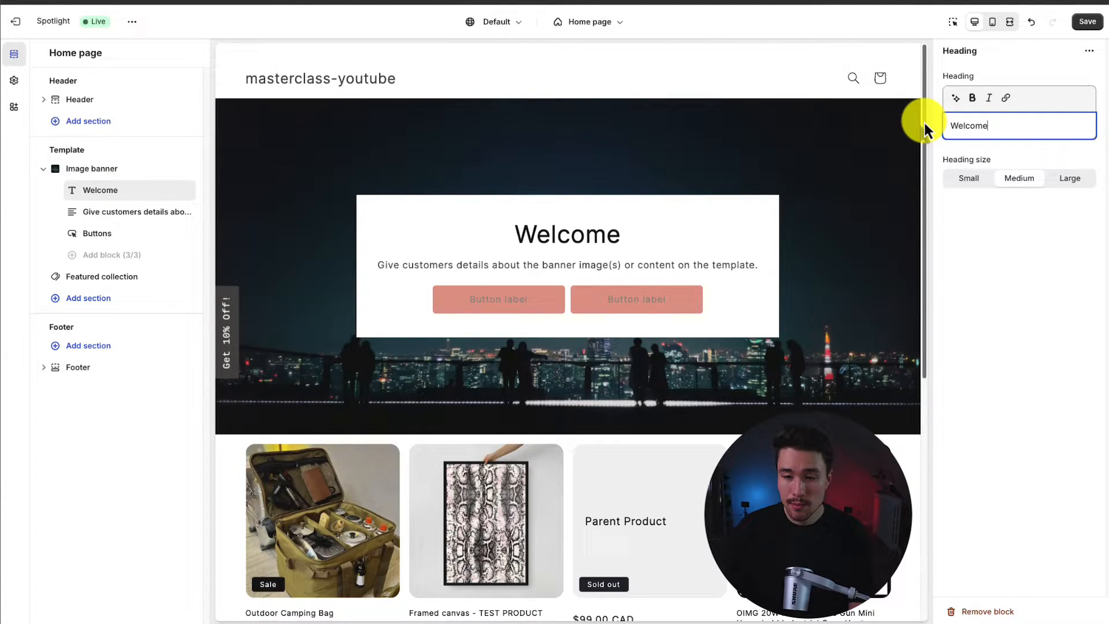
{"action": "type", "text": "to my store"}
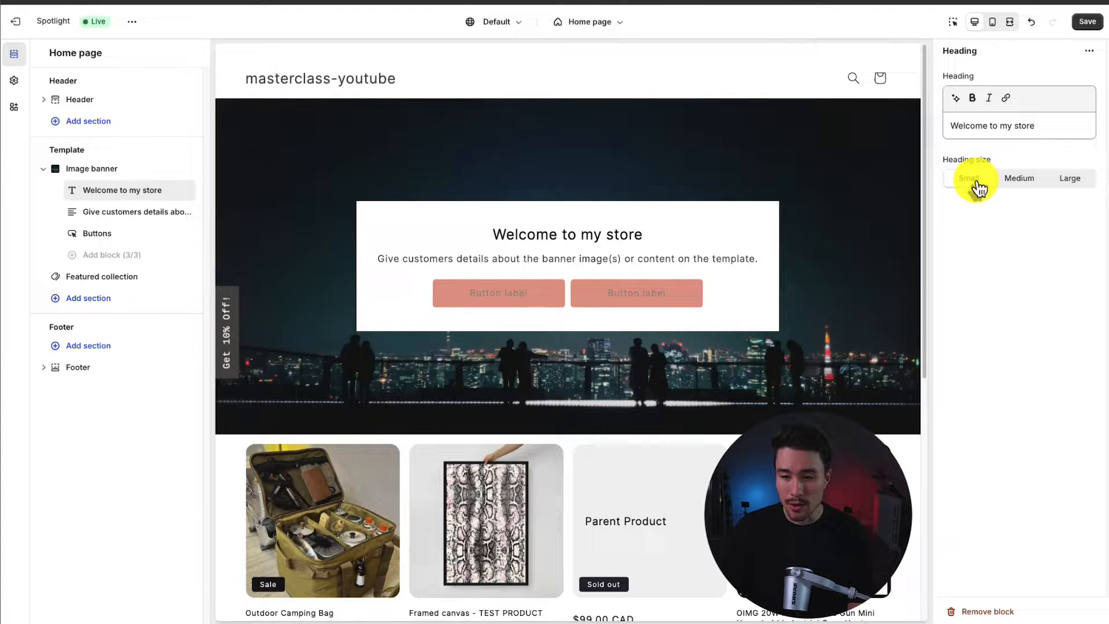
- Change the banner description to 'Shop the latest deals today!' in uppercase style
{"action": "left_click", "coordinate": [130, 211]}
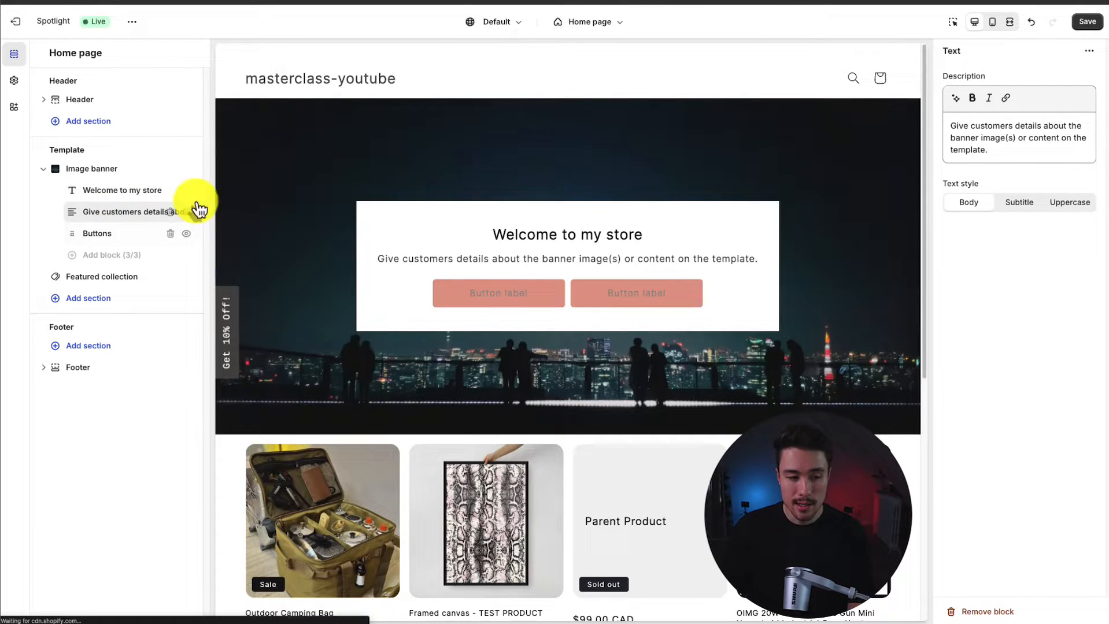
{"action": "type", "text": "Shop"}
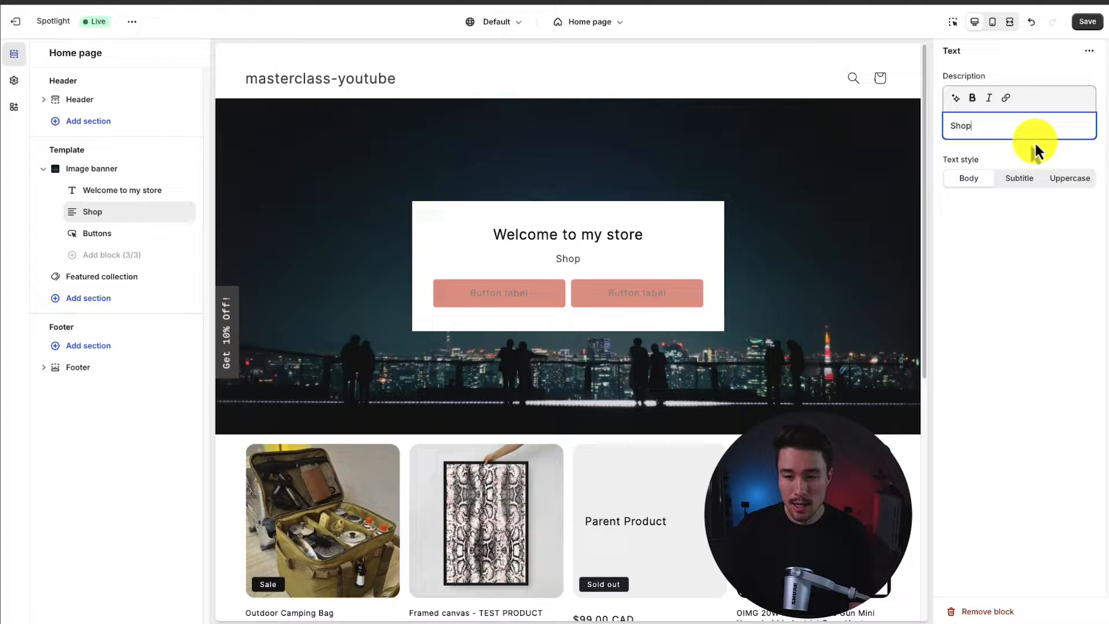
{"action": "type", "text": "the latest deals today!"}
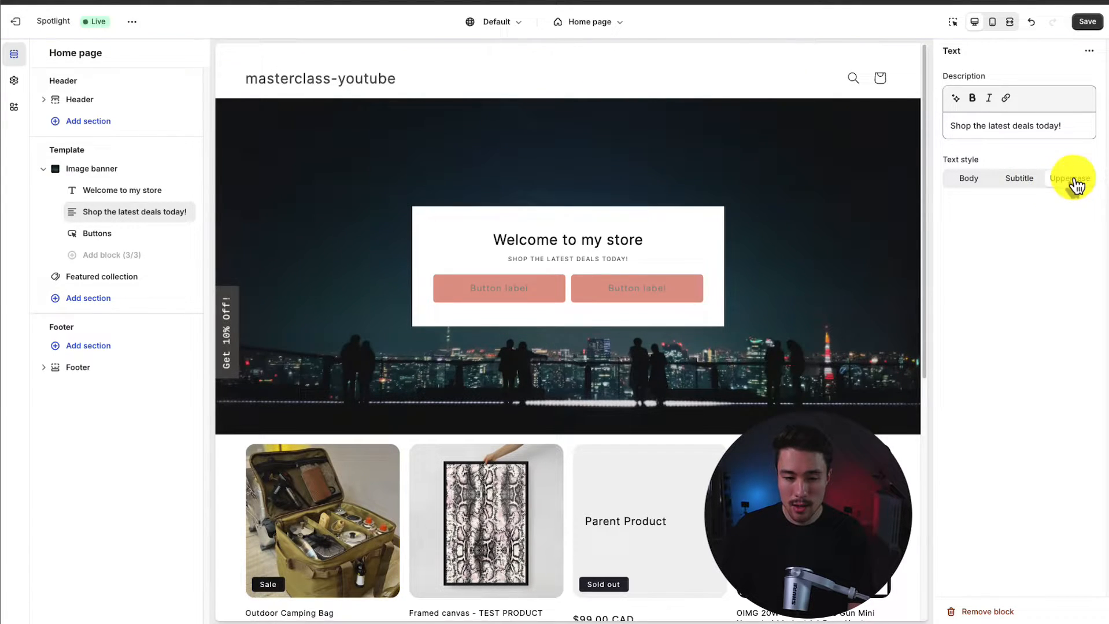
{"action": "left_click", "coordinate": [97, 234]}
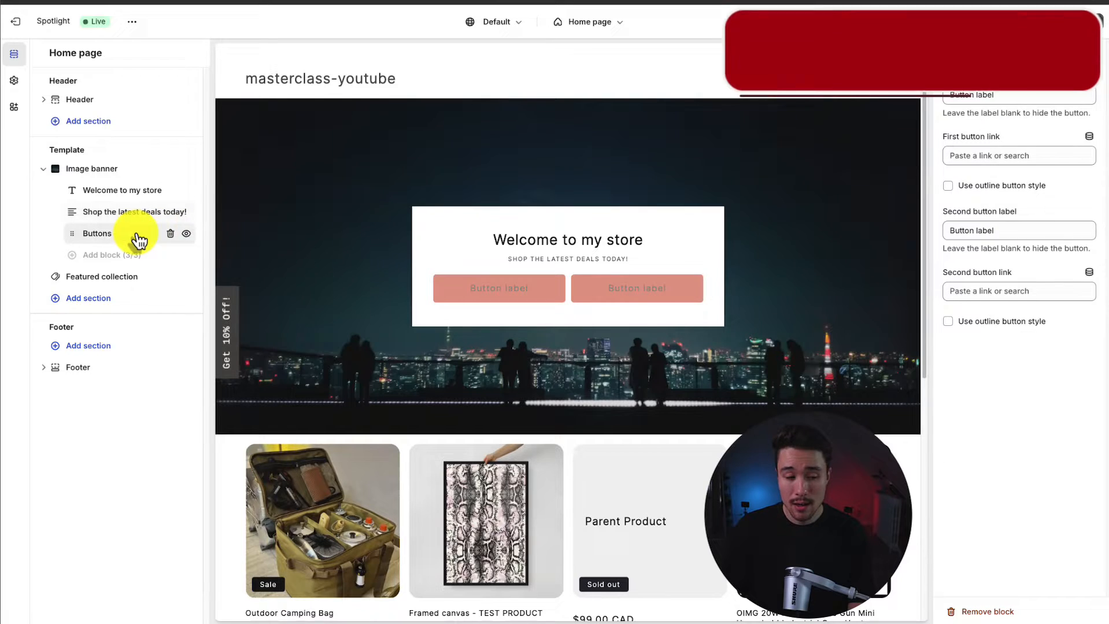
- Label the banner buttons 'Shop Camping Gear' and 'Shop Sales', giving the second an outline style
{"action": "type", "text": "S"}
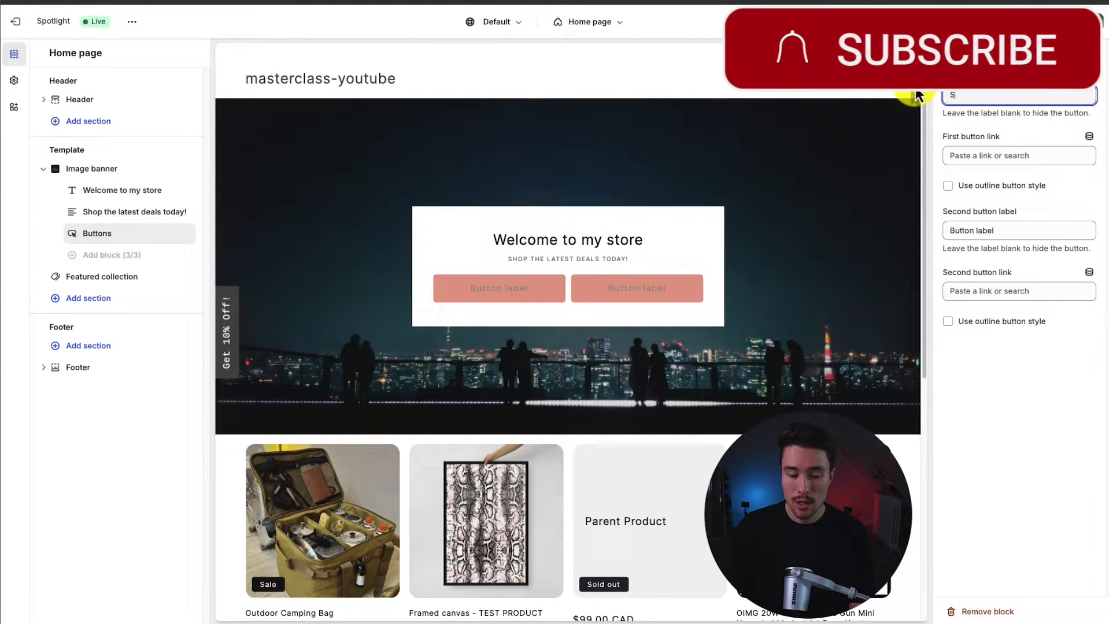
{"action": "type", "text": "Shop Camping Gear"}
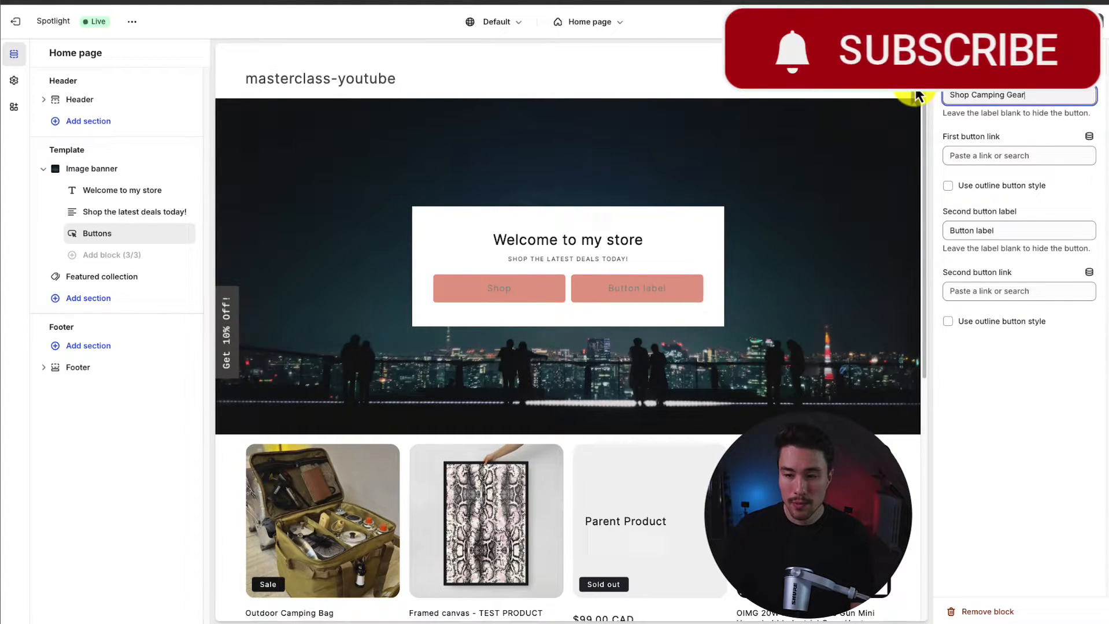
{"action": "type", "text": "Shop Sales"}
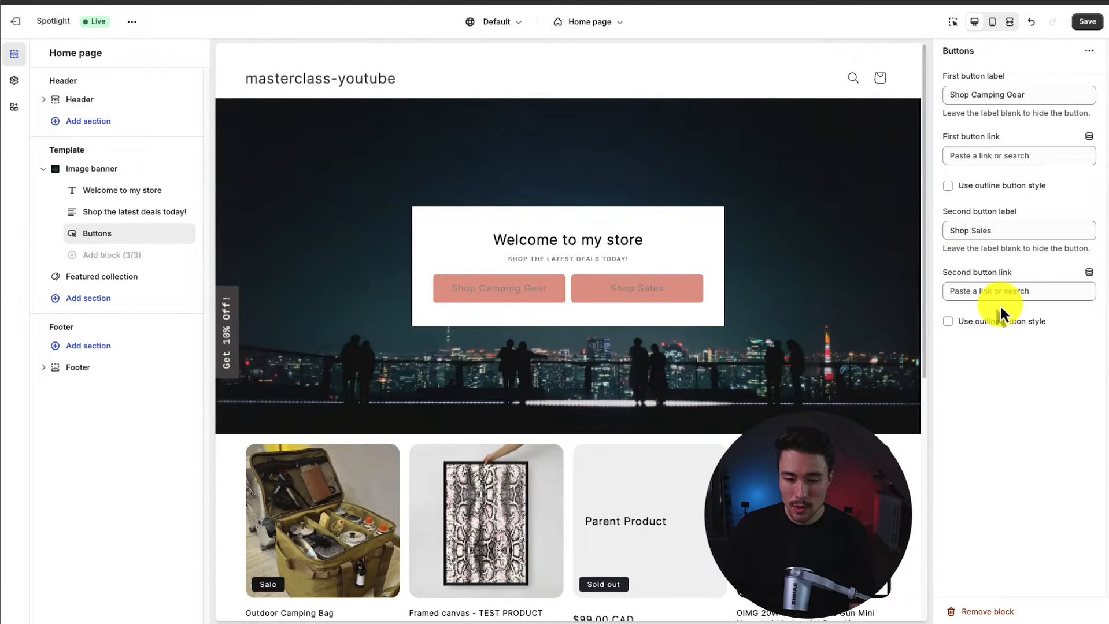
{"action": "left_click", "coordinate": [948, 321]}
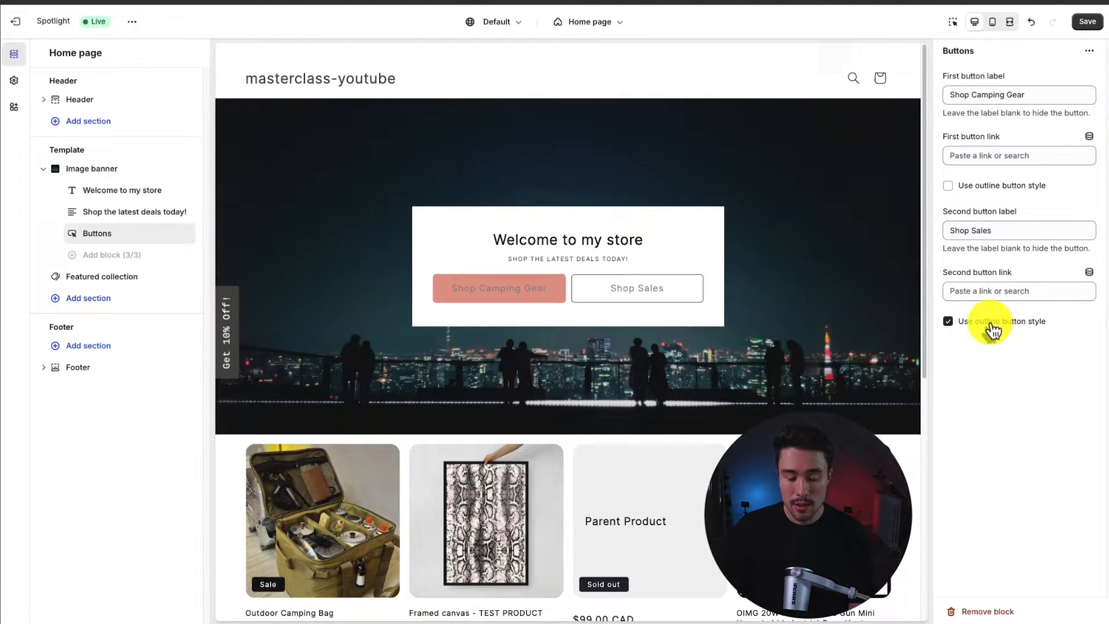
- Link the first button to the Camping collection and the second to About Us
{"action": "left_click", "coordinate": [1018, 156]}
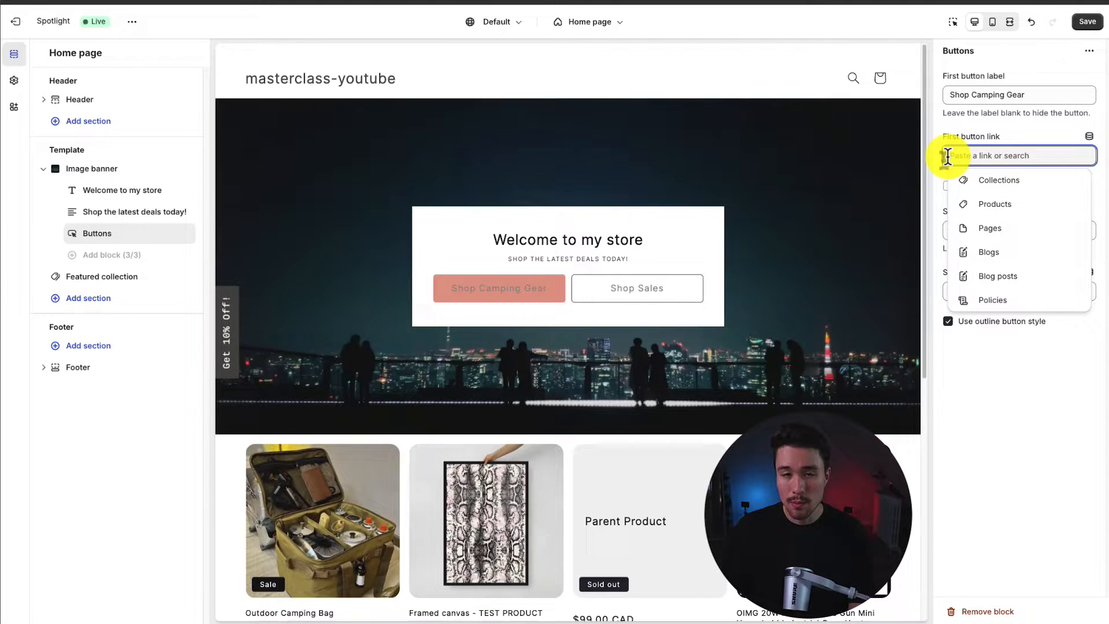
{"action": "mouse_move", "coordinate": [1011, 191]}
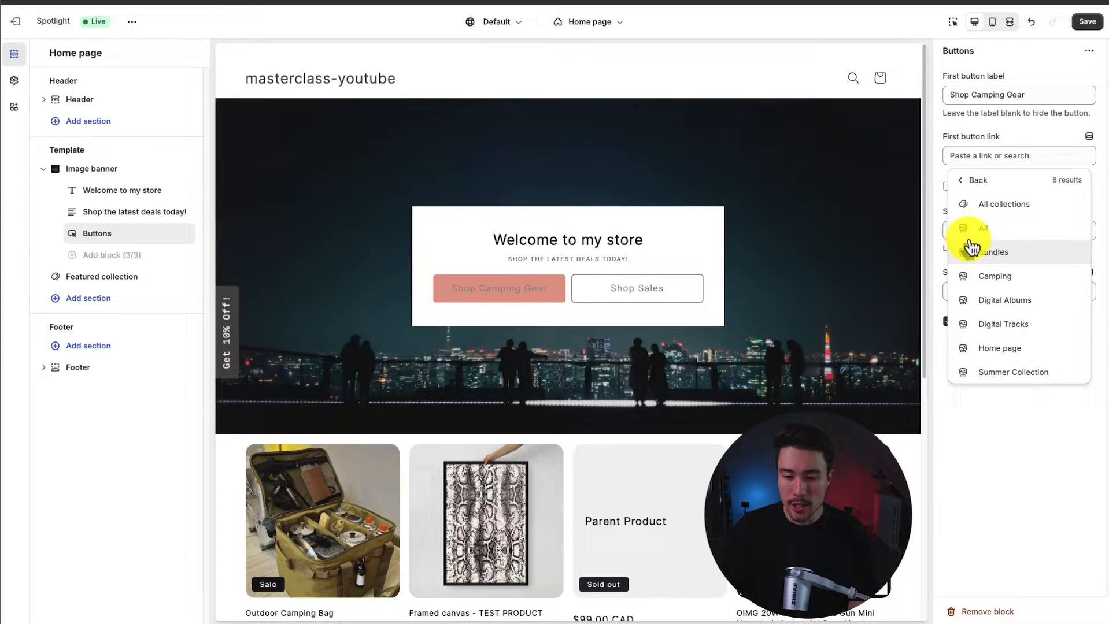
{"action": "left_click", "coordinate": [978, 180]}
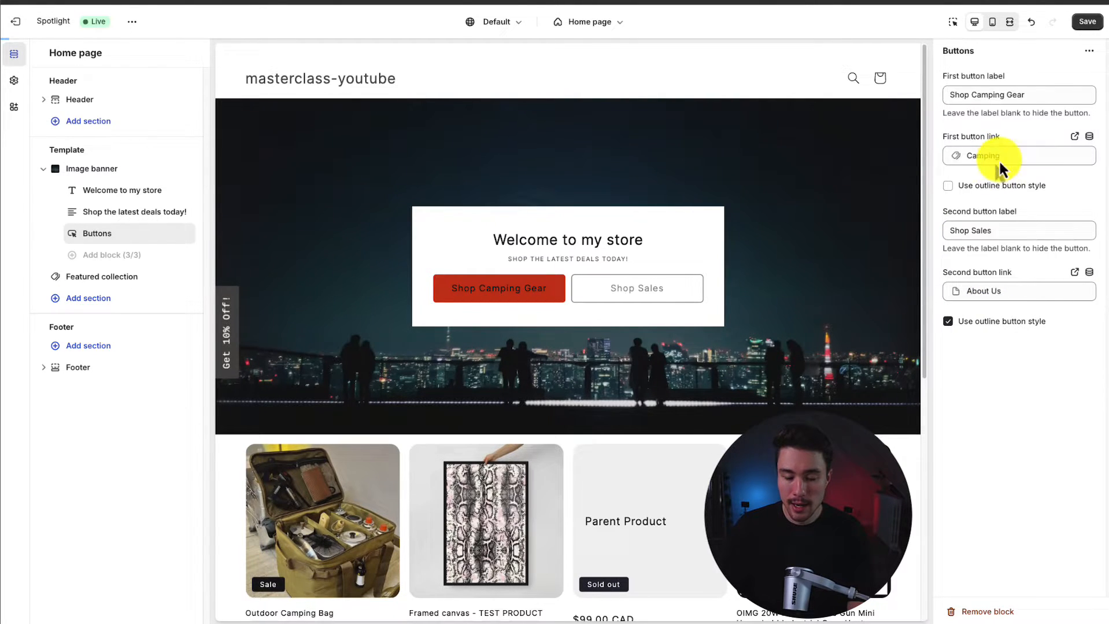
{"action": "scroll", "scroll_direction": "down", "scroll_amount": 3}
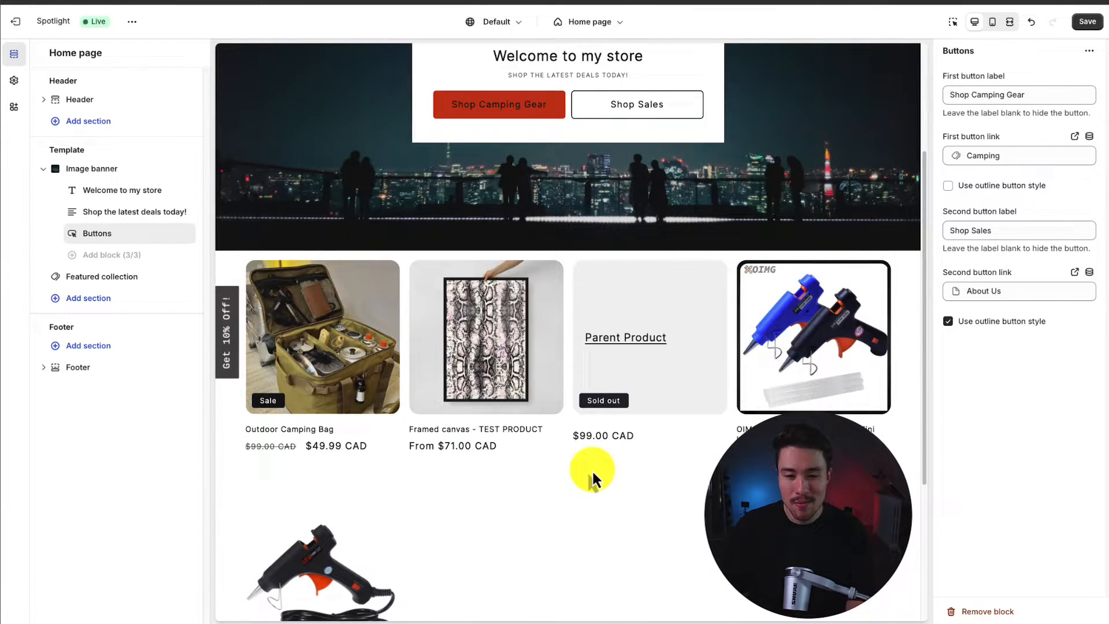
- Add a Collection list section below the products and browse collections for its first card
{"action": "scroll", "scroll_direction": "down", "scroll_amount": 3}
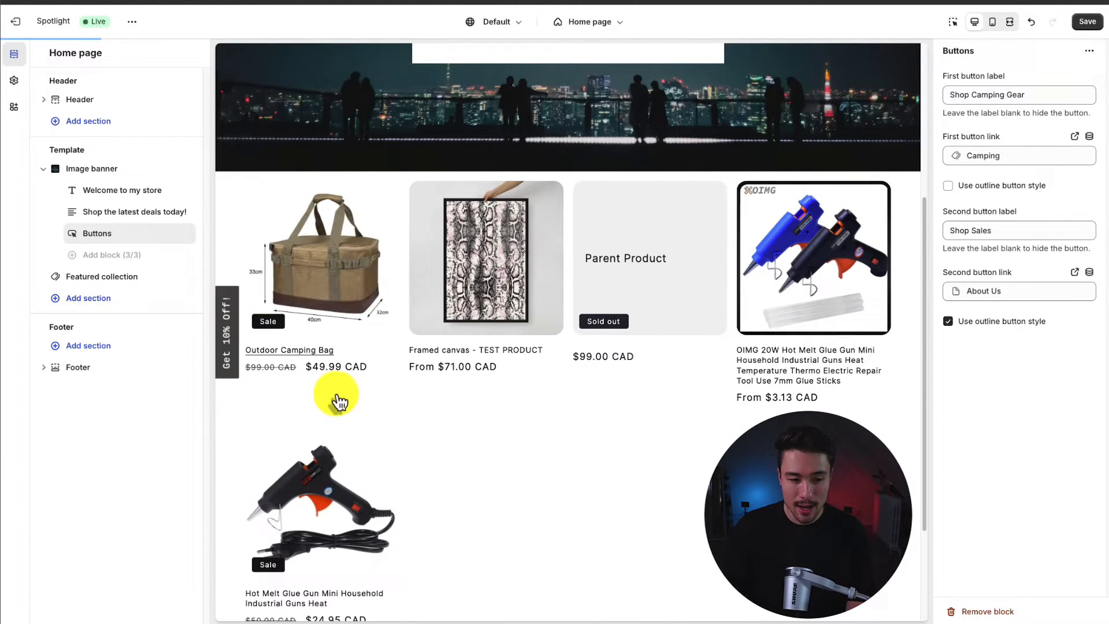
{"action": "left_click", "coordinate": [97, 297]}
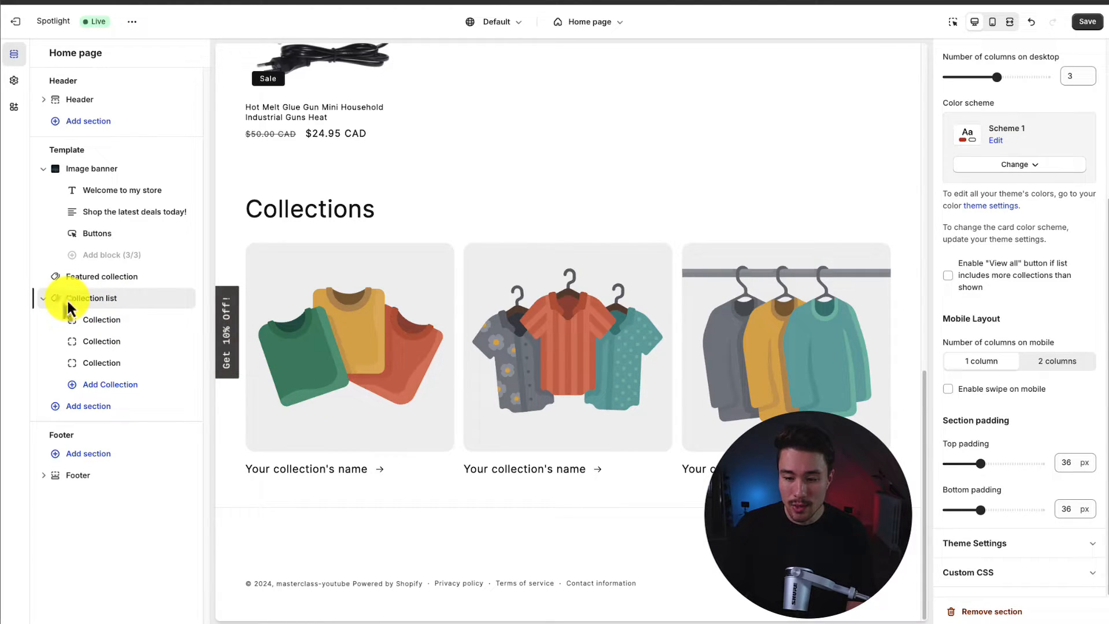
{"action": "left_click", "coordinate": [92, 297]}
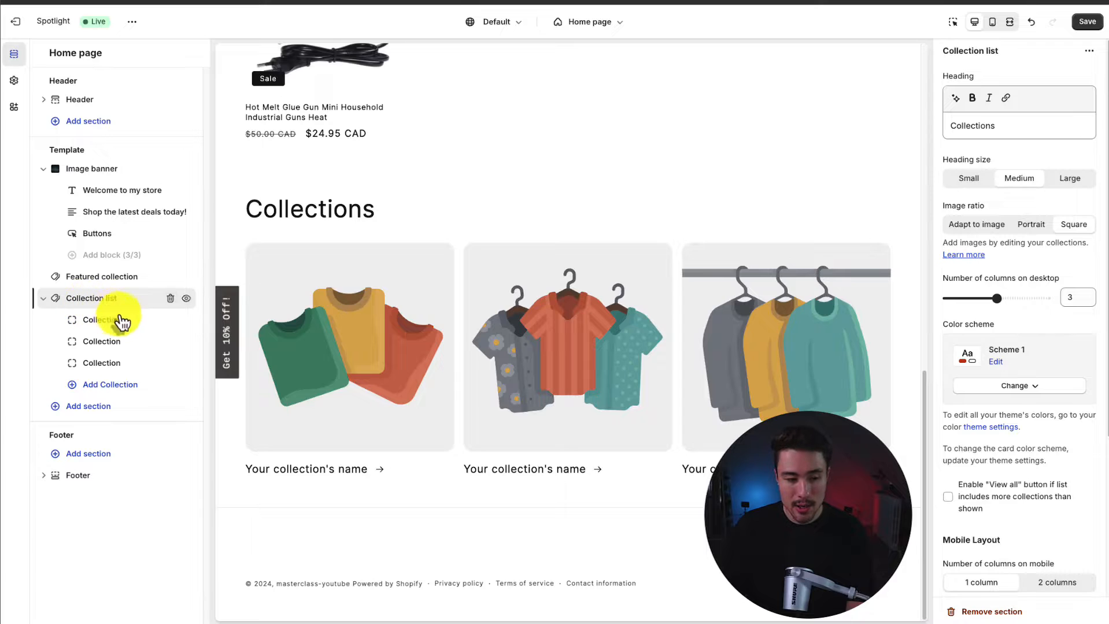
{"action": "left_click", "coordinate": [100, 319]}
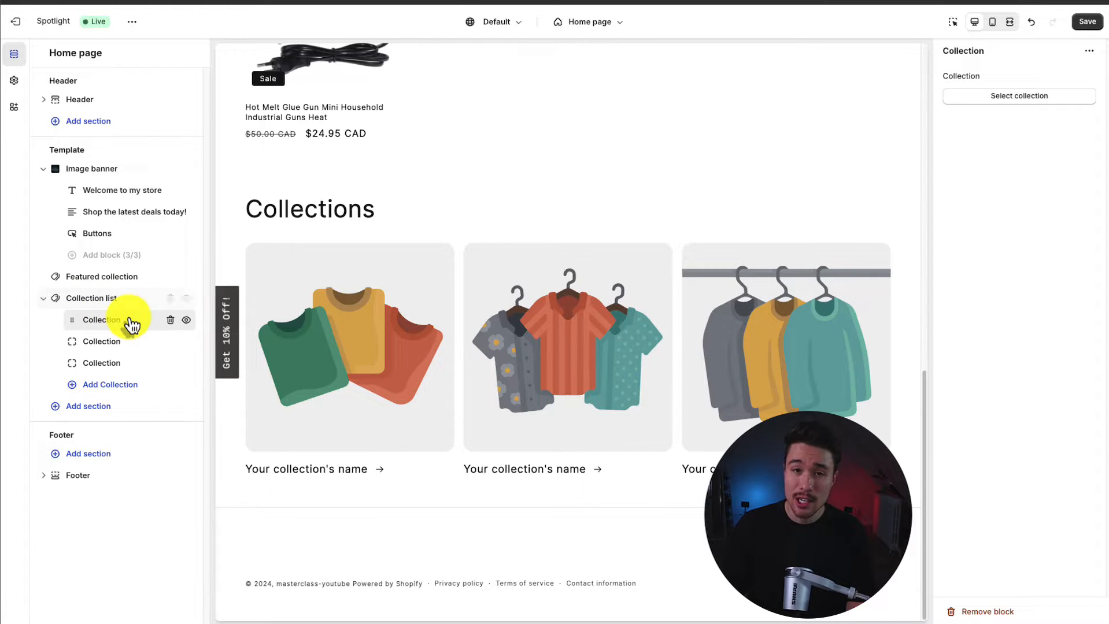
{"action": "left_click", "coordinate": [1018, 96]}
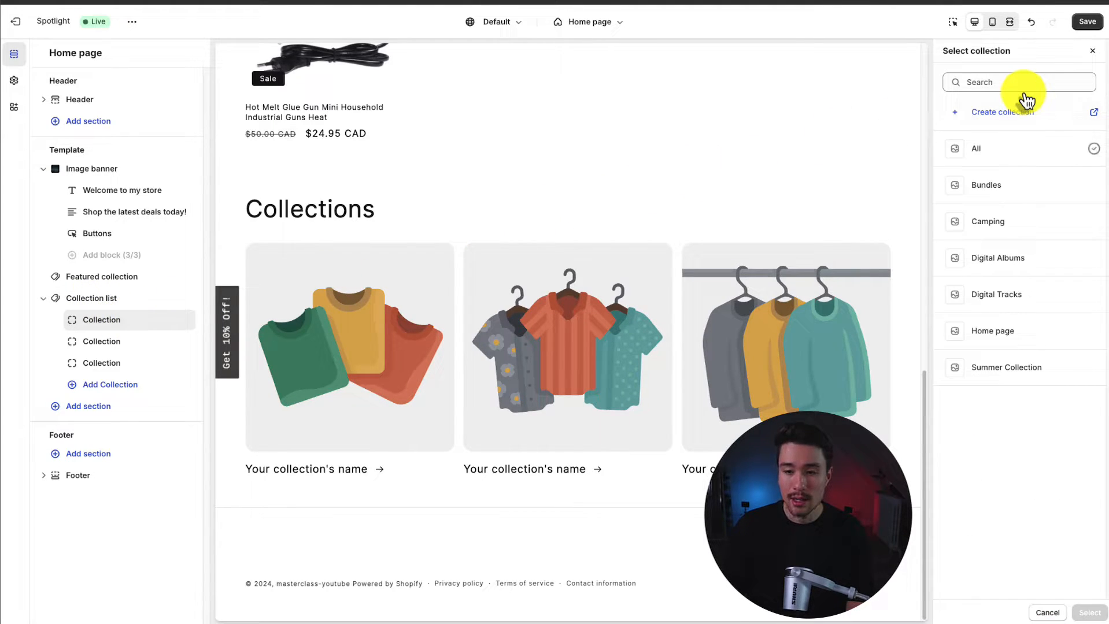
- Set the second and third collection cards to the Camping and Home page collections
{"action": "left_click", "coordinate": [997, 258]}
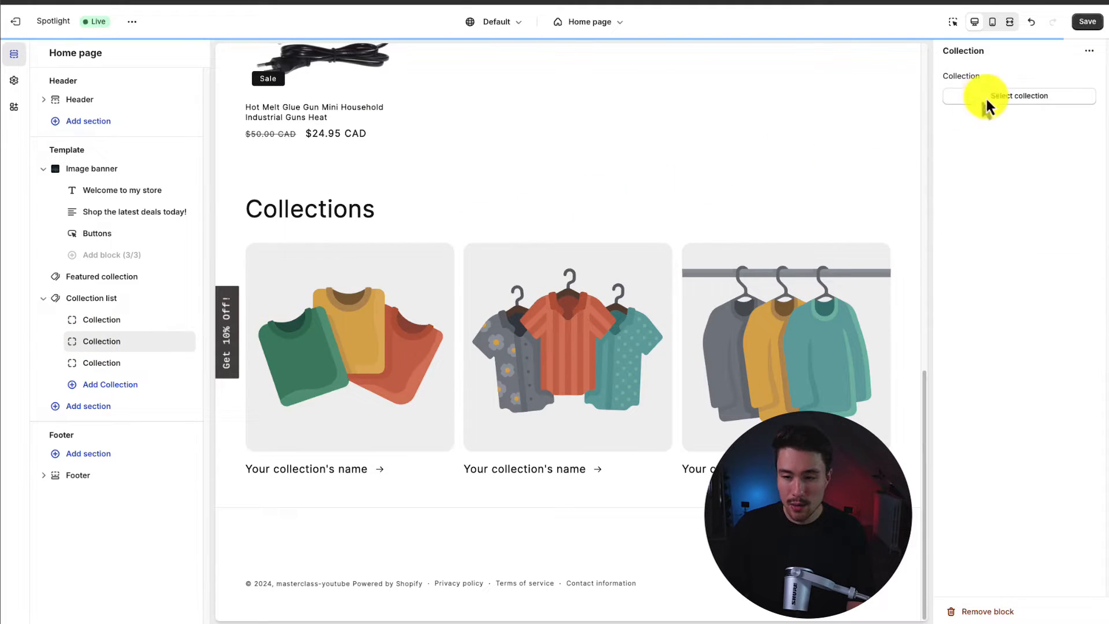
{"action": "left_click", "coordinate": [1016, 96]}
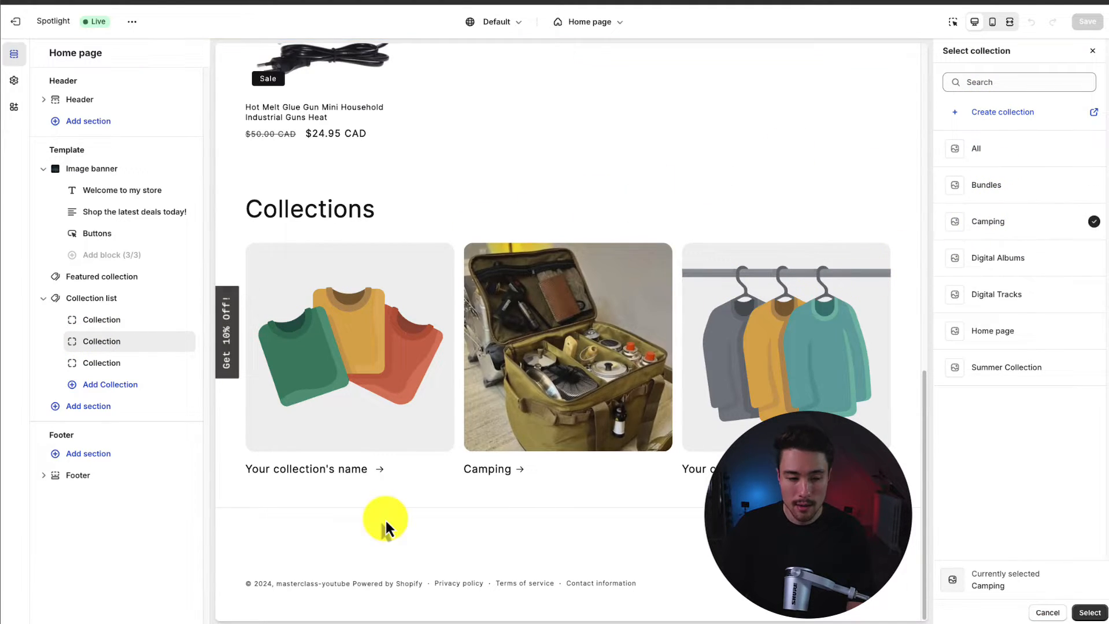
{"action": "mouse_move", "coordinate": [472, 374]}
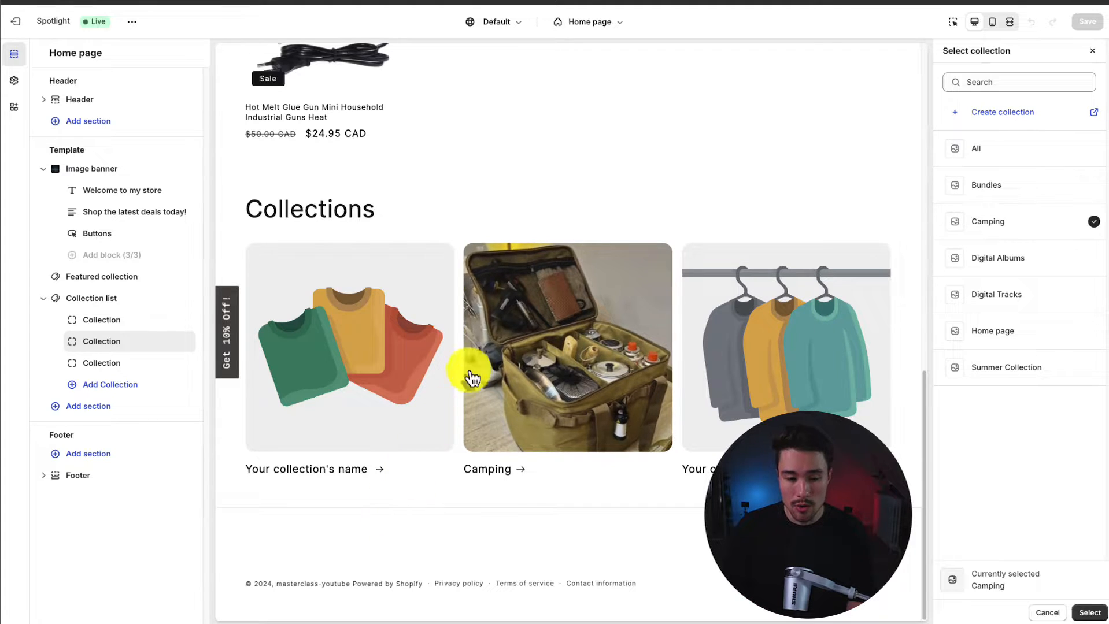
{"action": "mouse_move", "coordinate": [529, 274]}
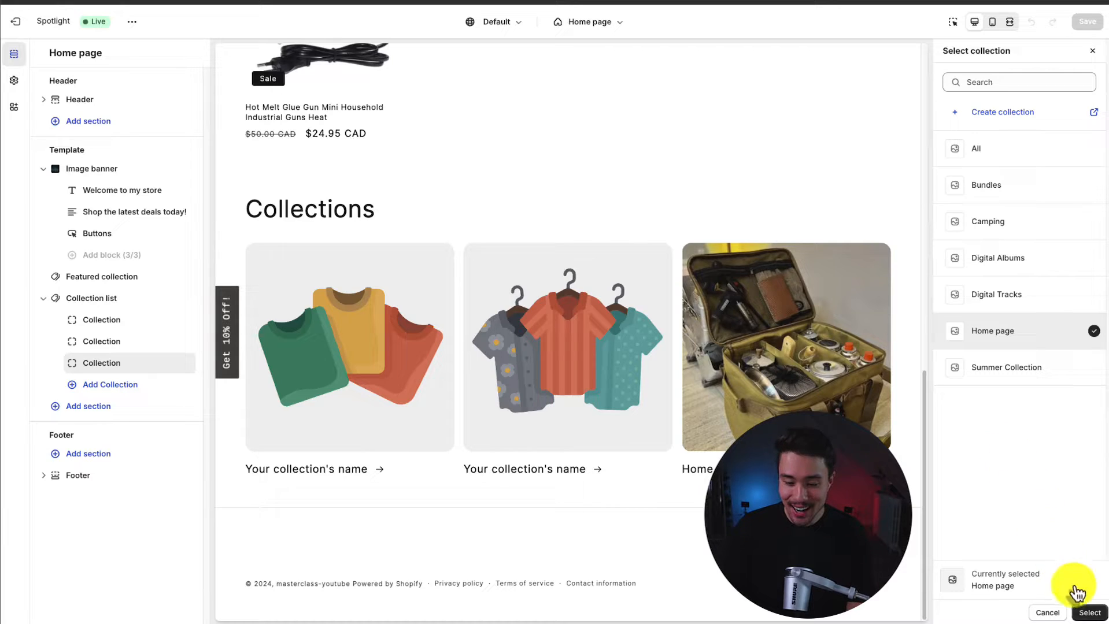
{"action": "left_click", "coordinate": [1089, 613]}
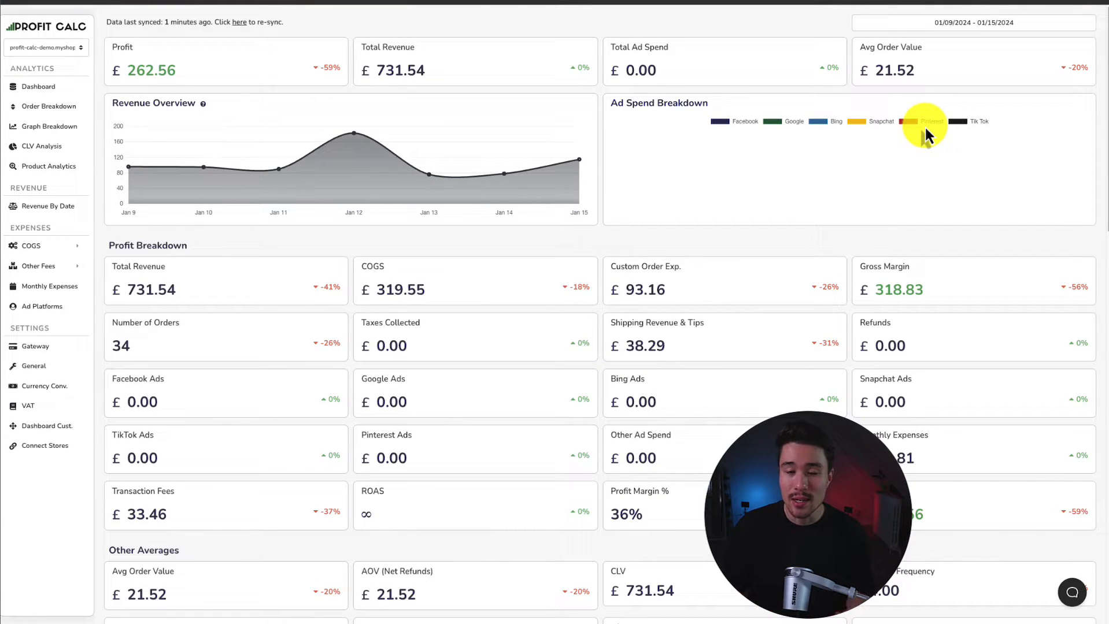
{"action": "scroll", "scroll_direction": "down", "scroll_amount": 3}
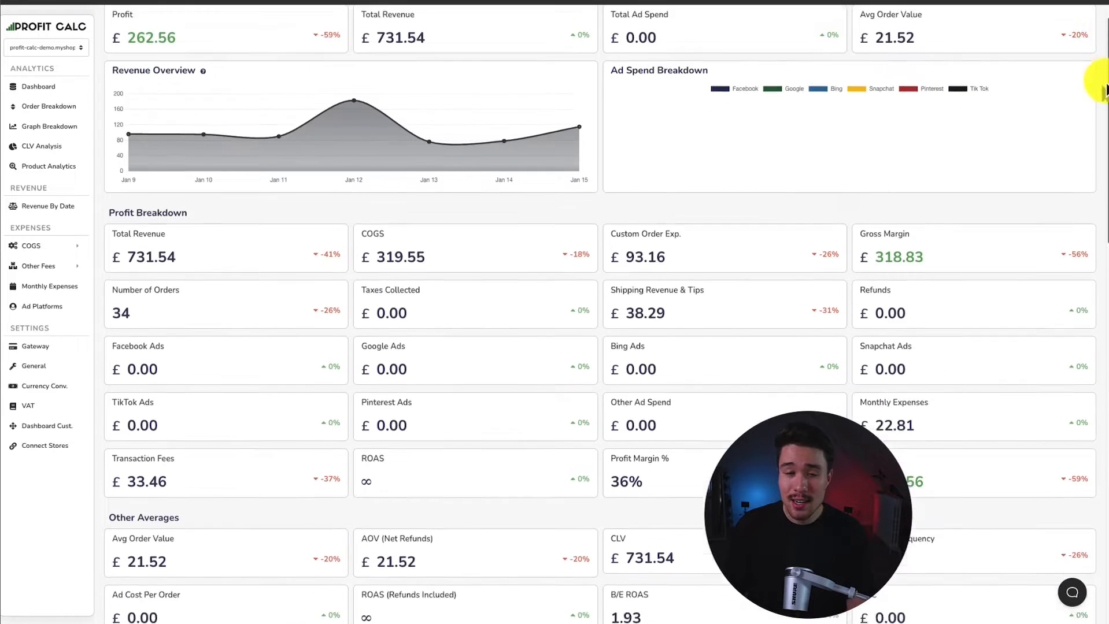
{"action": "scroll", "scroll_direction": "down", "scroll_amount": 3}
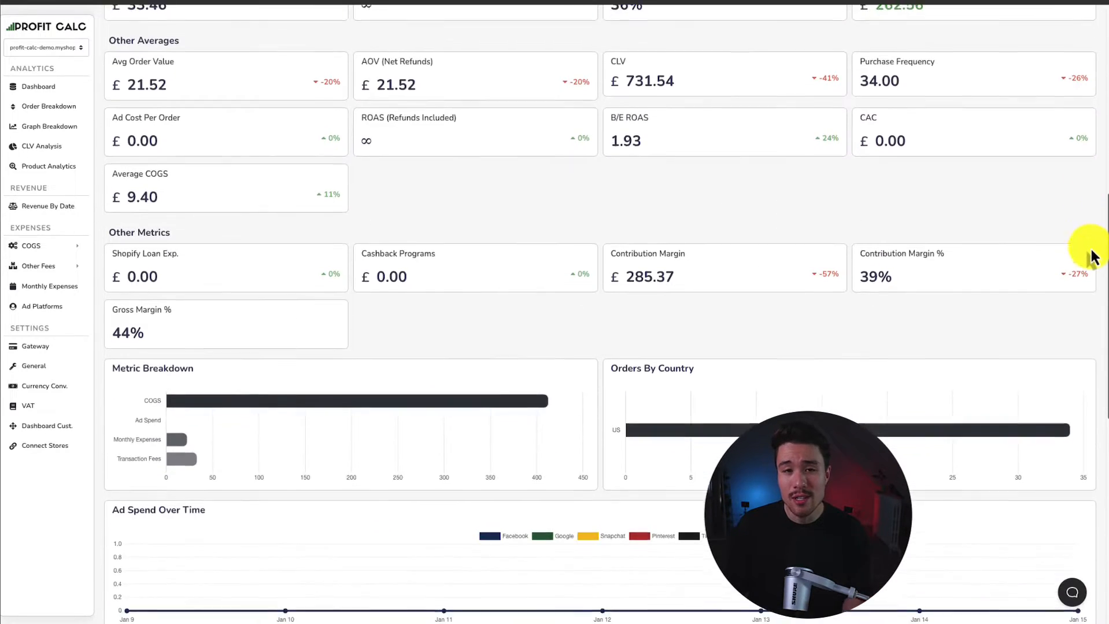
{"action": "scroll", "scroll_direction": "down", "scroll_amount": 3}
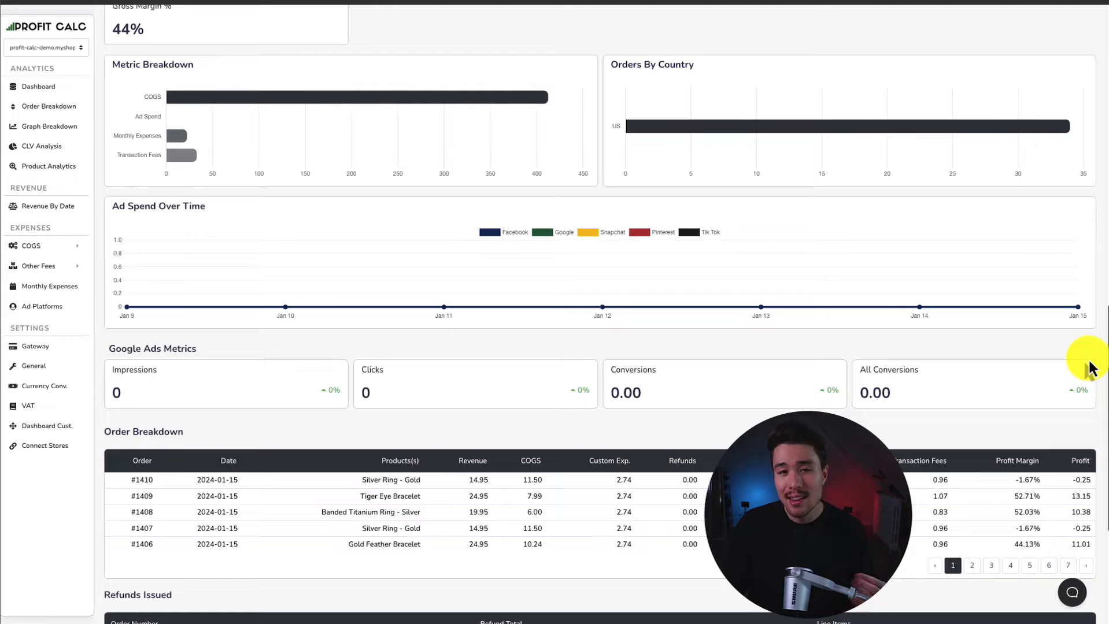
{"action": "scroll", "scroll_direction": "up", "scroll_amount": 3}
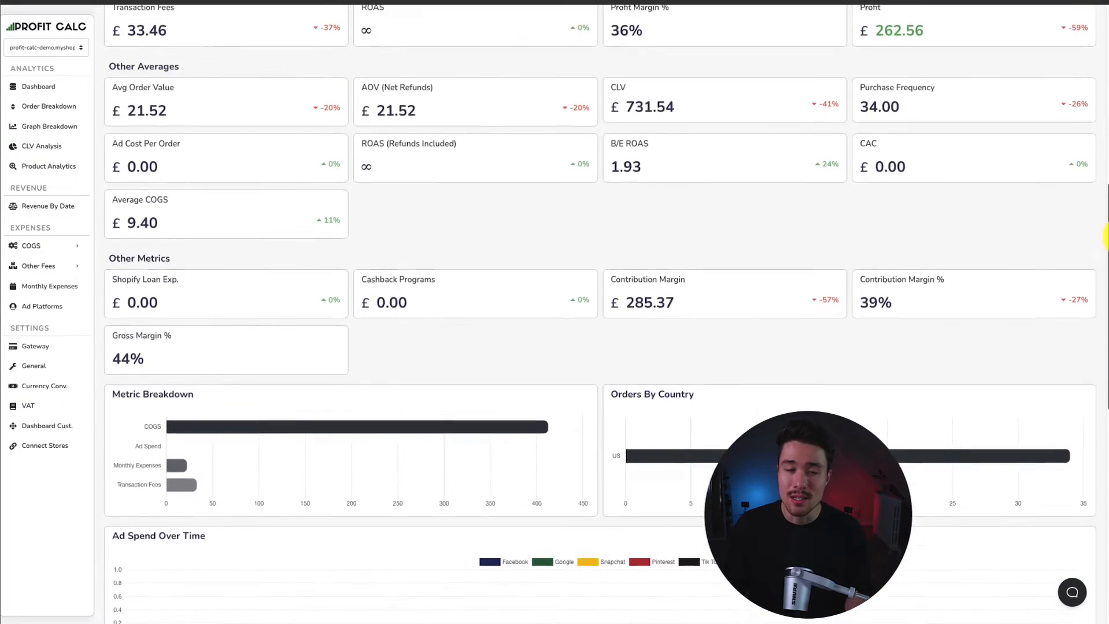
{"action": "scroll", "scroll_direction": "up", "scroll_amount": 3}
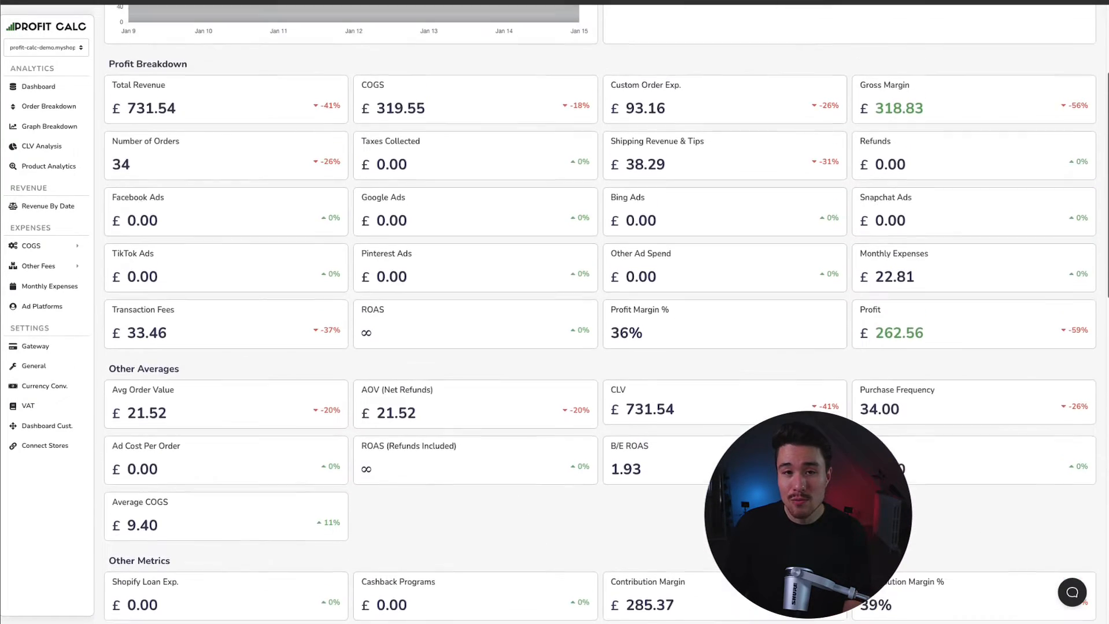
{"action": "scroll", "scroll_direction": "up", "scroll_amount": 3}
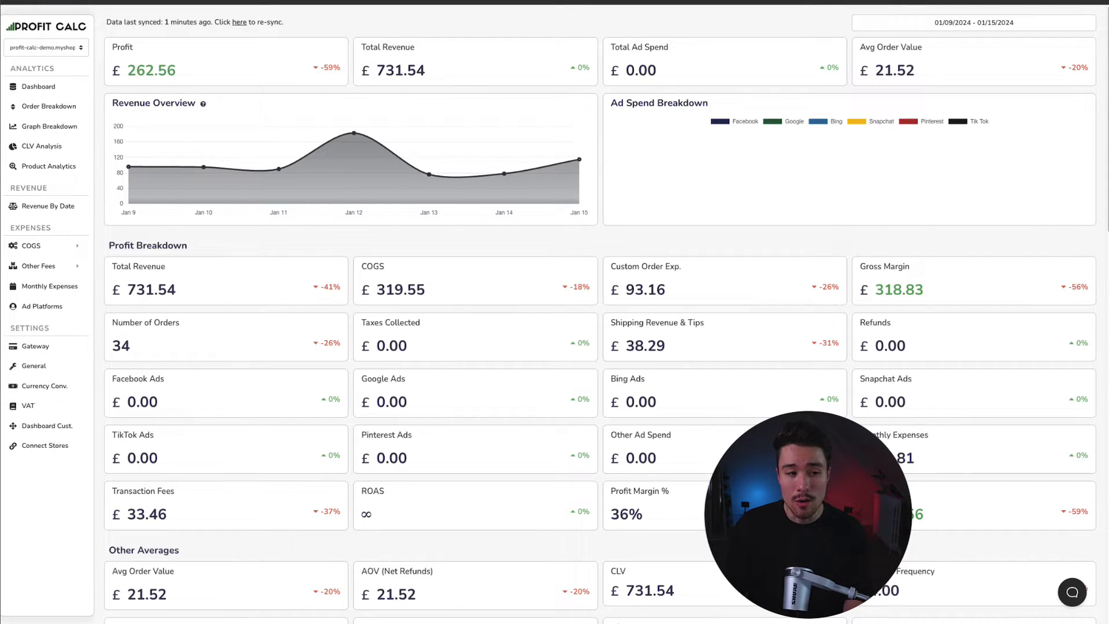
{"action": "mouse_move", "coordinate": [452, 44]}
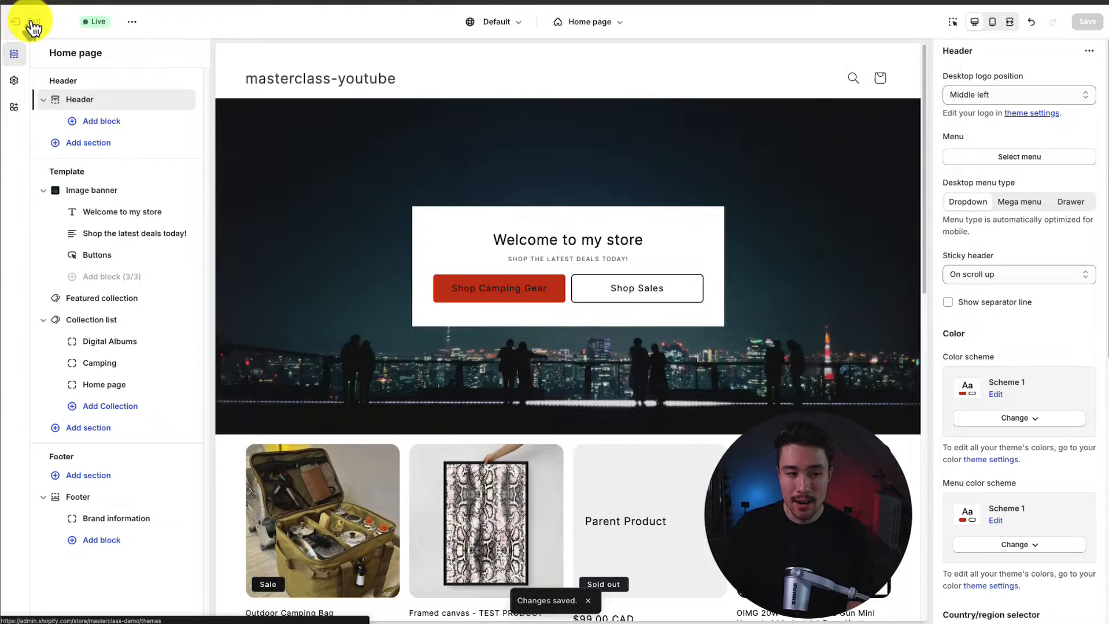
- Leave the theme editor and go to the Online Store Navigation page listing the menus
{"action": "left_click", "coordinate": [33, 20]}
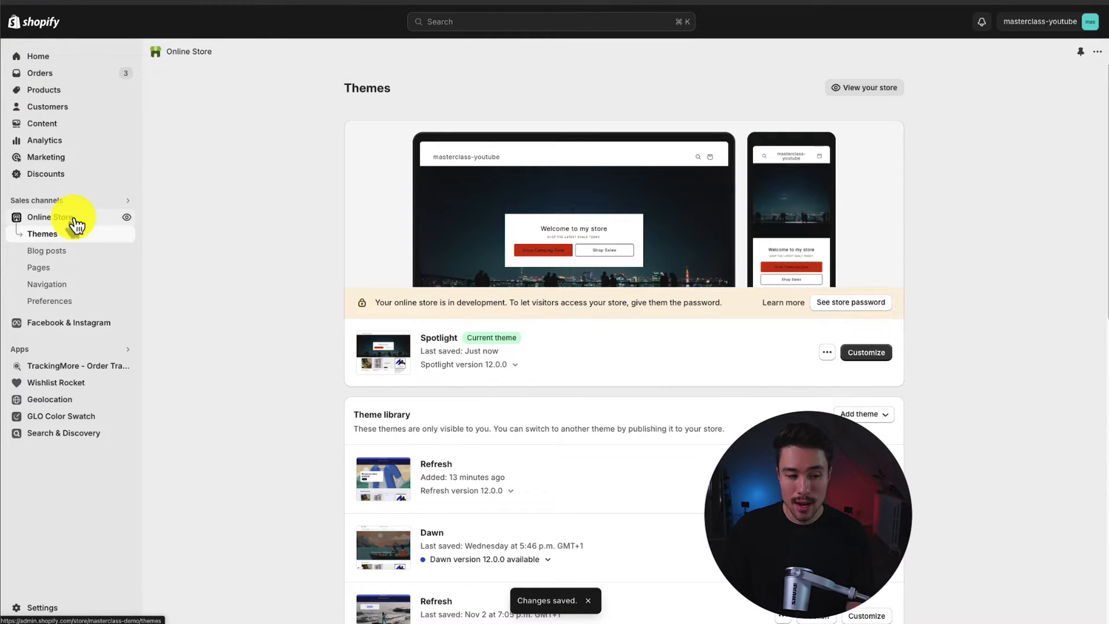
{"action": "left_click", "coordinate": [46, 285]}
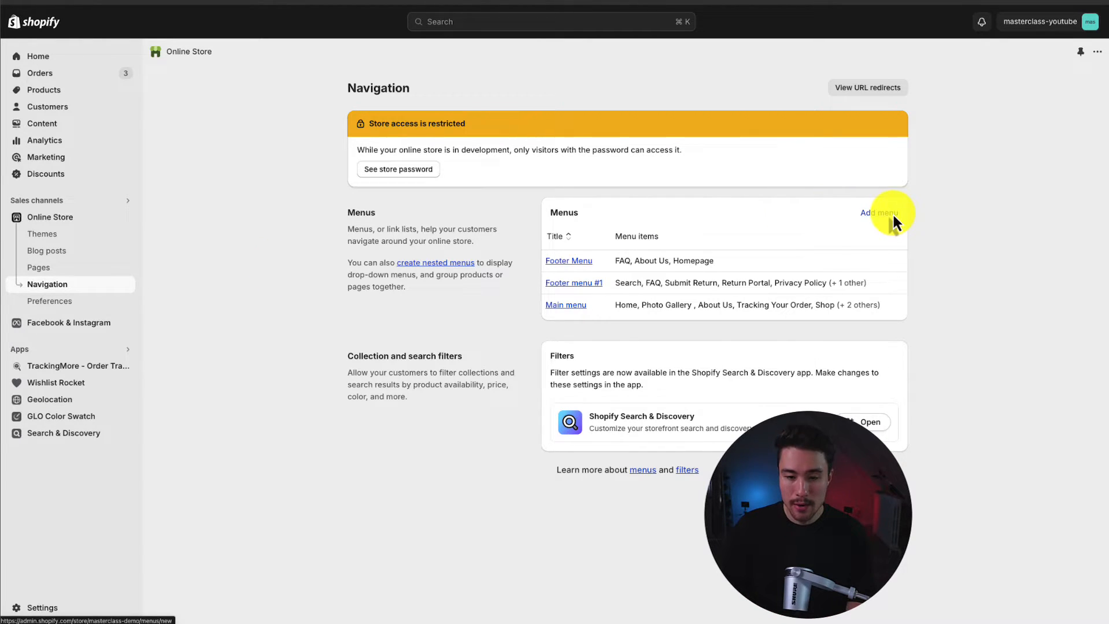
- Start a new Main menu item, cancel it, and leave the menu unsaved back to Navigation
{"action": "left_click", "coordinate": [878, 212]}
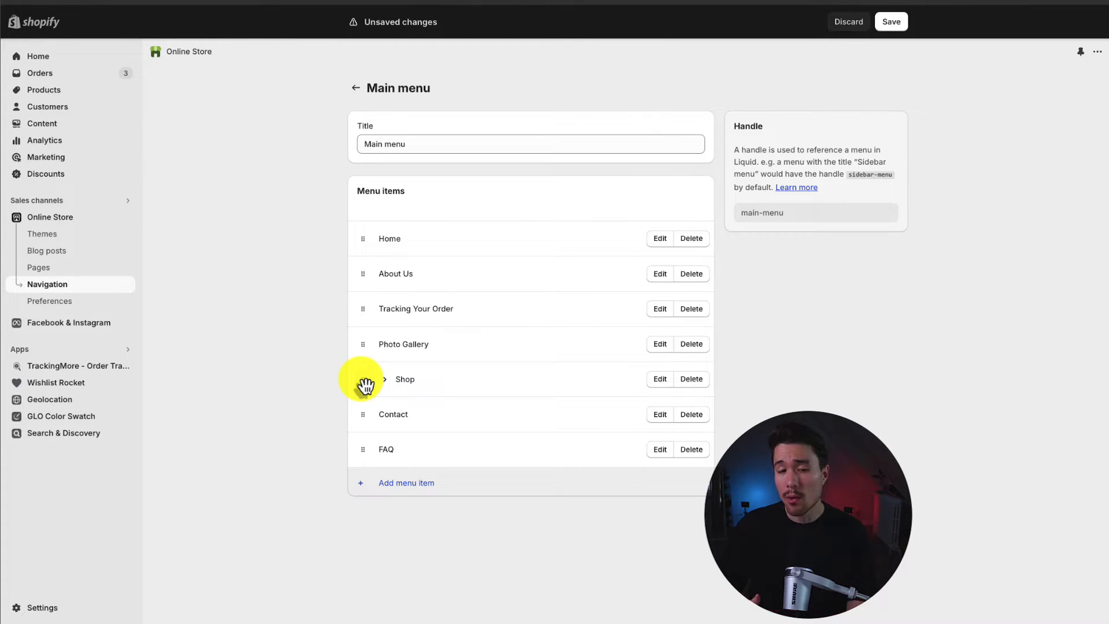
{"action": "mouse_move", "coordinate": [407, 488]}
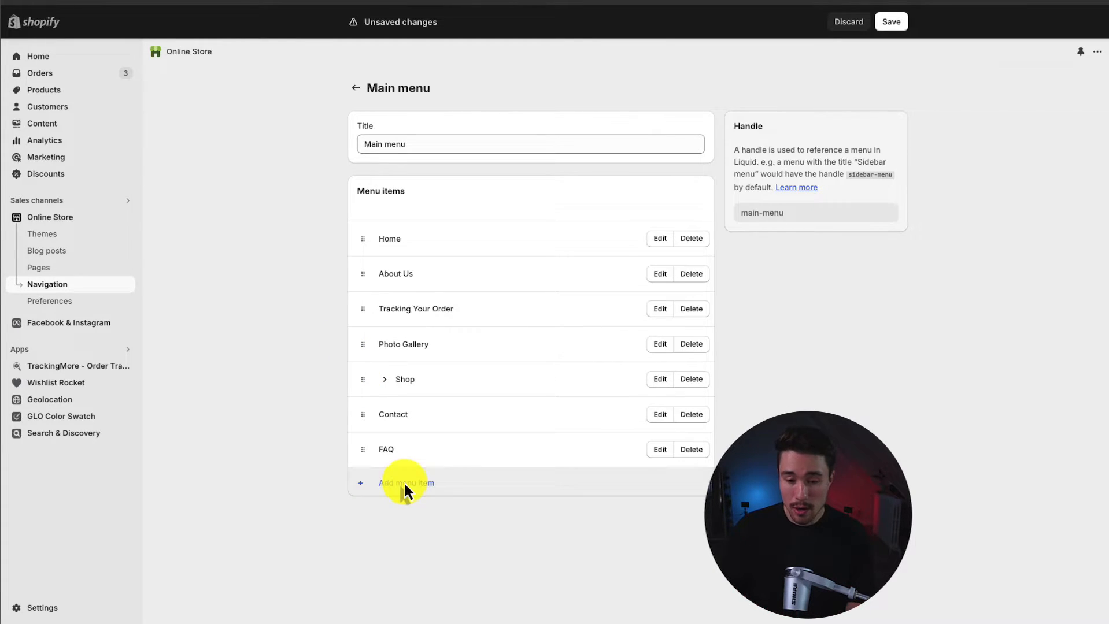
{"action": "left_click", "coordinate": [406, 483]}
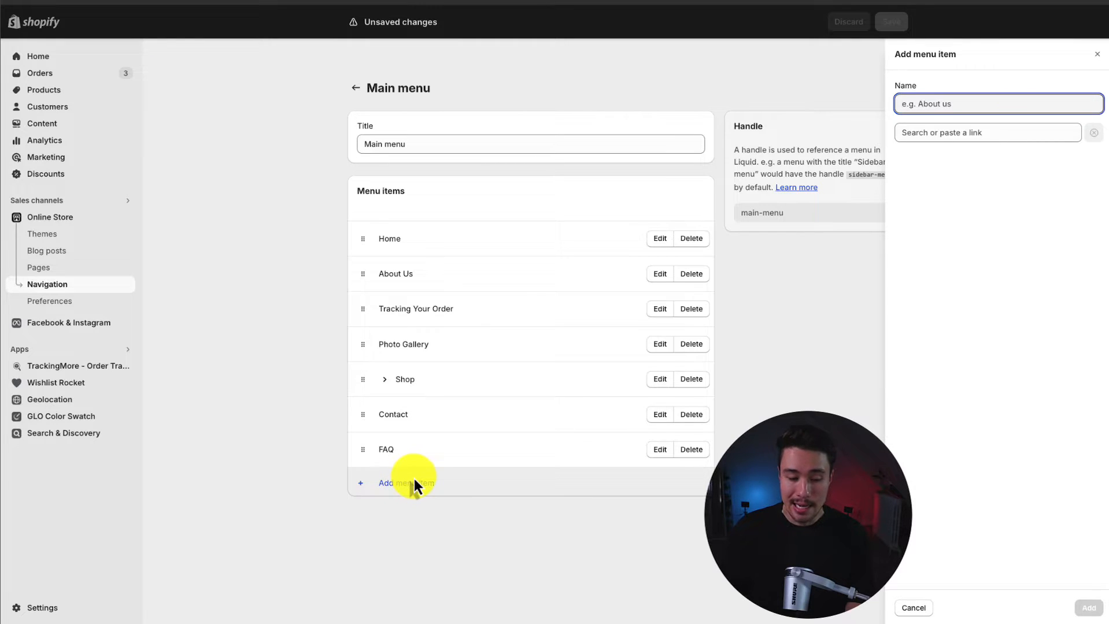
{"action": "mouse_move", "coordinate": [926, 160]}
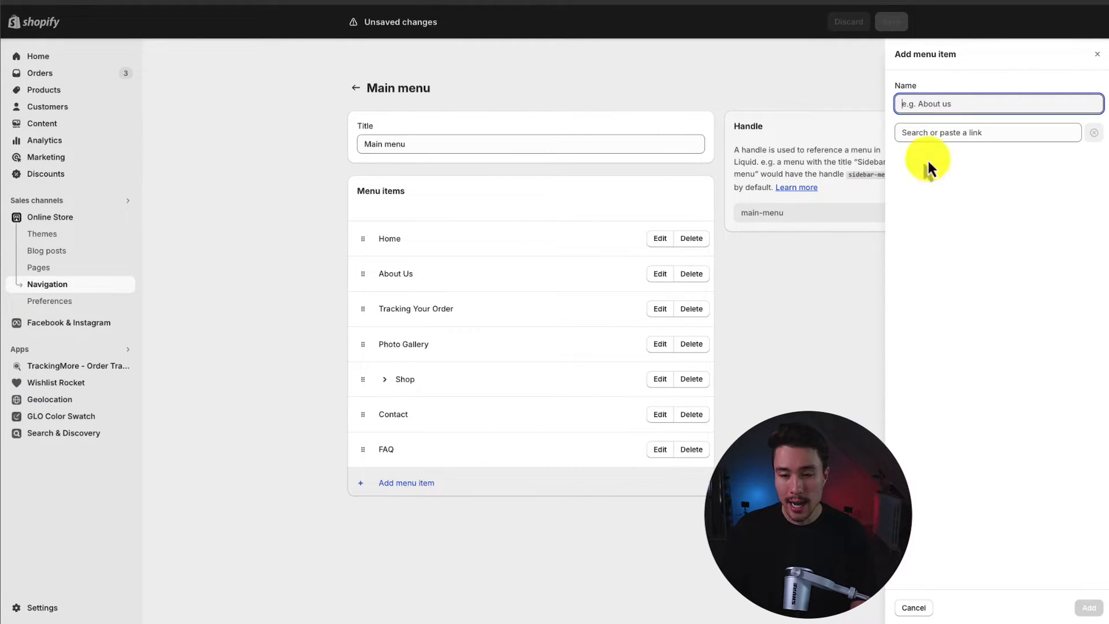
{"action": "mouse_move", "coordinate": [1099, 60]}
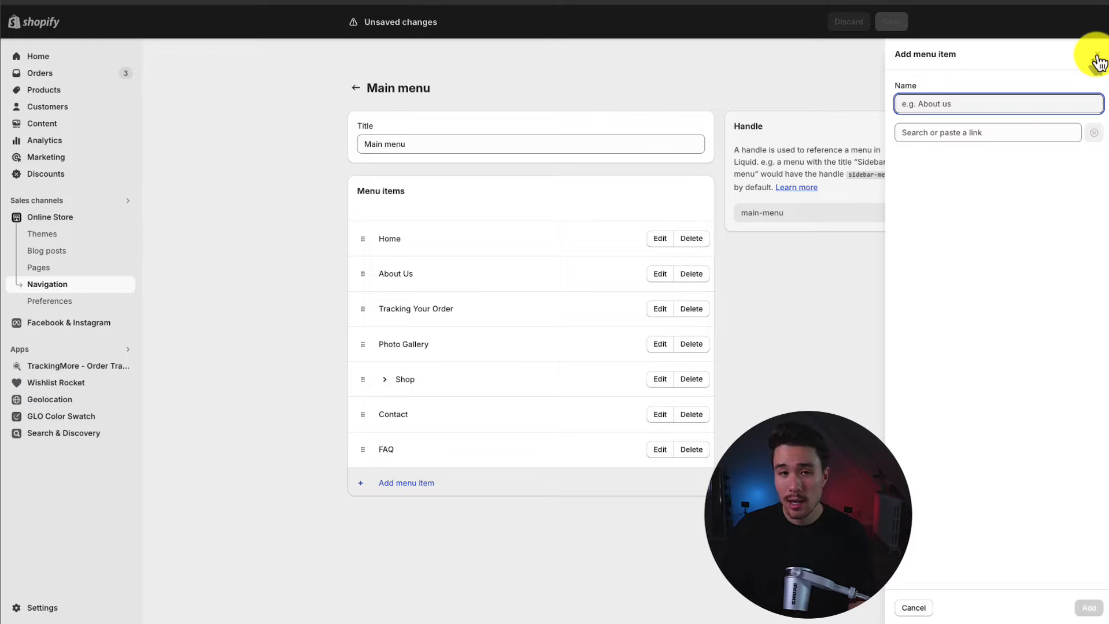
{"action": "left_click", "coordinate": [913, 608]}
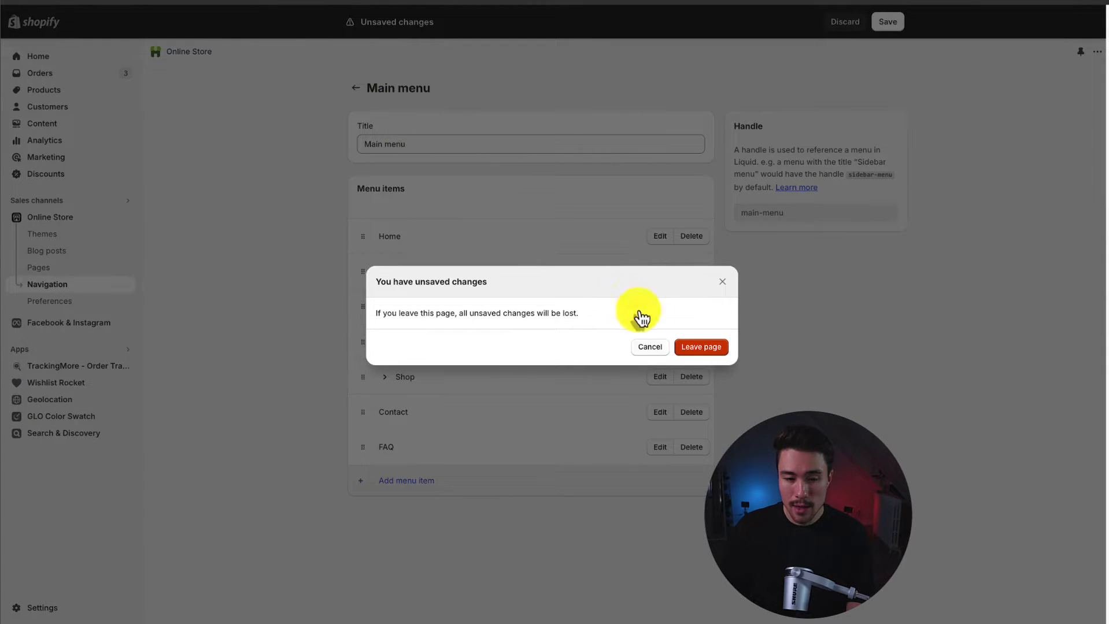
{"action": "left_click", "coordinate": [699, 347]}
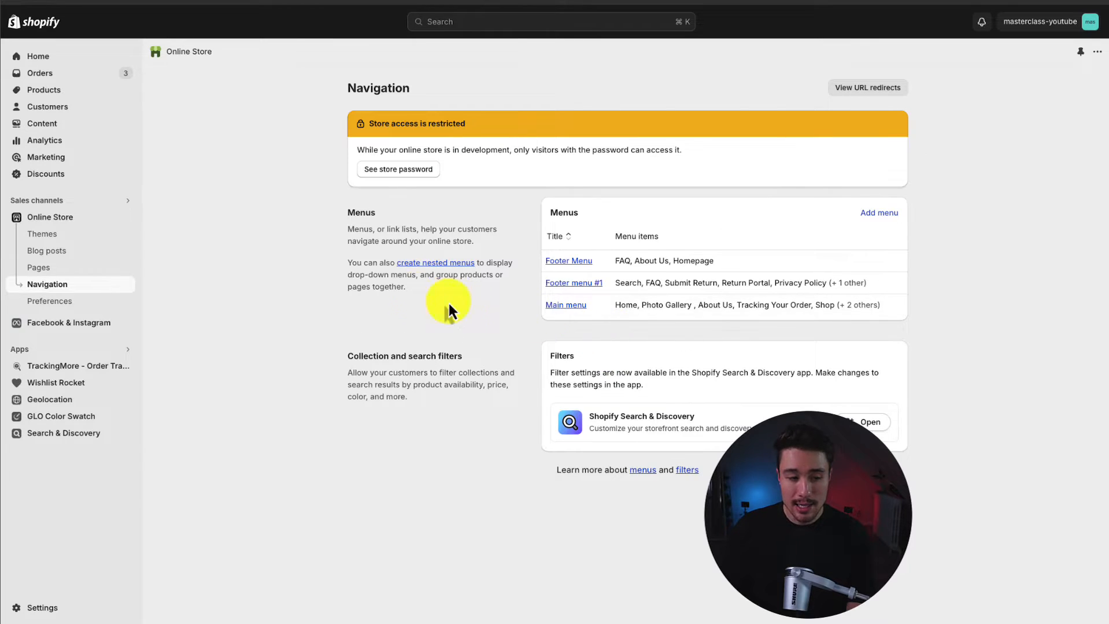
- Customize the Spotlight theme and set its header to display the Main menu
{"action": "left_click", "coordinate": [42, 233]}
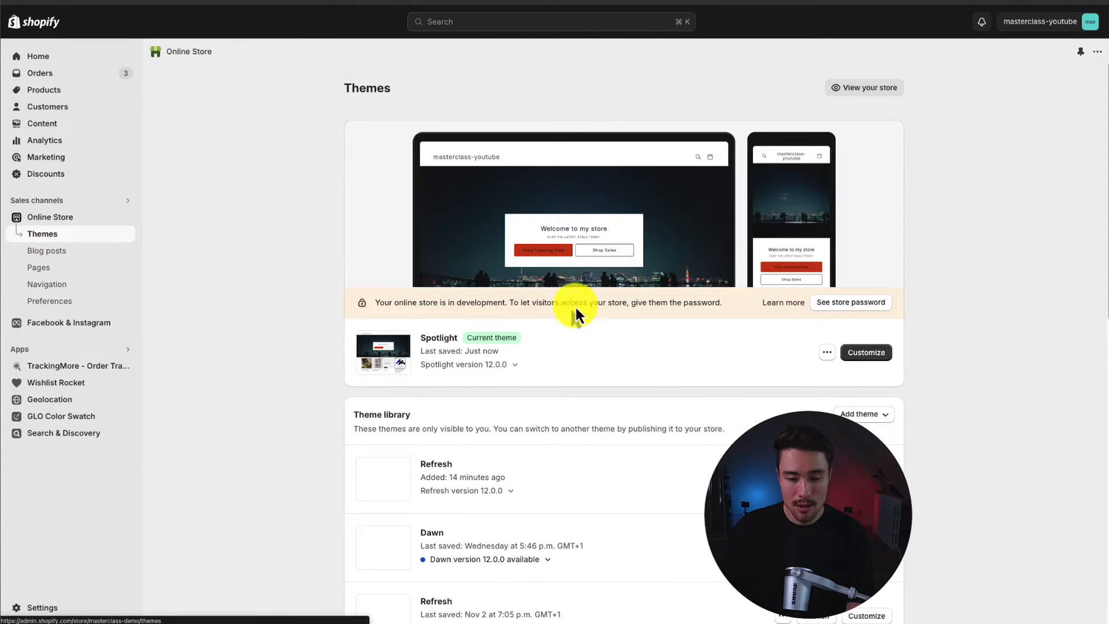
{"action": "left_click", "coordinate": [864, 352]}
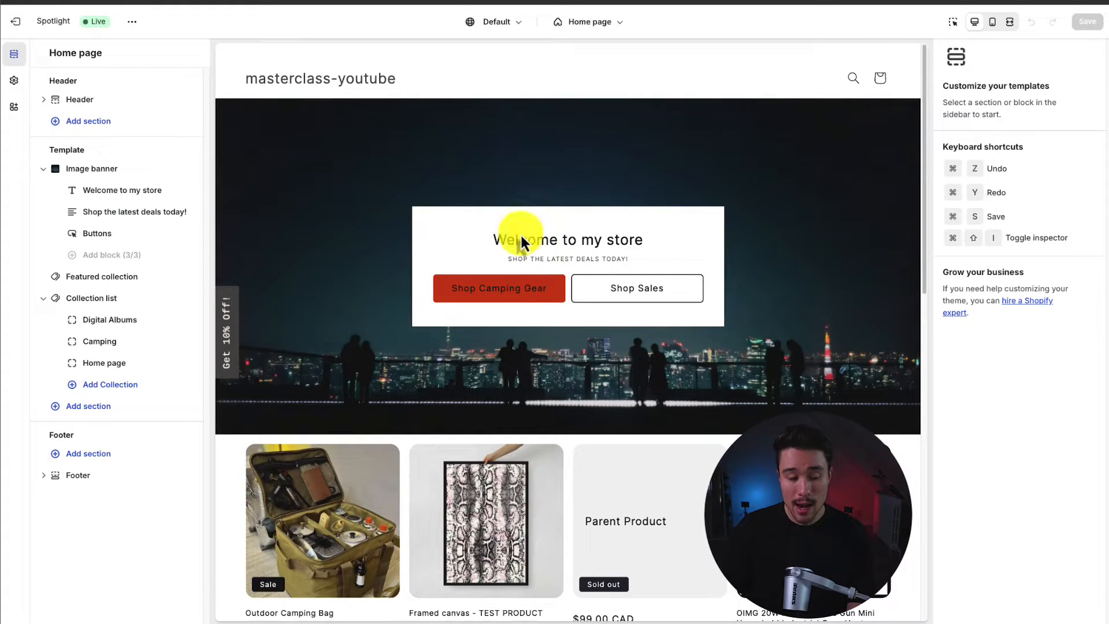
{"action": "left_click", "coordinate": [79, 99]}
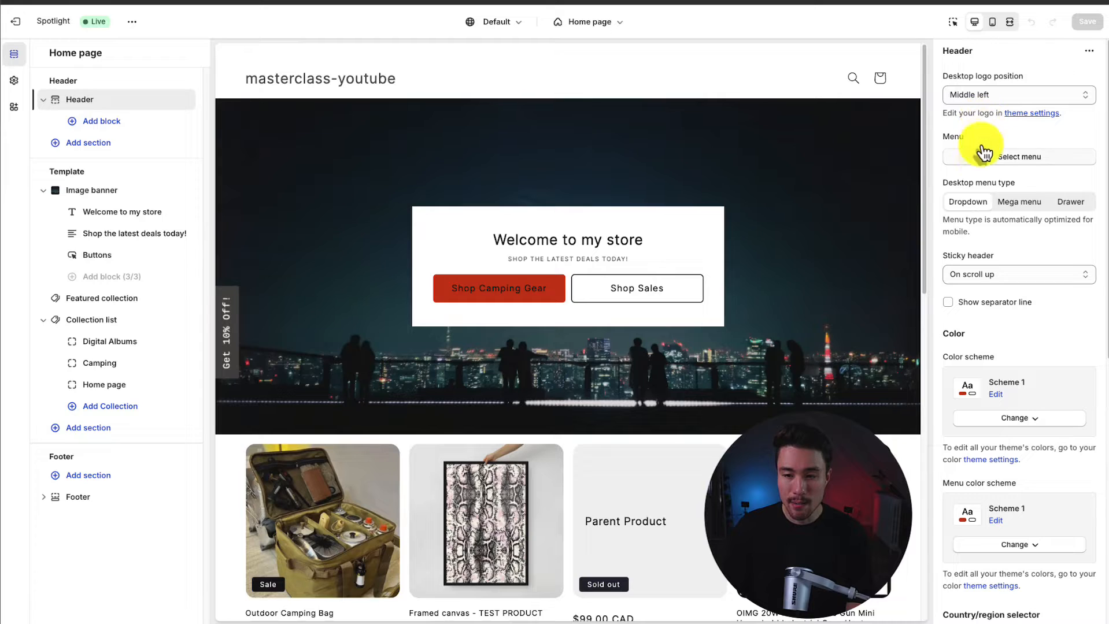
{"action": "left_click", "coordinate": [1016, 157]}
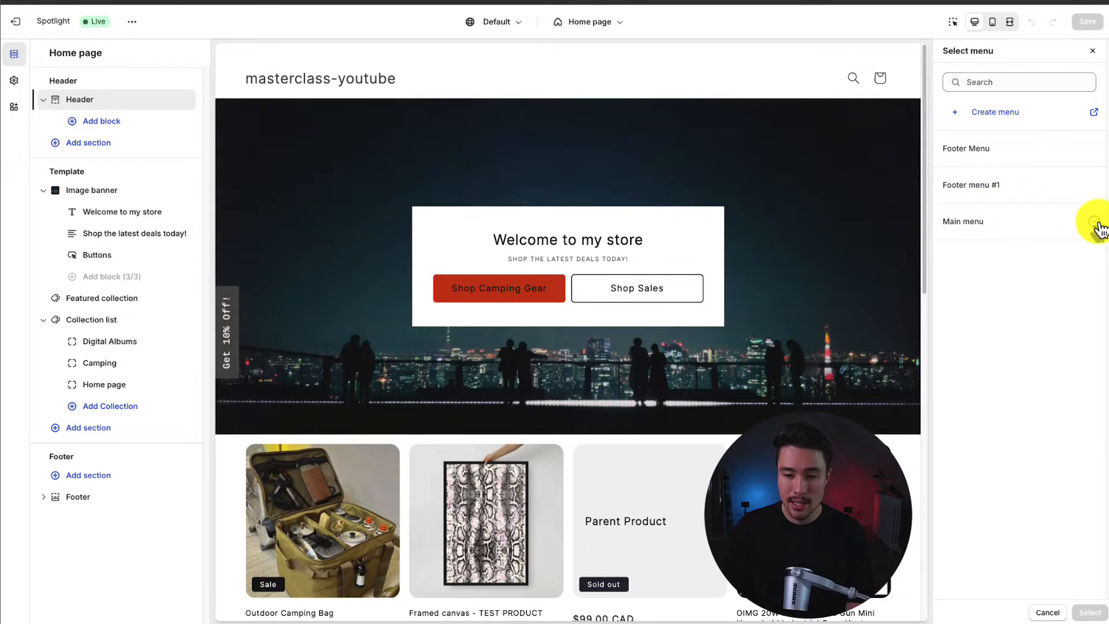
{"action": "left_click", "coordinate": [962, 220]}
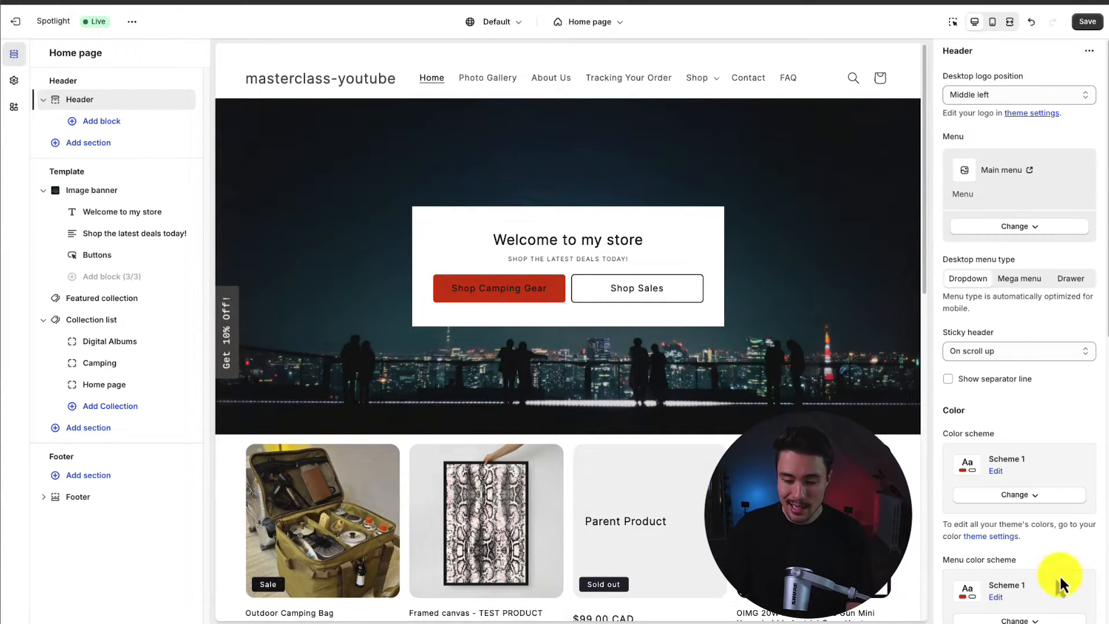
{"action": "mouse_move", "coordinate": [854, 258]}
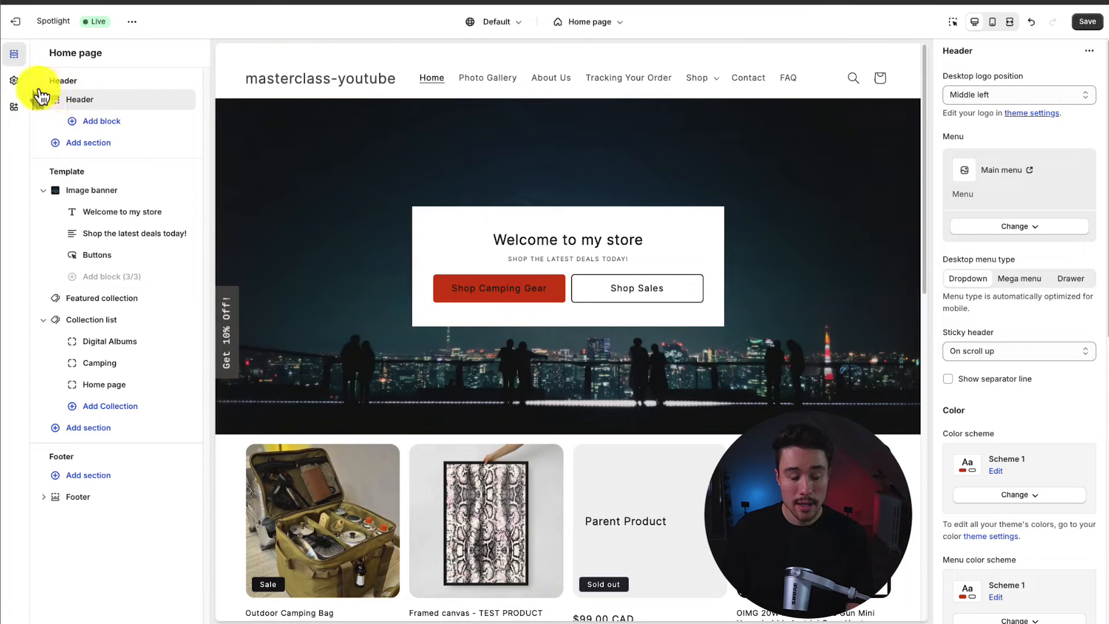
{"action": "mouse_move", "coordinate": [14, 77]}
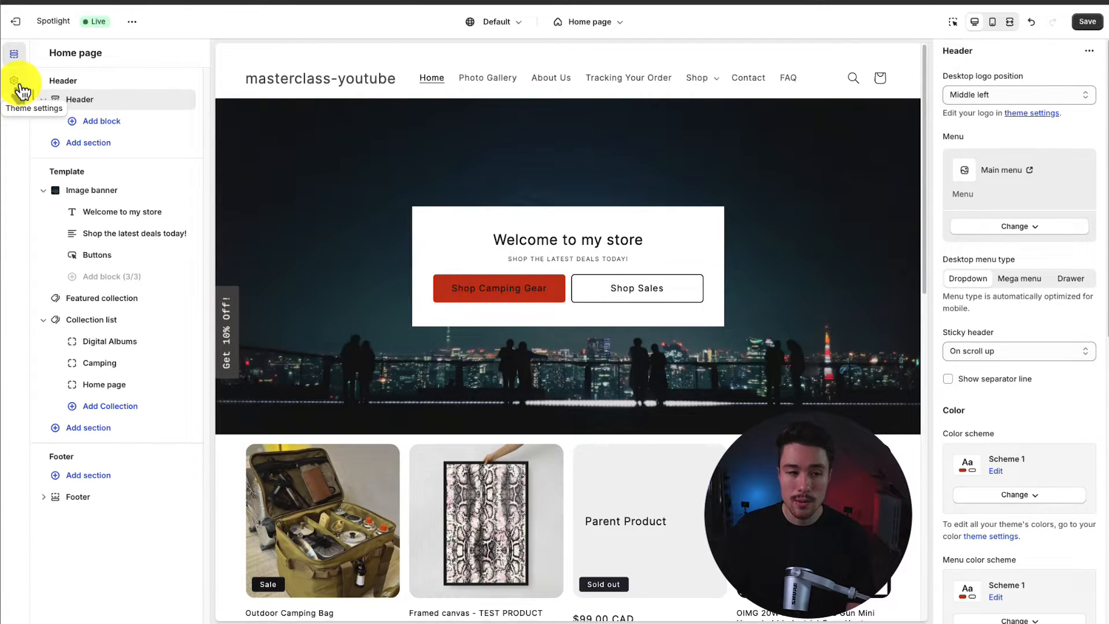
- In Theme settings choose the Ecom_masterclass_logo image as the store logo
{"action": "left_click", "coordinate": [14, 80]}
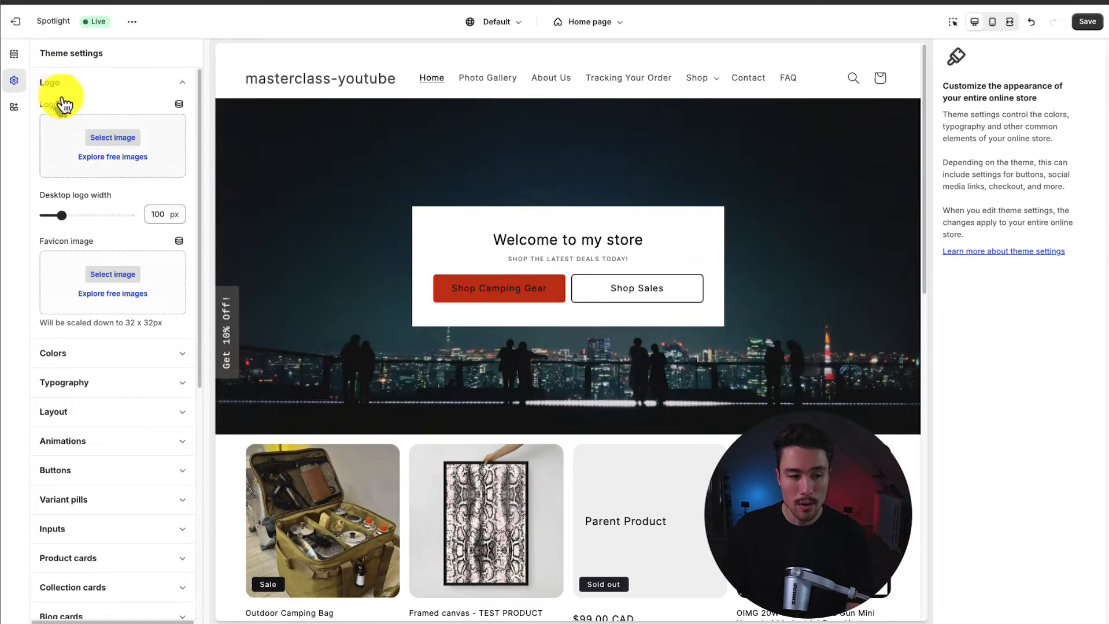
{"action": "left_click", "coordinate": [112, 137]}
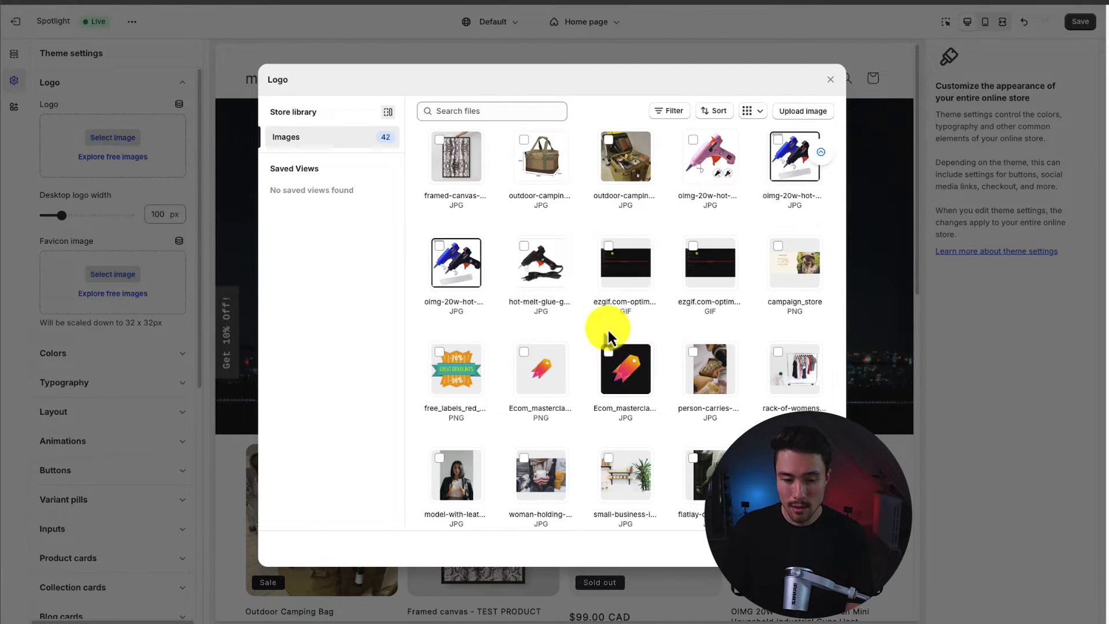
{"action": "scroll", "scroll_direction": "down", "scroll_amount": 3}
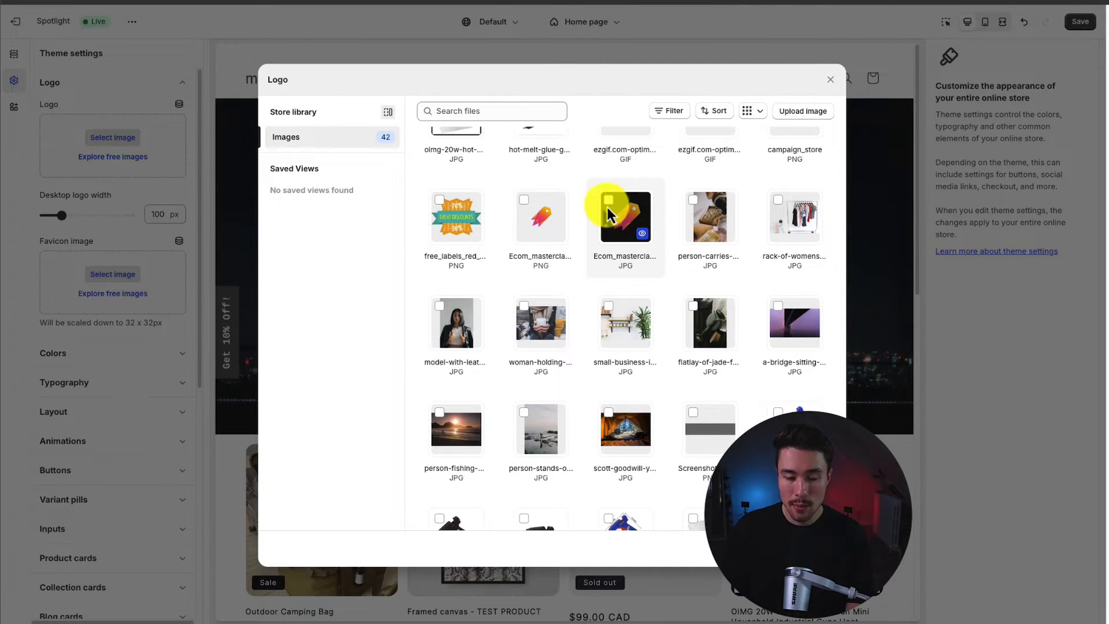
{"action": "left_click", "coordinate": [609, 200]}
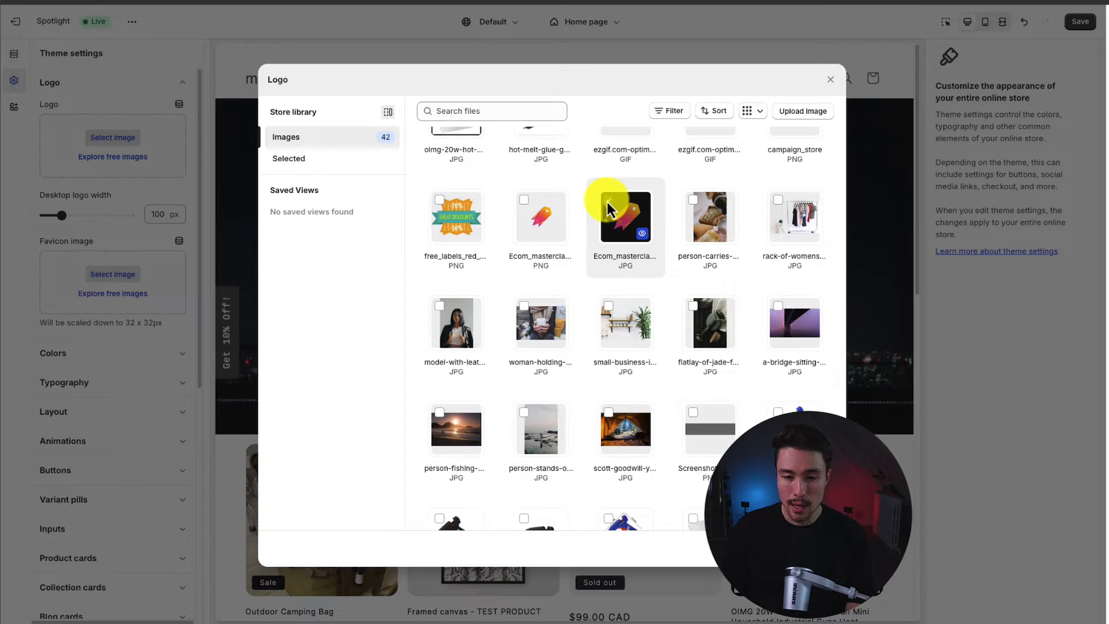
{"action": "mouse_move", "coordinate": [613, 207]}
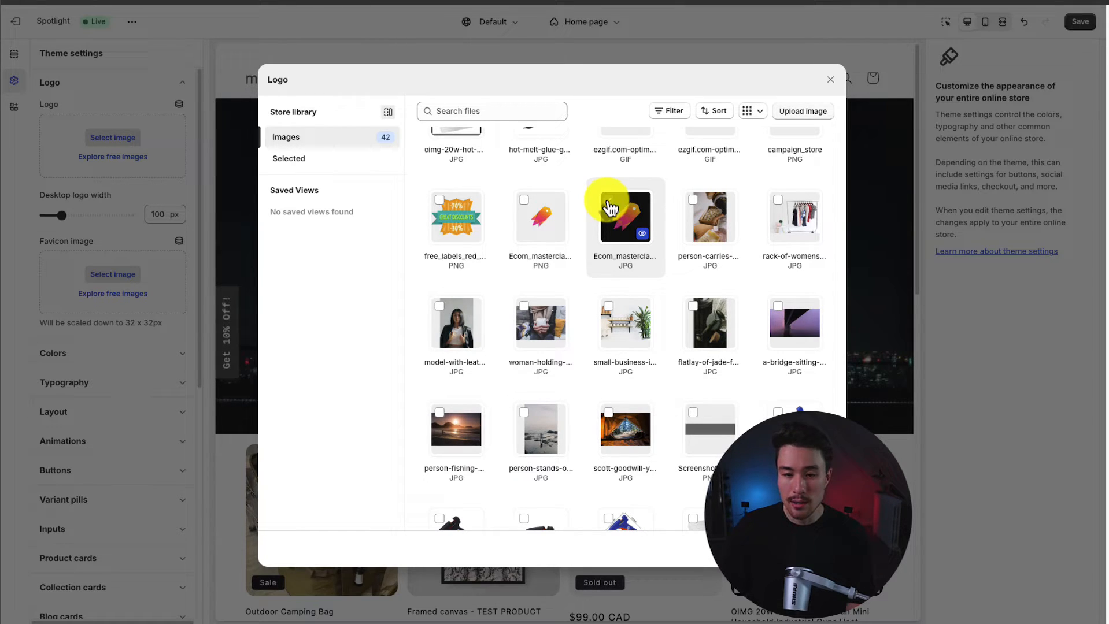
{"action": "left_click", "coordinate": [606, 199]}
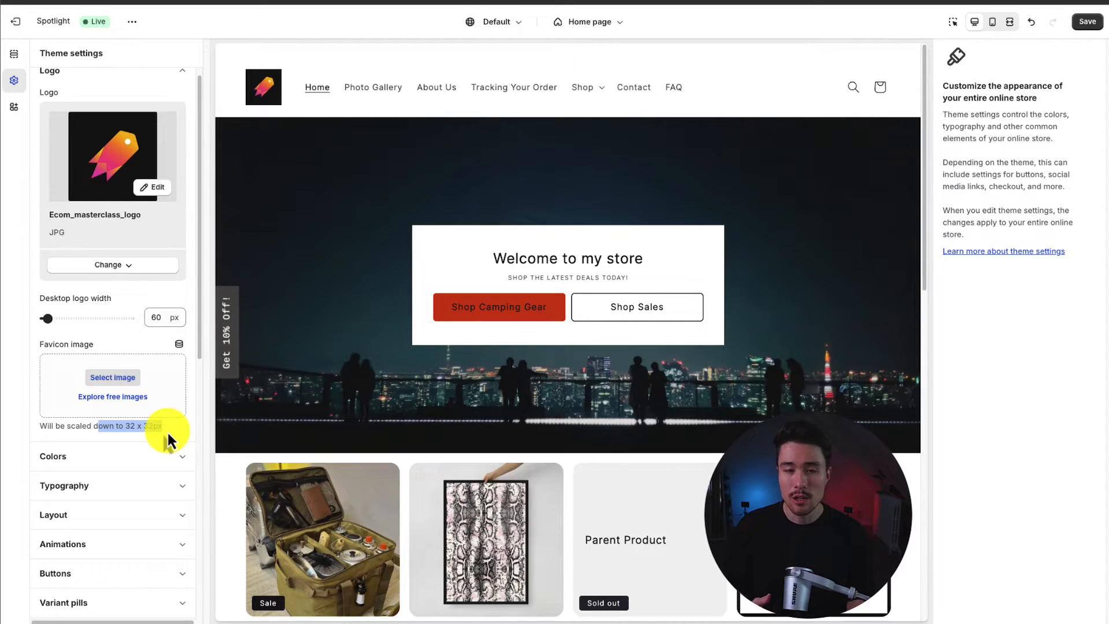
{"action": "mouse_move", "coordinate": [155, 422]}
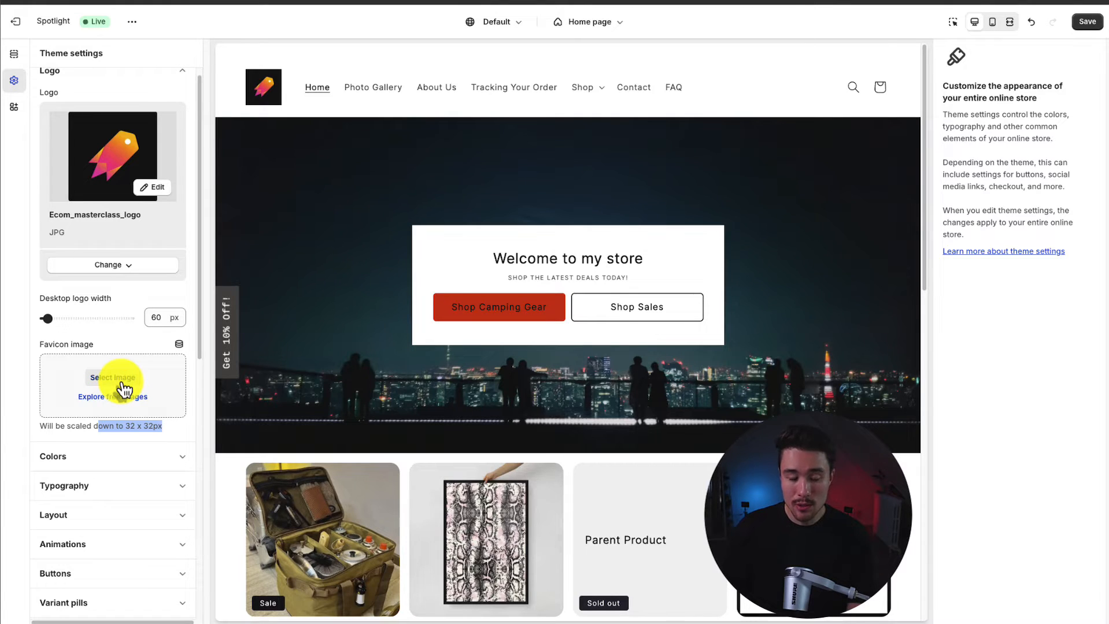
- Use the Ecom_masterclass_logo image as the favicon too
{"action": "left_click", "coordinate": [112, 377]}
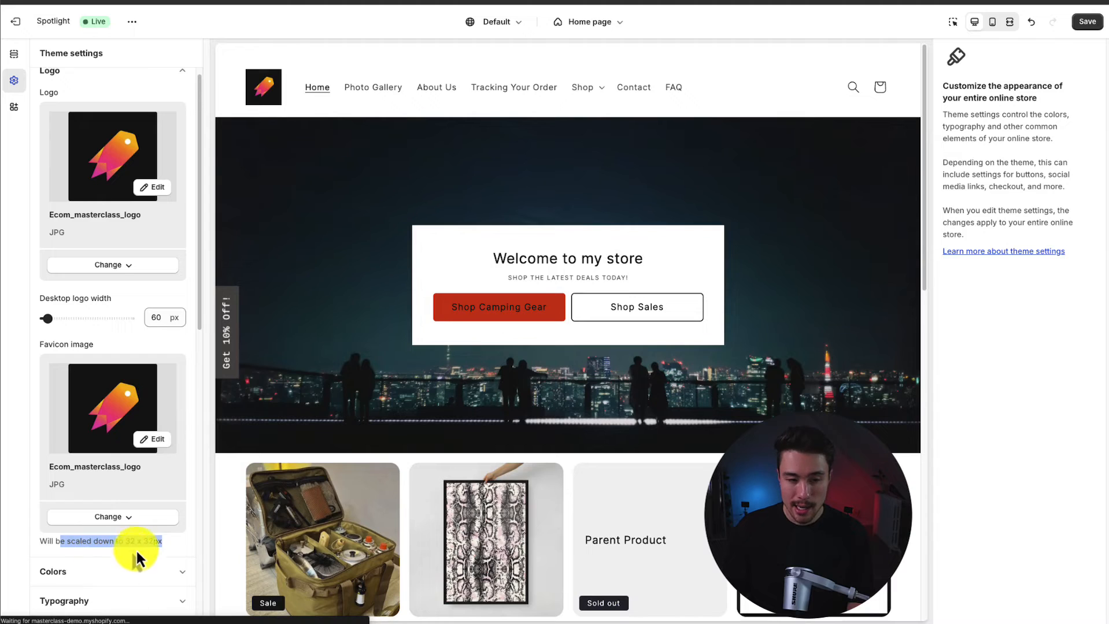
{"action": "scroll", "scroll_direction": "down", "scroll_amount": 3}
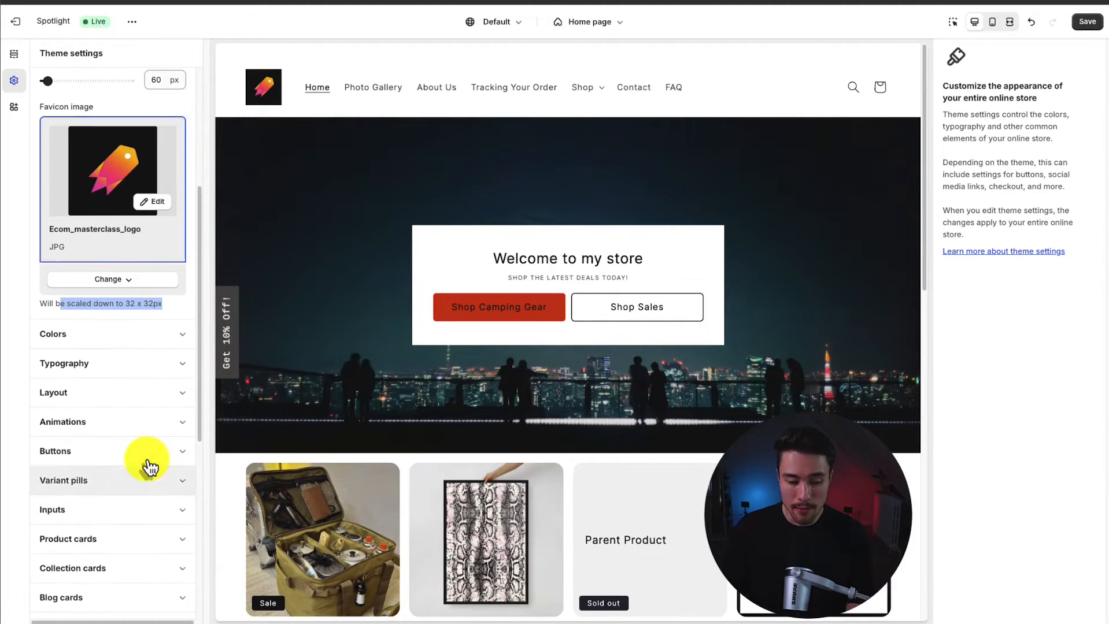
{"action": "scroll", "scroll_direction": "down", "scroll_amount": 3}
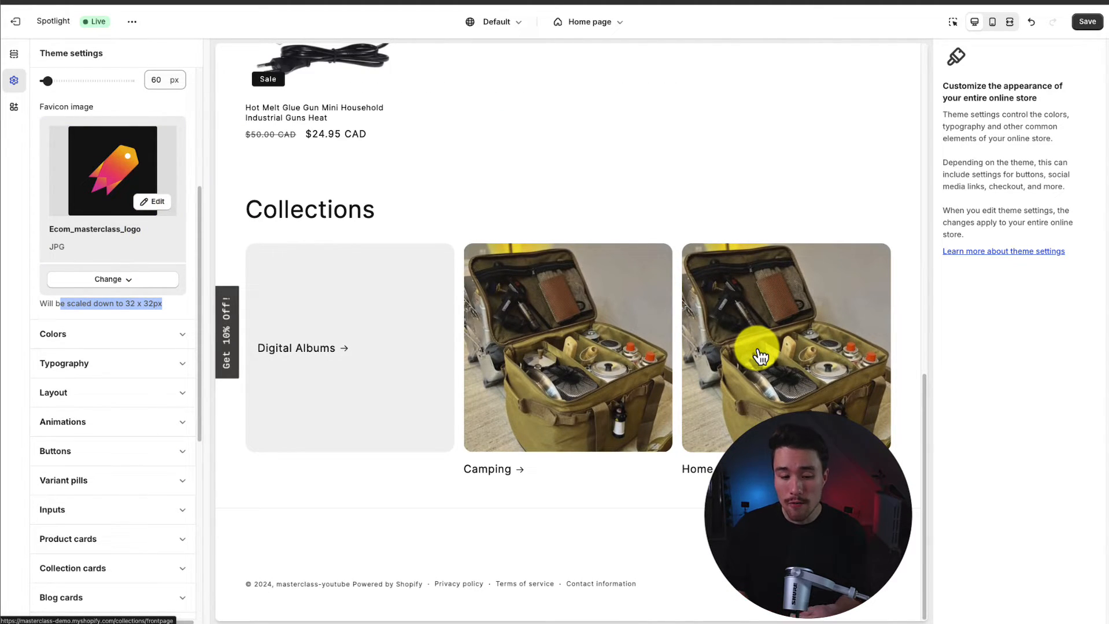
- Add Menu and Text blocks to the Footer section, then select the Brand information block
{"action": "left_click", "coordinate": [14, 53]}
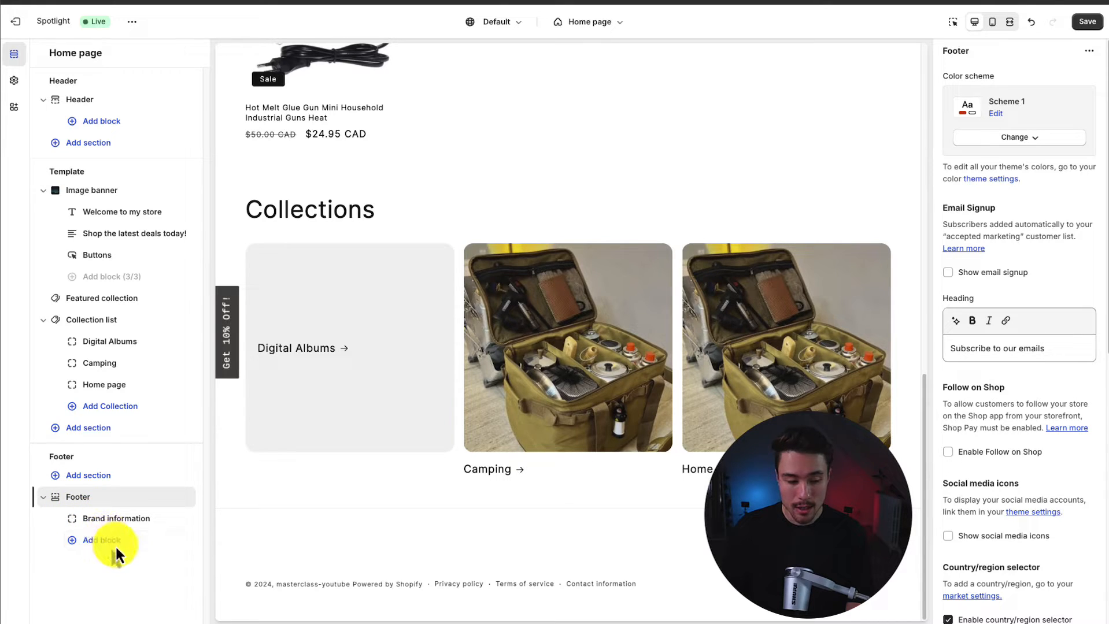
{"action": "left_click", "coordinate": [100, 540]}
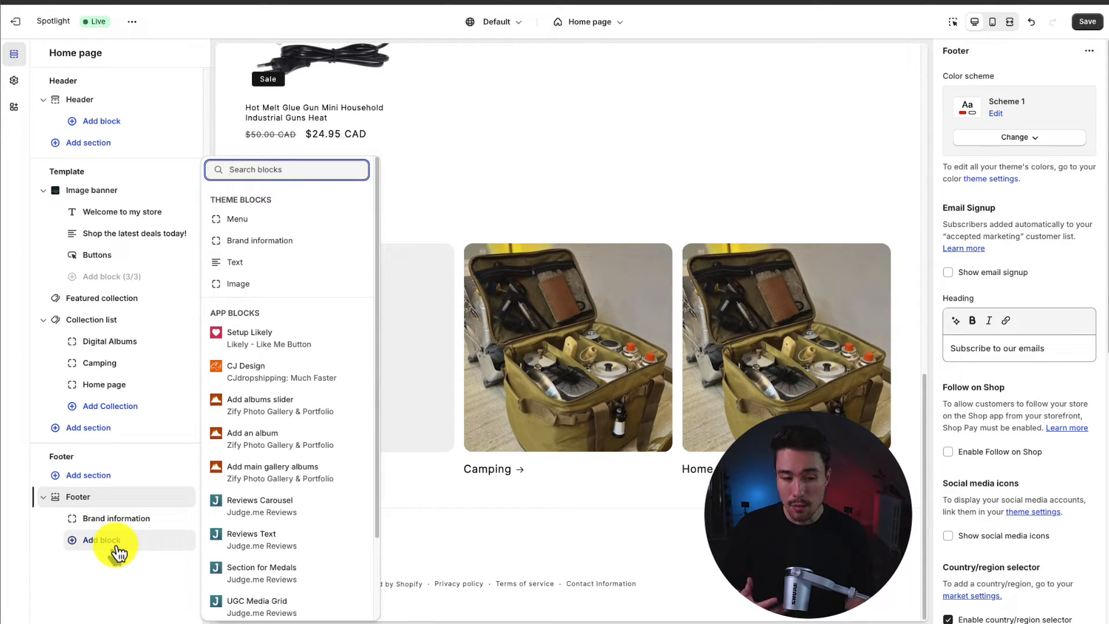
{"action": "left_click", "coordinate": [237, 220]}
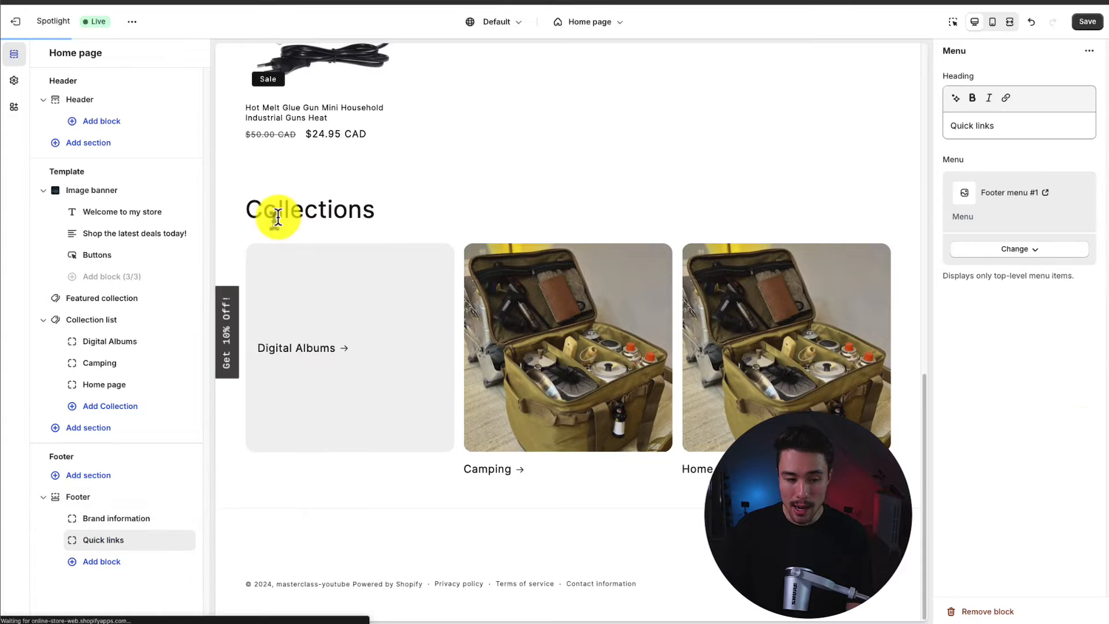
{"action": "left_click", "coordinate": [97, 562]}
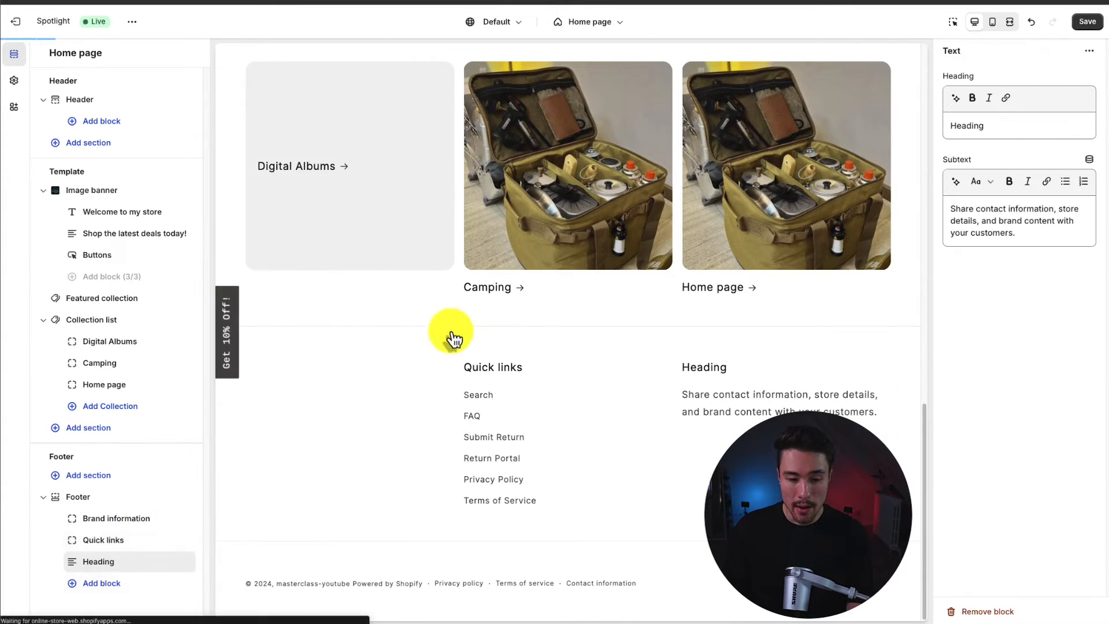
{"action": "left_click", "coordinate": [115, 518]}
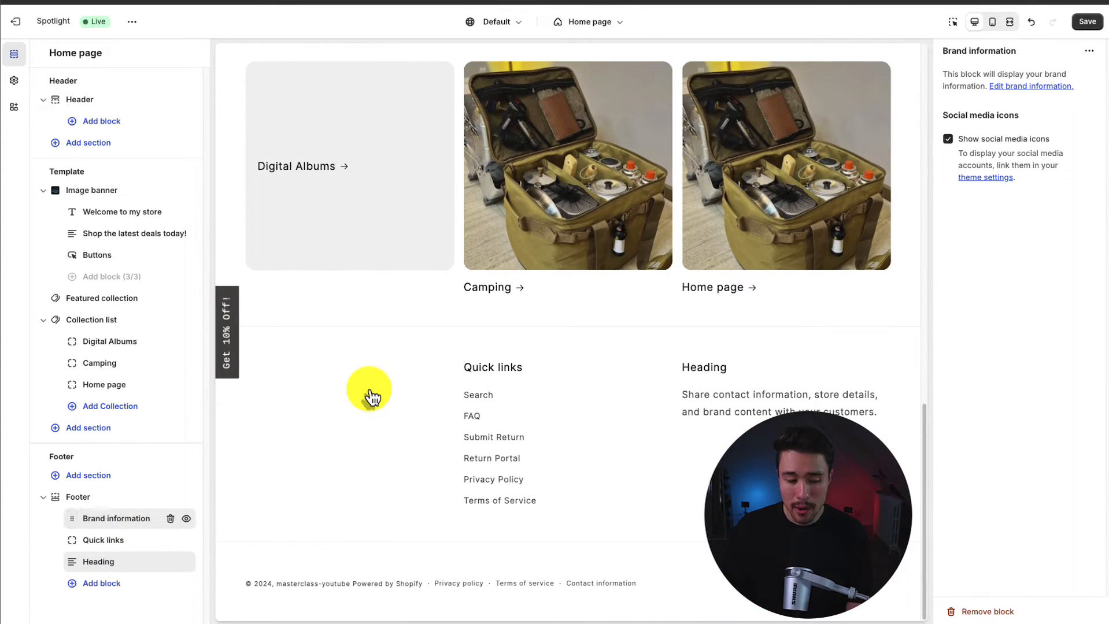
{"action": "mouse_move", "coordinate": [266, 439]}
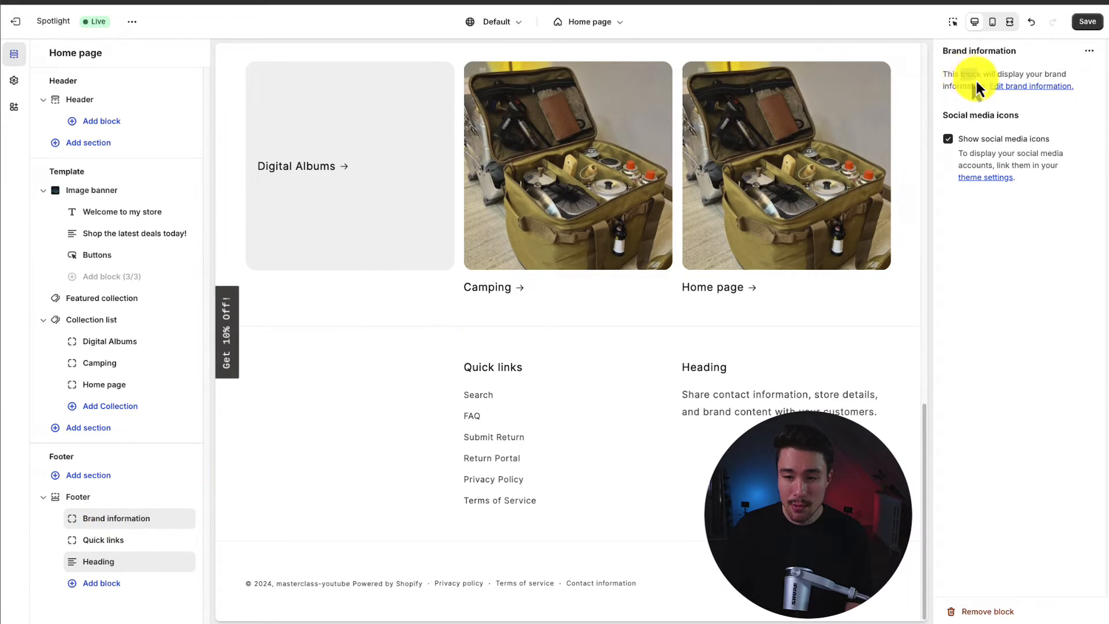
{"action": "mouse_move", "coordinate": [962, 120]}
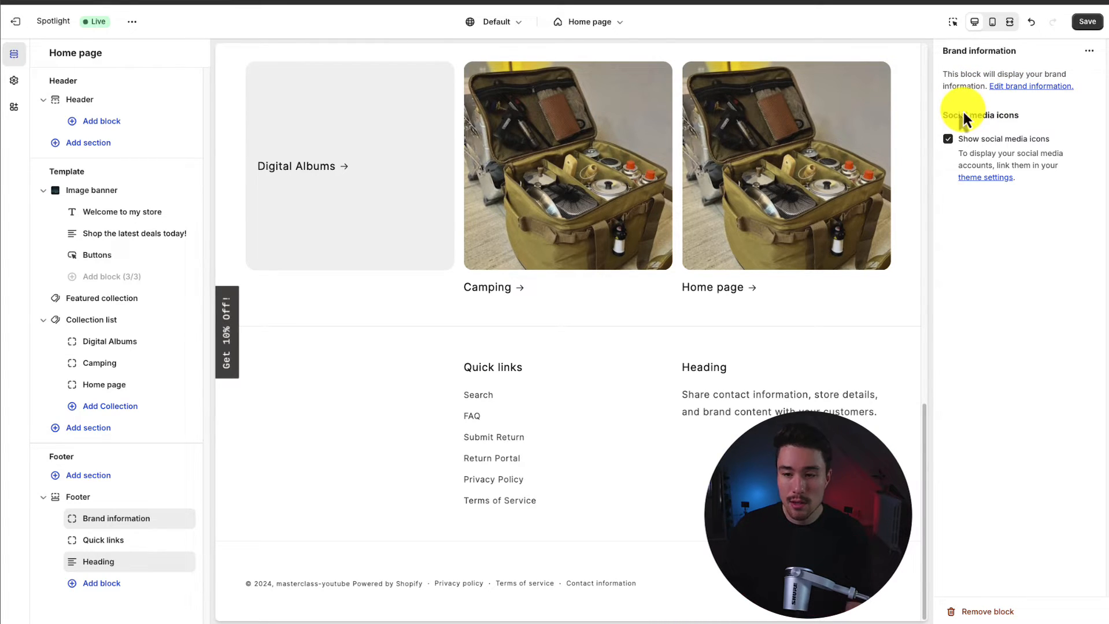
- Enter the brand headline 'Best the camping gear on the planet' under Brand information
{"action": "left_click", "coordinate": [14, 80]}
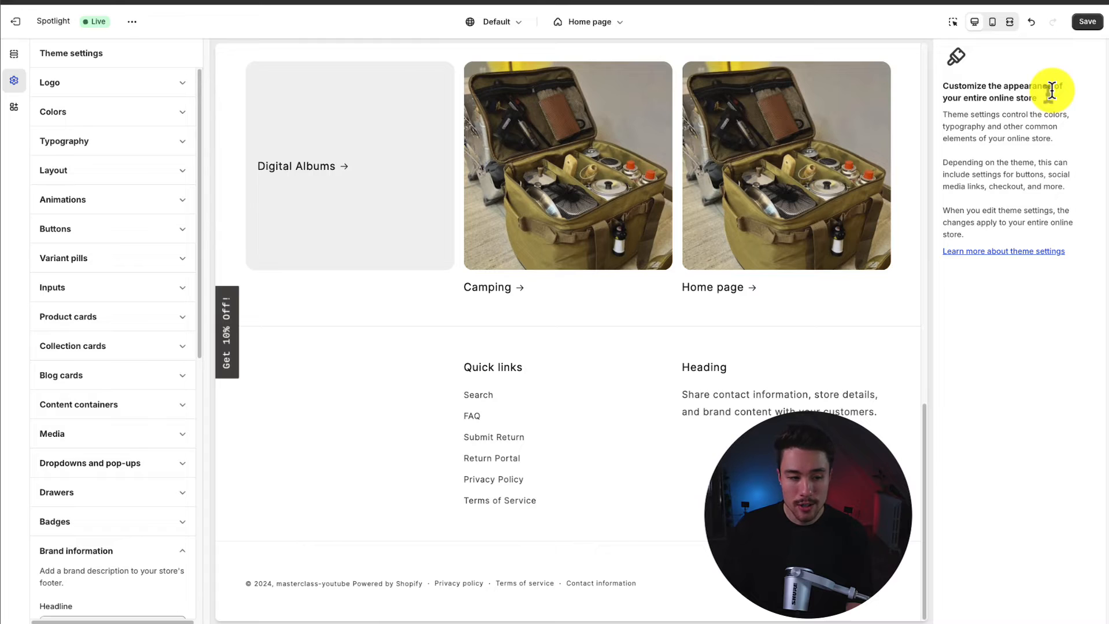
{"action": "left_click", "coordinate": [77, 551]}
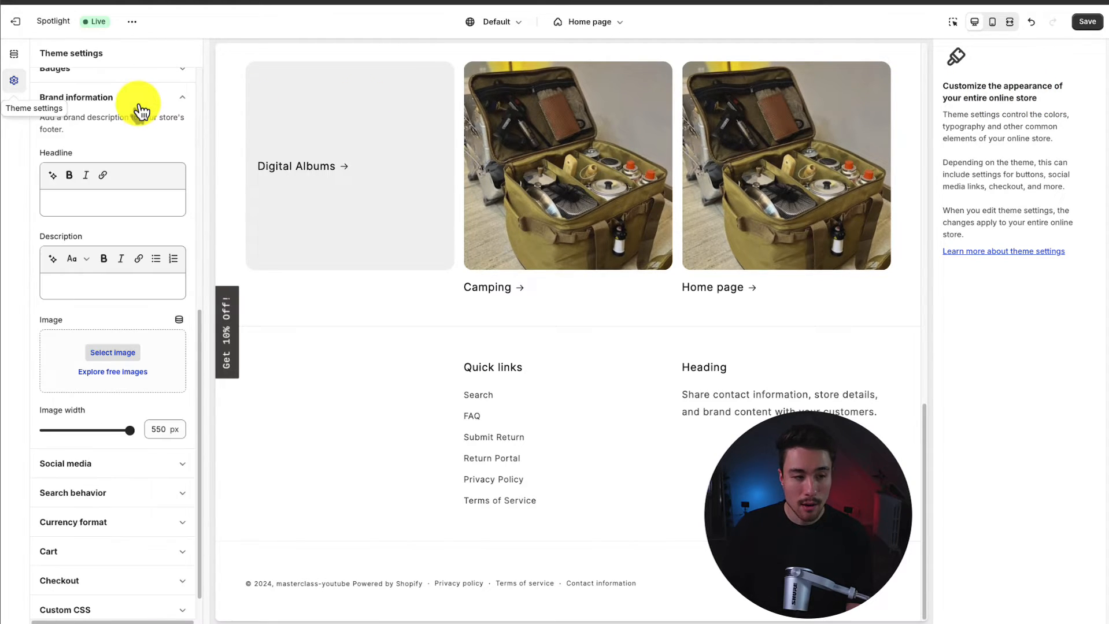
{"action": "scroll", "scroll_direction": "up", "scroll_amount": 3}
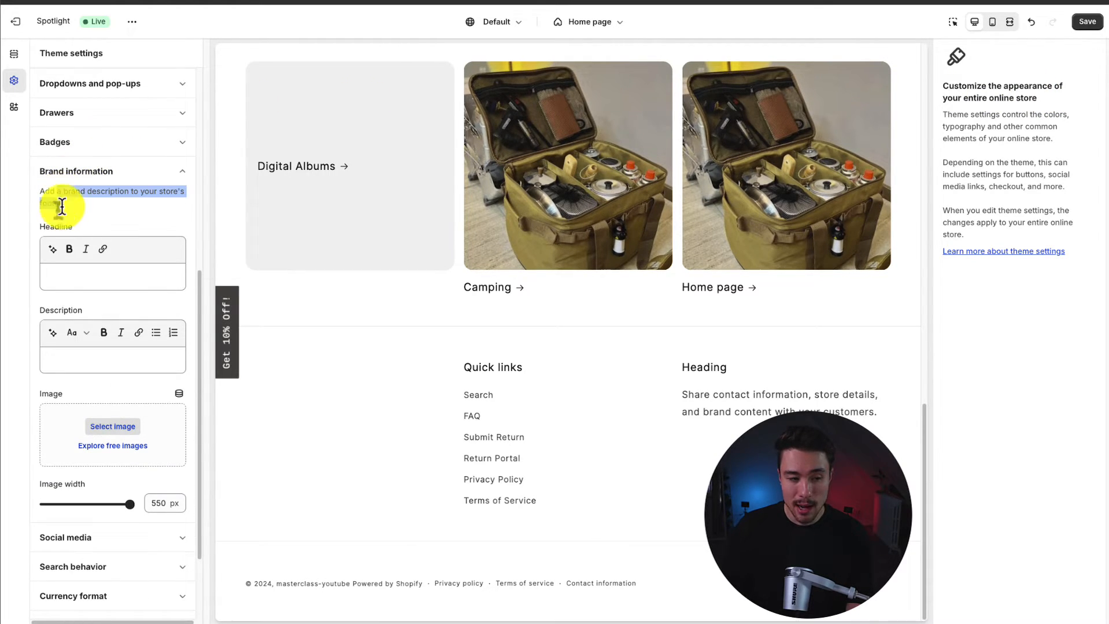
{"action": "type", "text": "Best the c"}
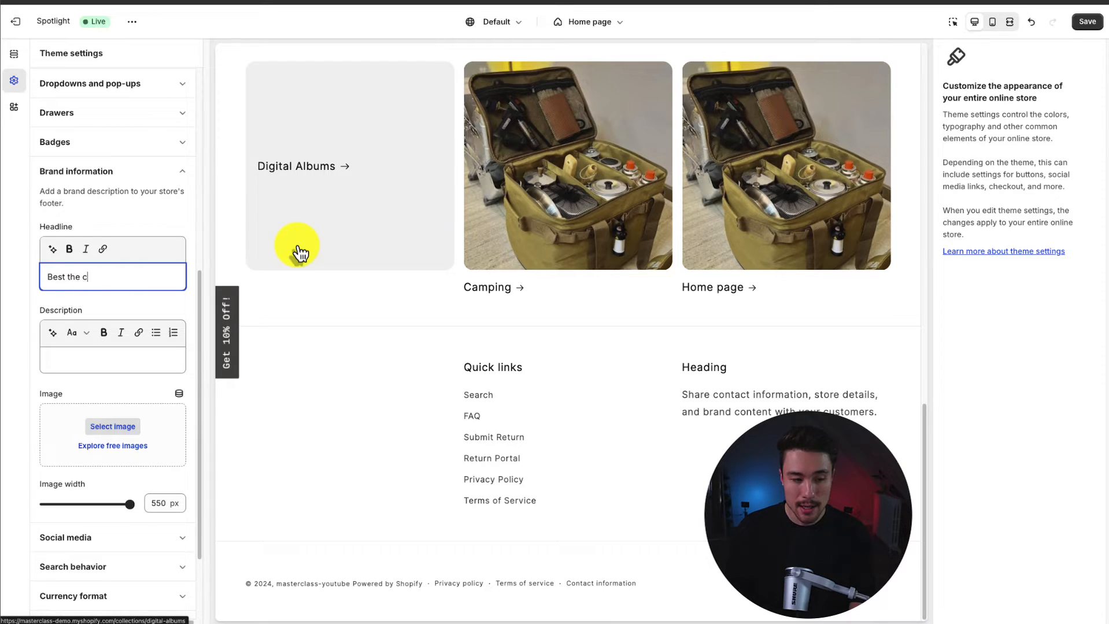
{"action": "type", "text": "amping gear on the planet"}
{"action": "left_click", "coordinate": [113, 359]}
{"action": "type", "text": "Get the best deals"}
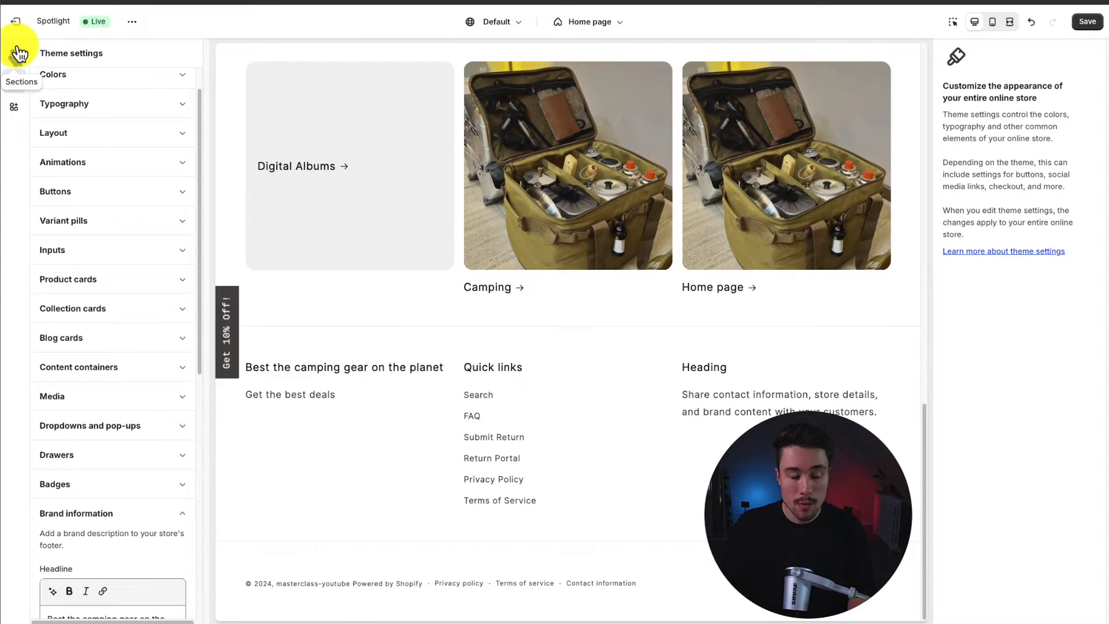
- Review the footer Quick links and Heading blocks, then move to a product page preview
{"action": "left_click", "coordinate": [14, 54]}
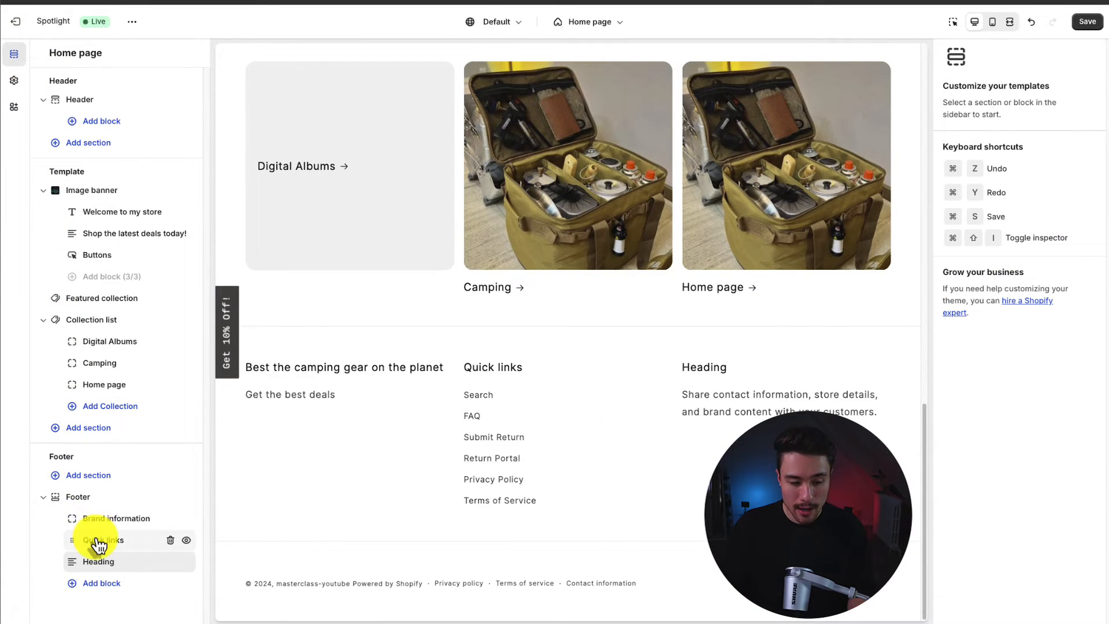
{"action": "left_click", "coordinate": [103, 540]}
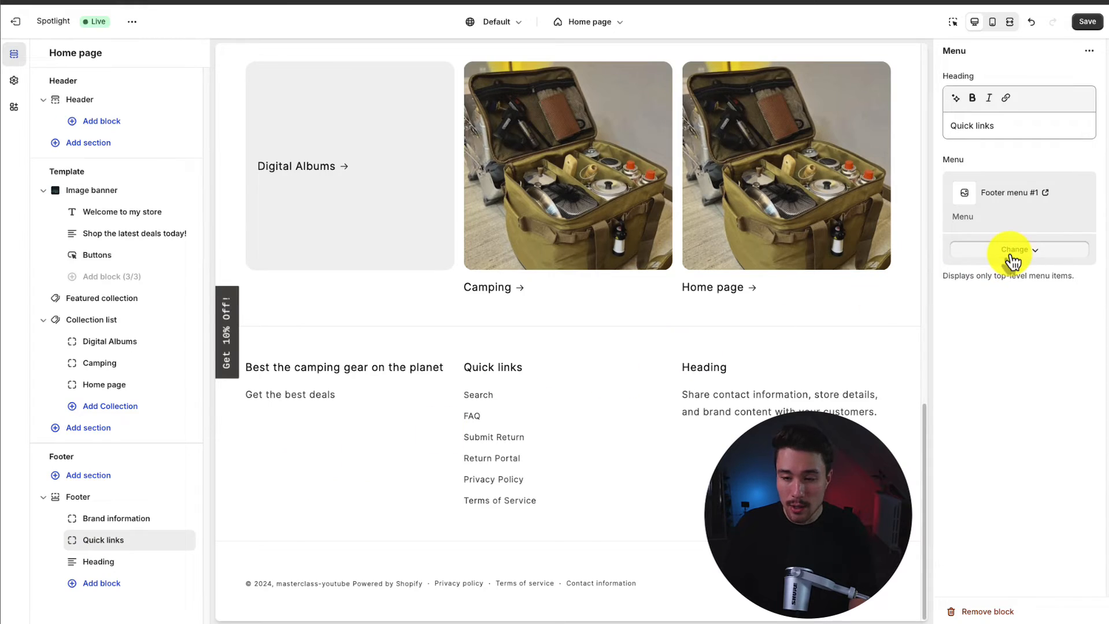
{"action": "mouse_move", "coordinate": [1006, 319]}
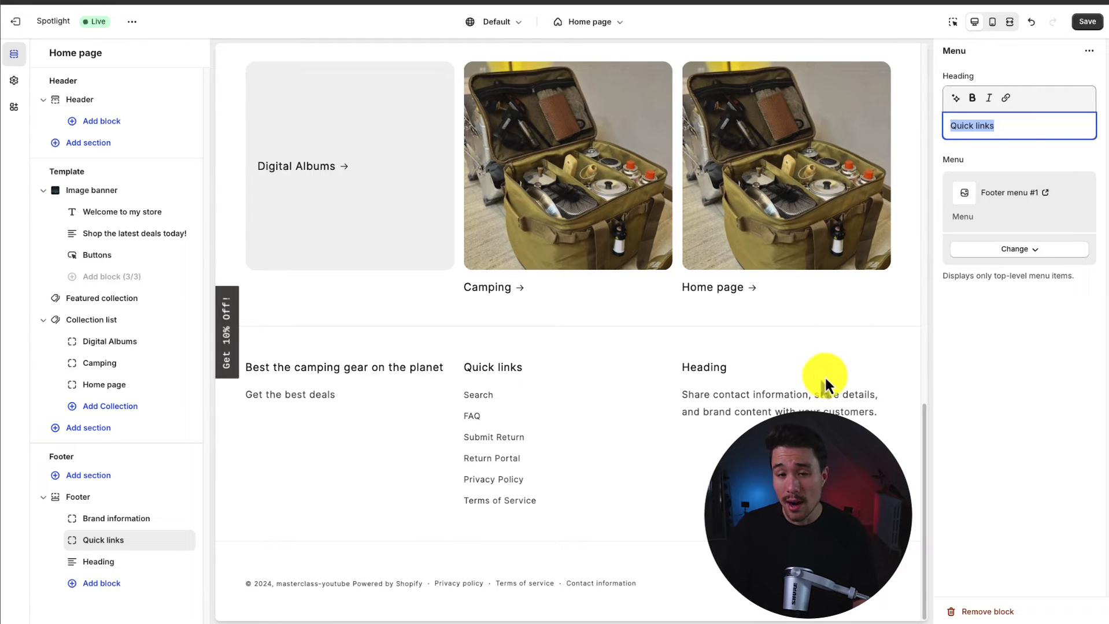
{"action": "left_click", "coordinate": [97, 562]}
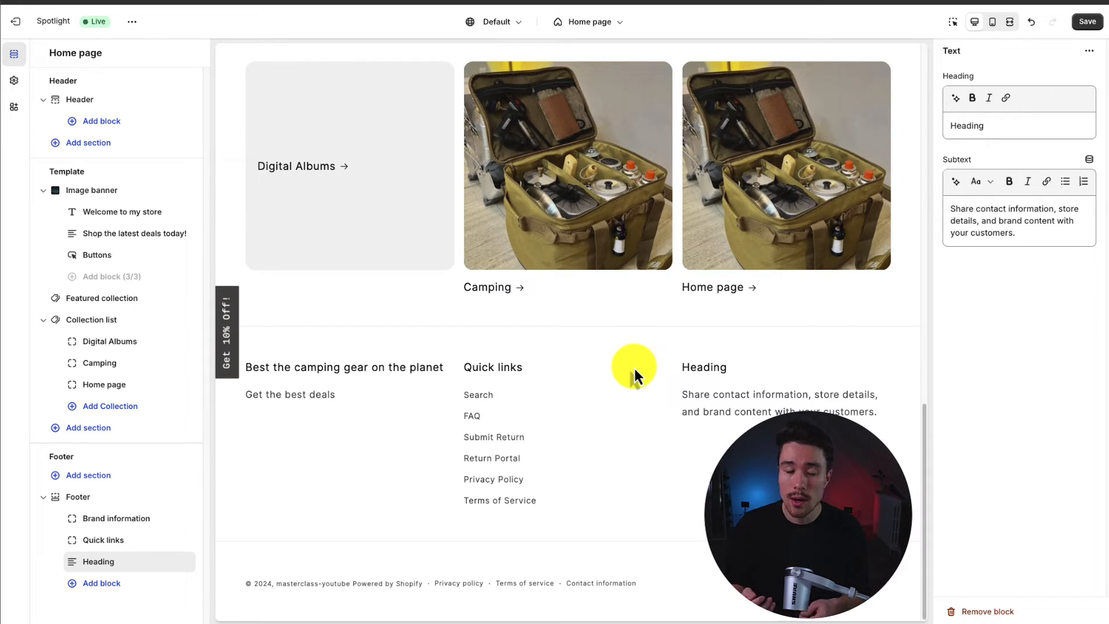
{"action": "left_click", "coordinate": [102, 584]}
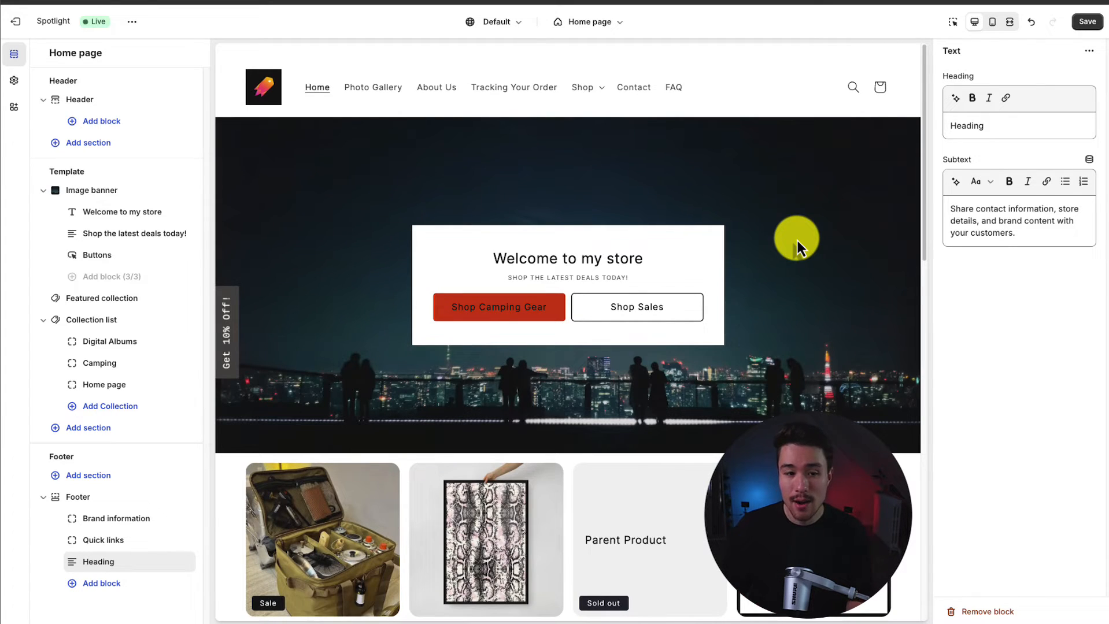
{"action": "scroll", "scroll_direction": "down", "scroll_amount": 3}
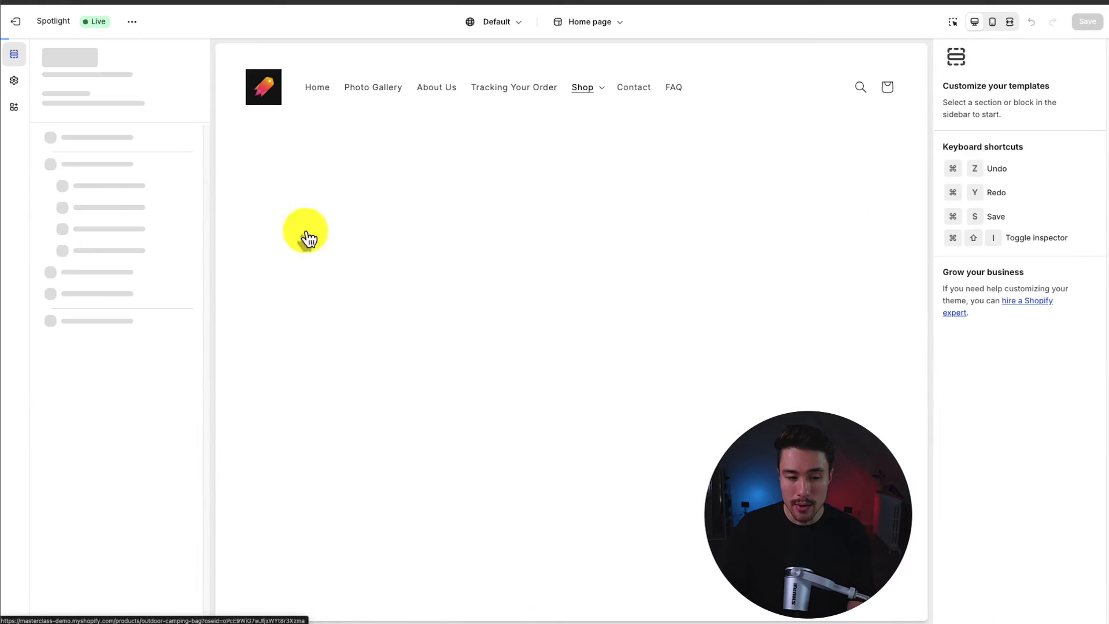
- Check the page selector and place the Share block above the Quantity selector
{"action": "left_click", "coordinate": [587, 21]}
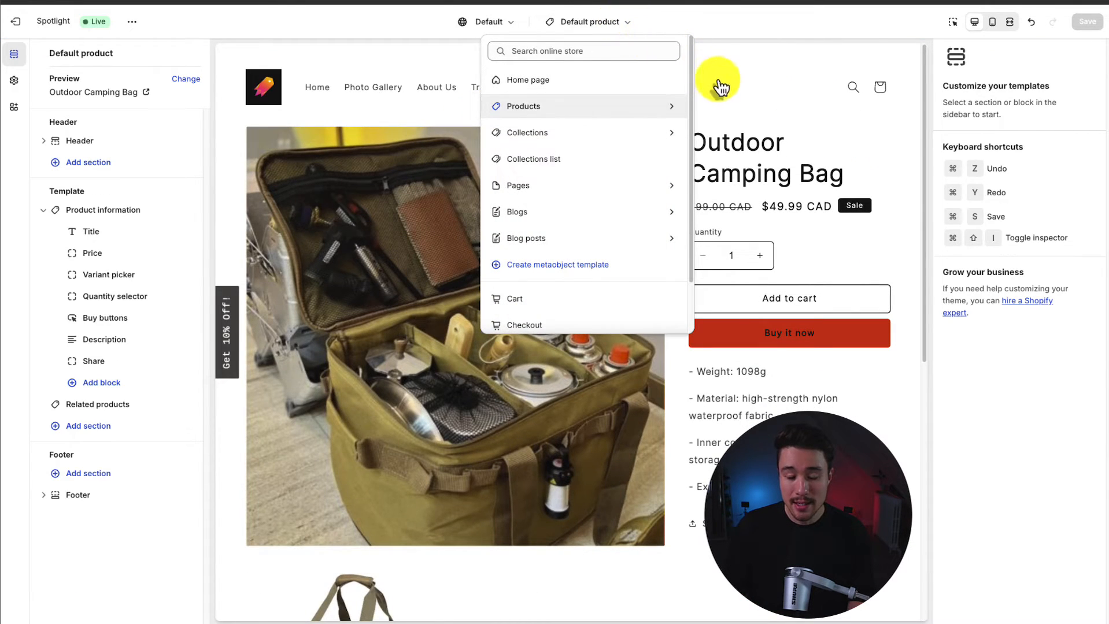
{"action": "left_click", "coordinate": [527, 57]}
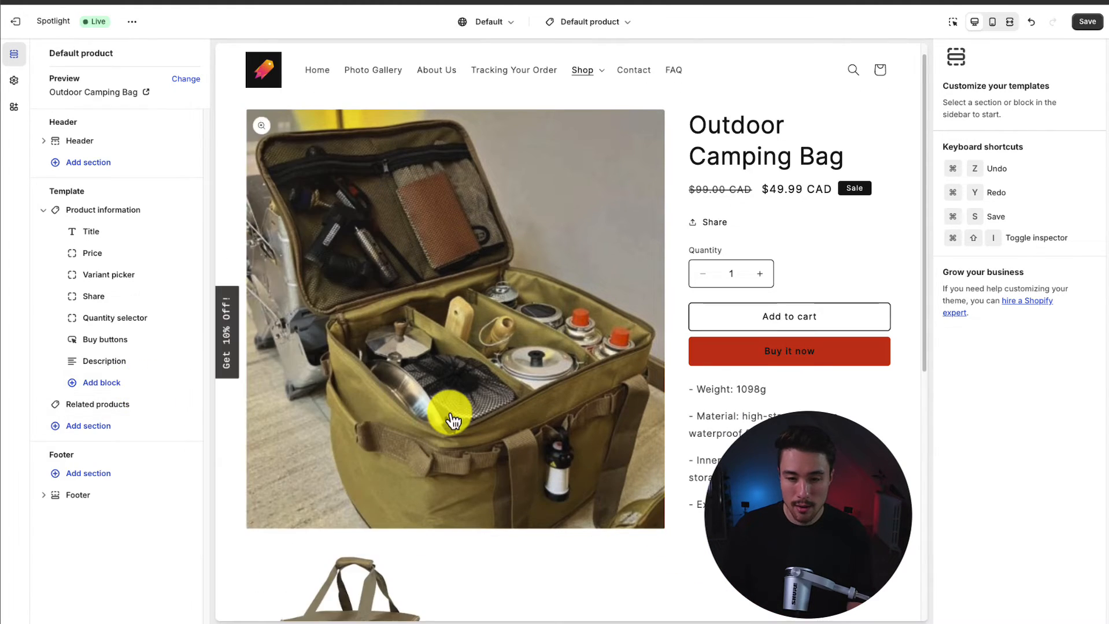
{"action": "scroll", "scroll_direction": "down", "scroll_amount": 3}
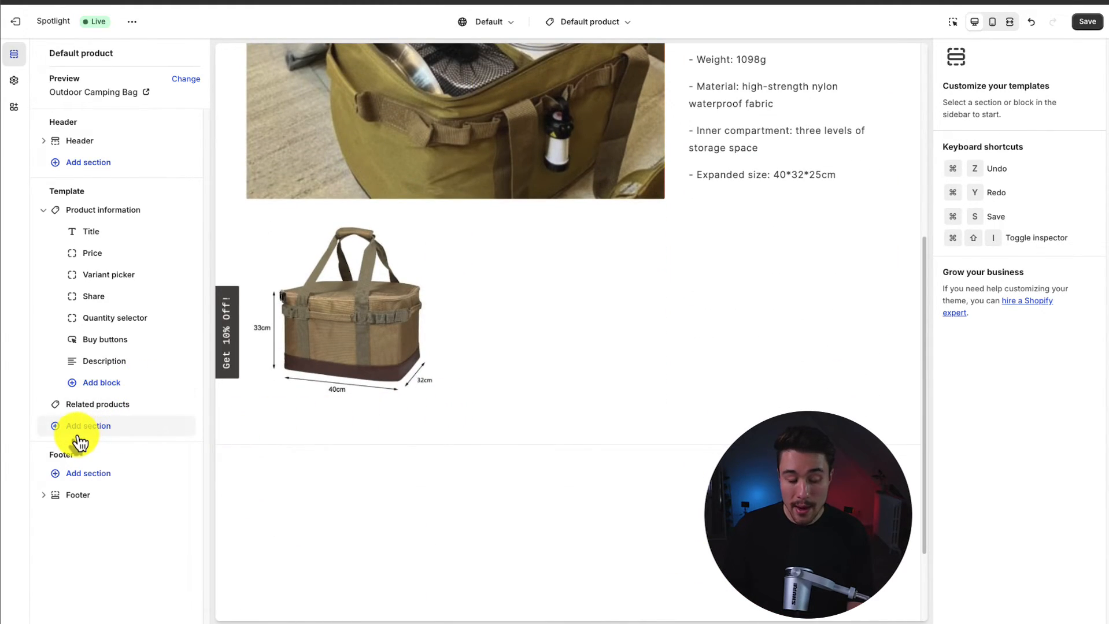
- Add a Featured collection section to the product page set to the Camping collection
{"action": "left_click", "coordinate": [87, 426]}
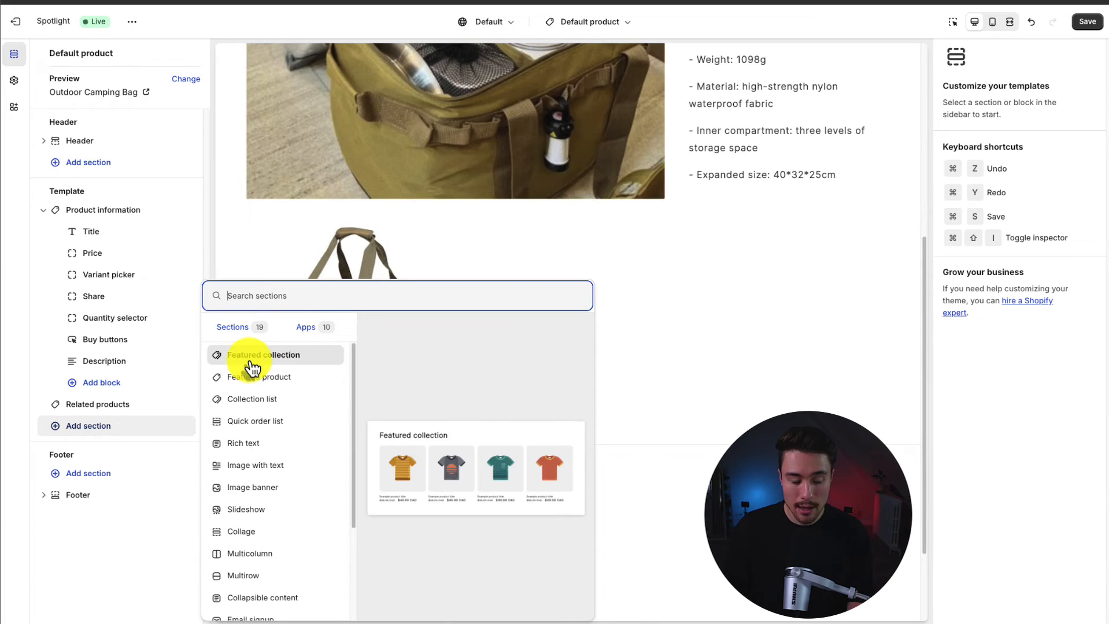
{"action": "left_click", "coordinate": [267, 354]}
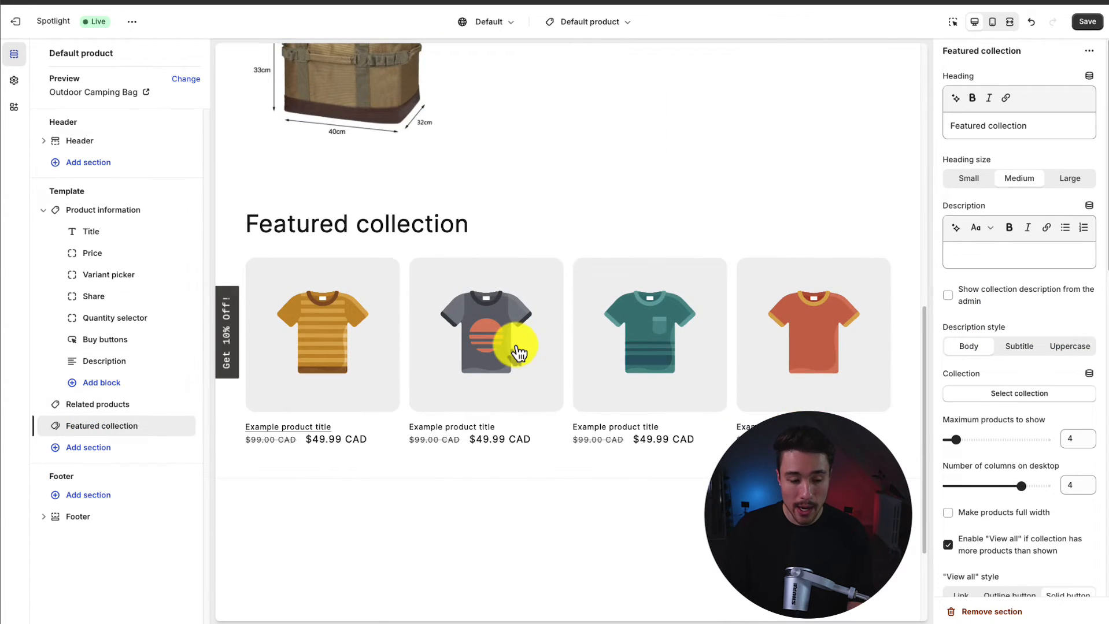
{"action": "mouse_move", "coordinate": [868, 348]}
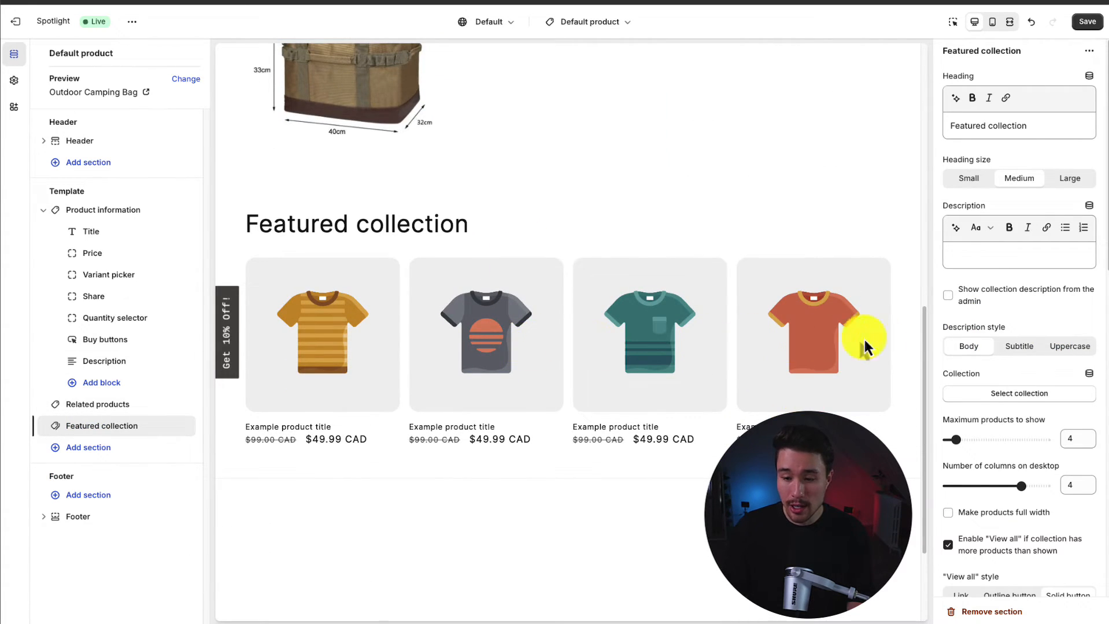
{"action": "left_click", "coordinate": [1017, 394]}
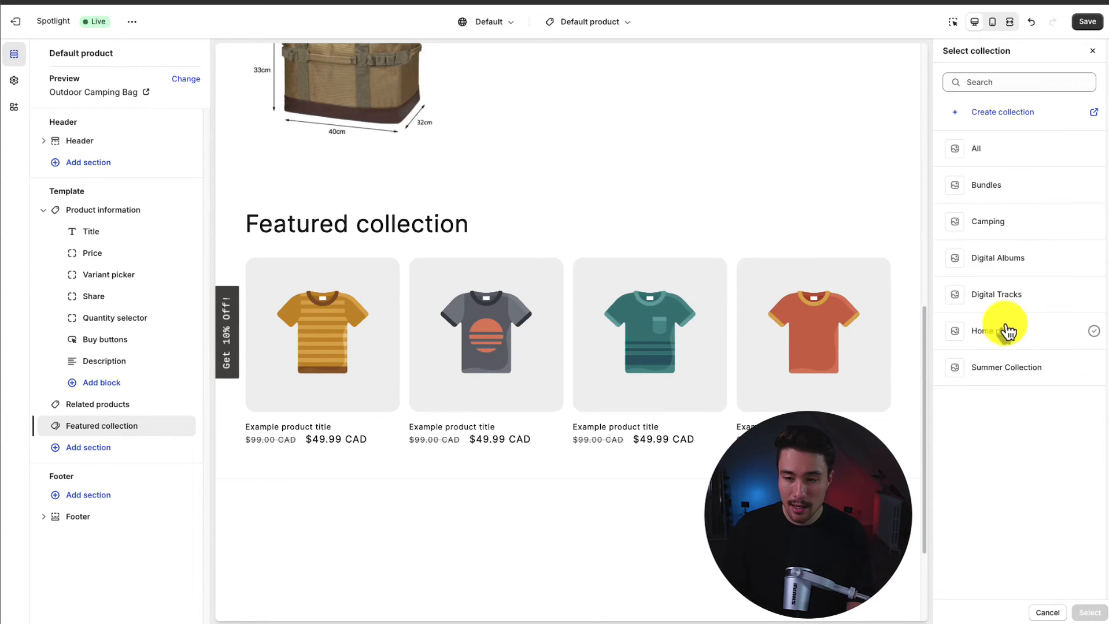
{"action": "left_click", "coordinate": [987, 221]}
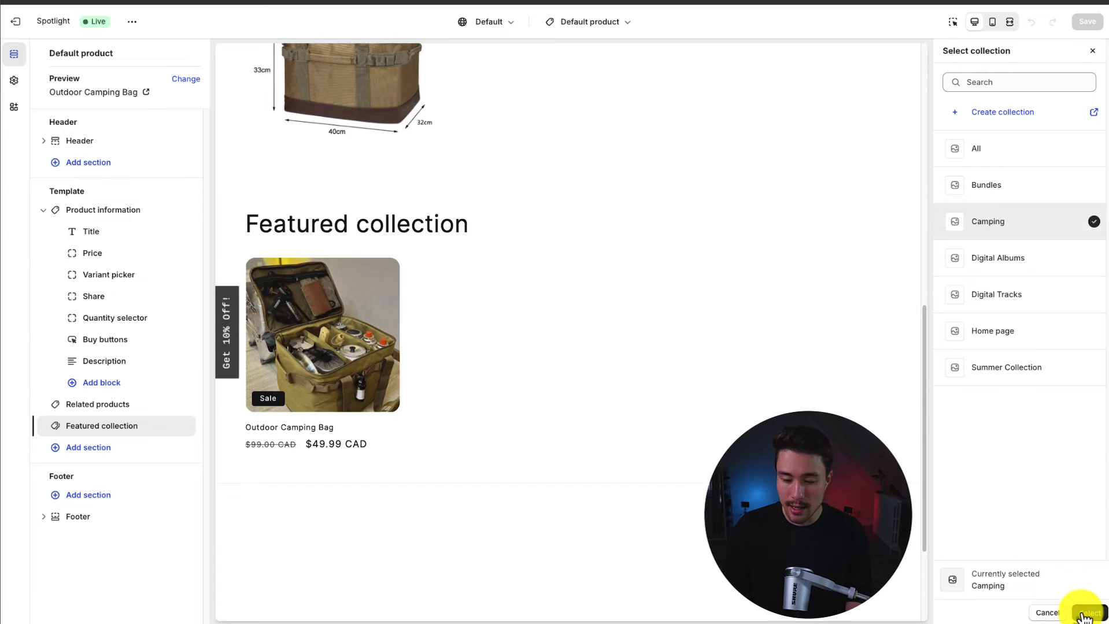
{"action": "left_click", "coordinate": [1086, 613]}
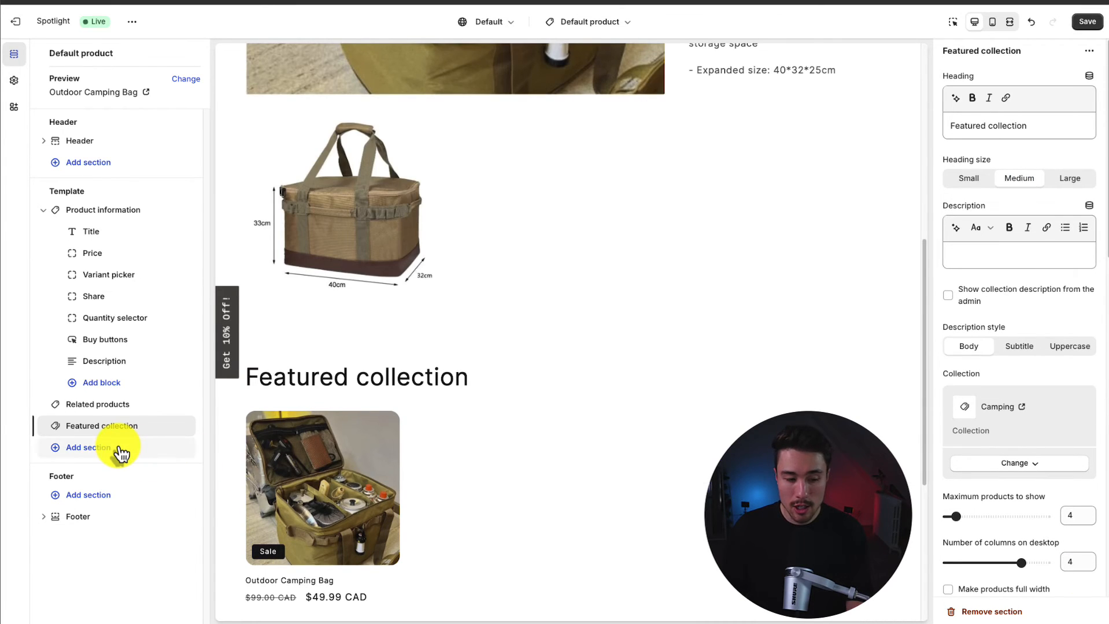
- Add an Image banner section below the Featured collection on the product page
{"action": "left_click", "coordinate": [88, 447]}
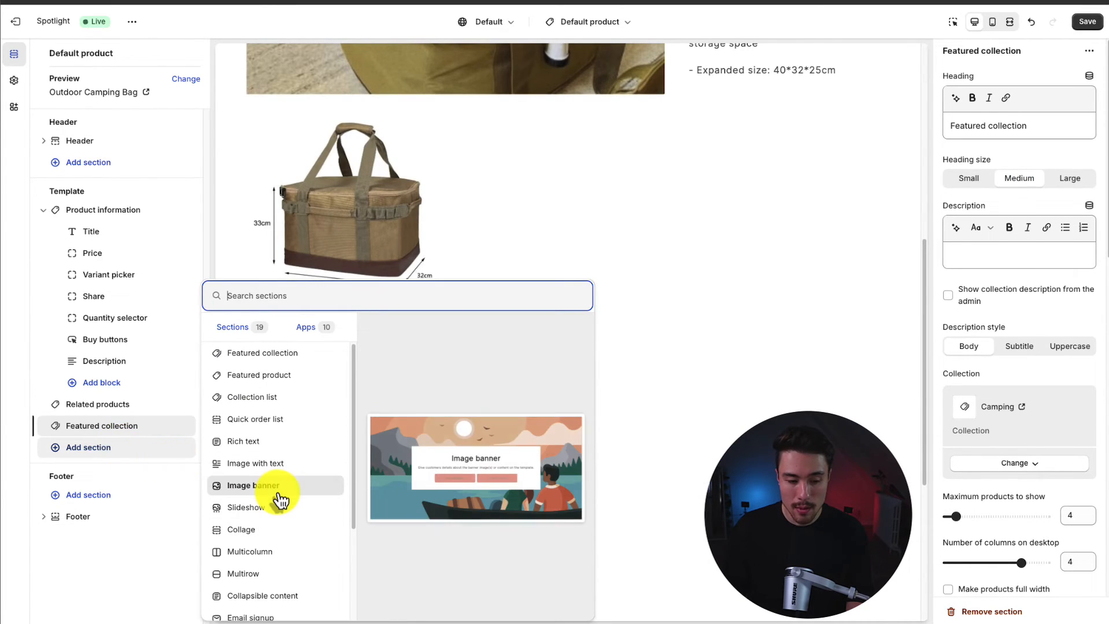
{"action": "left_click", "coordinate": [253, 486]}
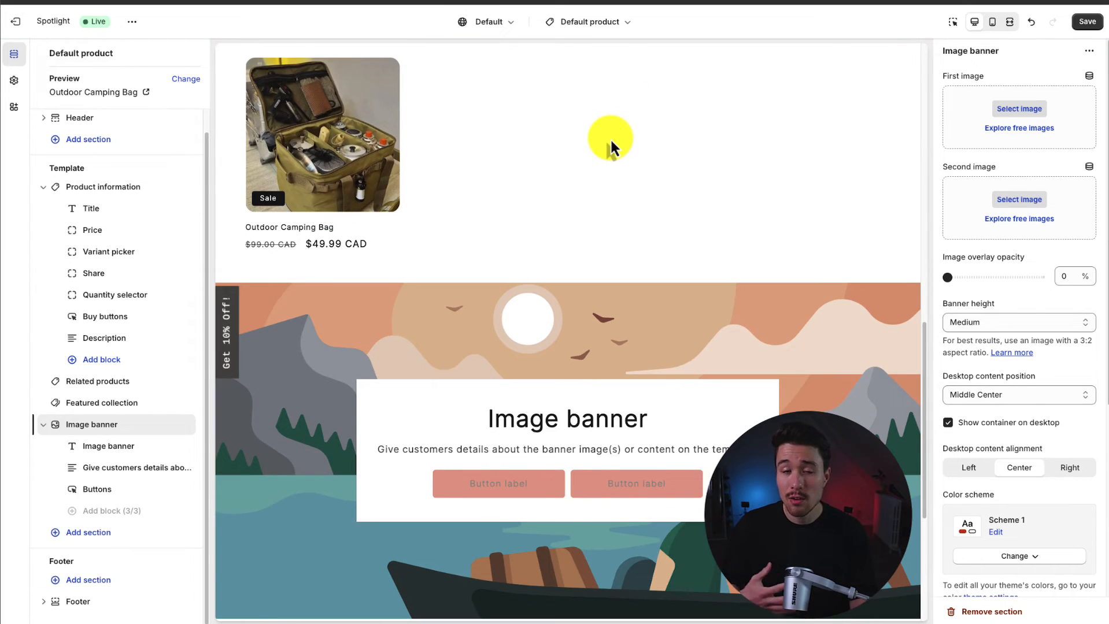
{"action": "mouse_move", "coordinate": [571, 144]}
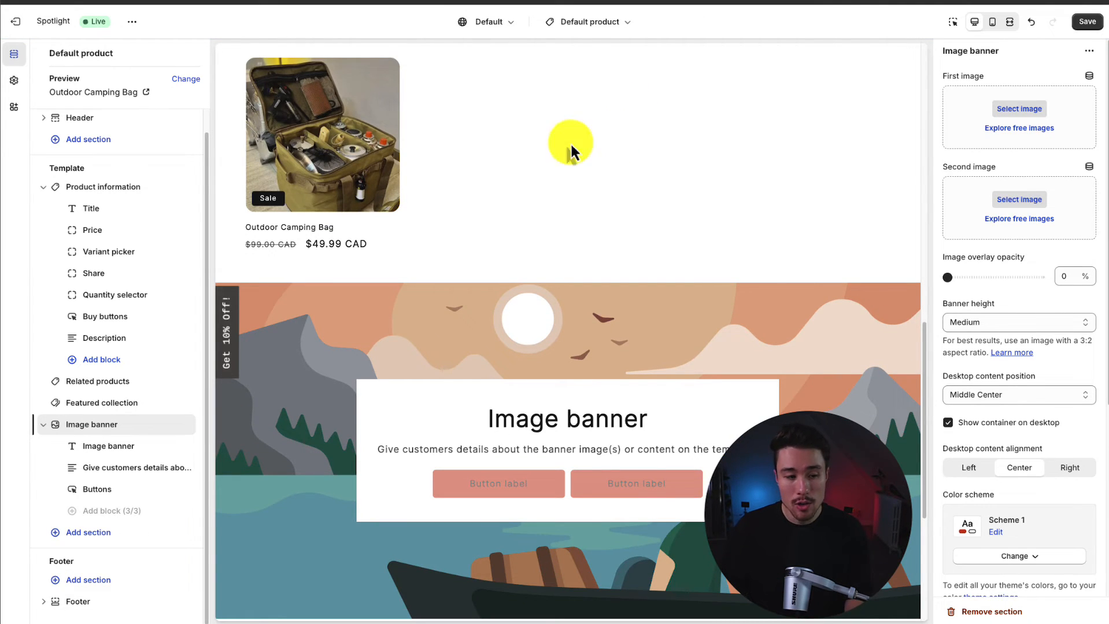
{"action": "mouse_move", "coordinate": [113, 359]}
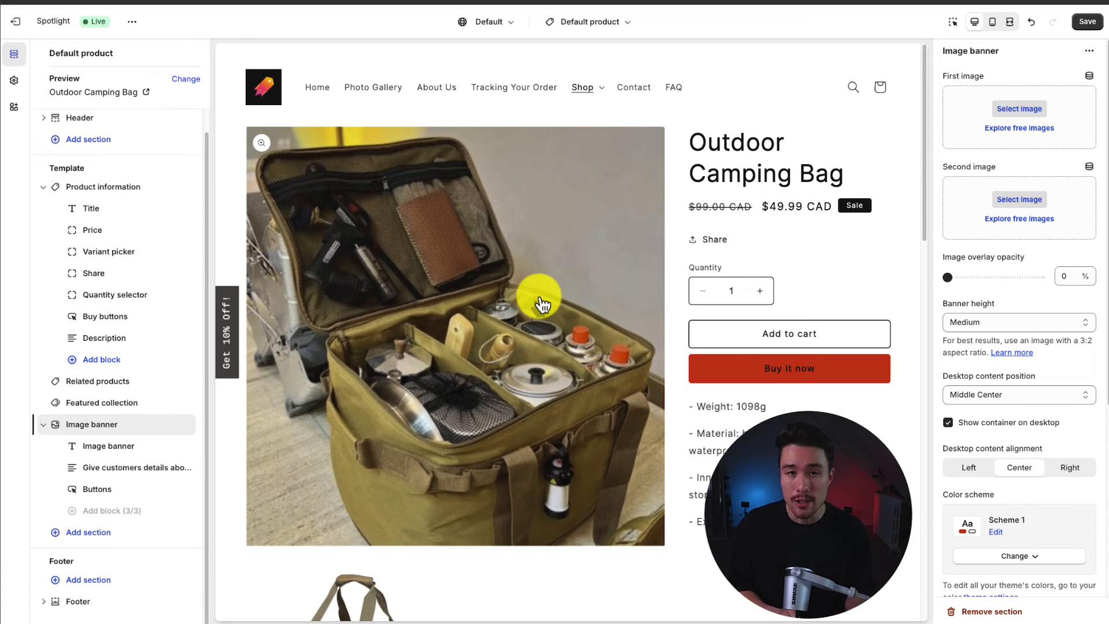
{"action": "mouse_move", "coordinate": [725, 254]}
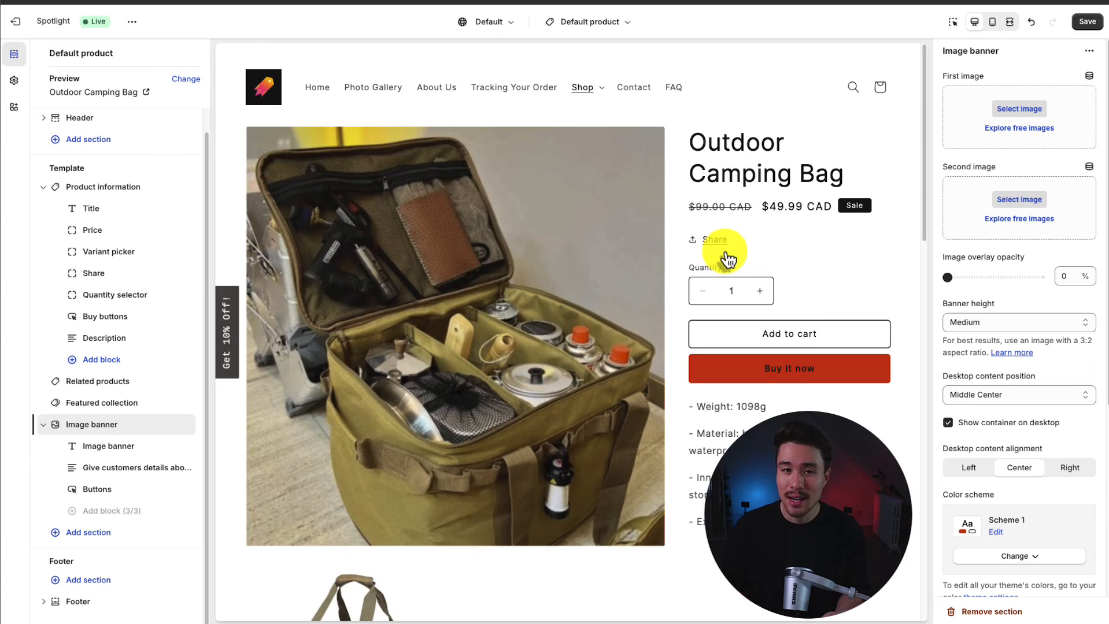
{"action": "mouse_move", "coordinate": [315, 87]}
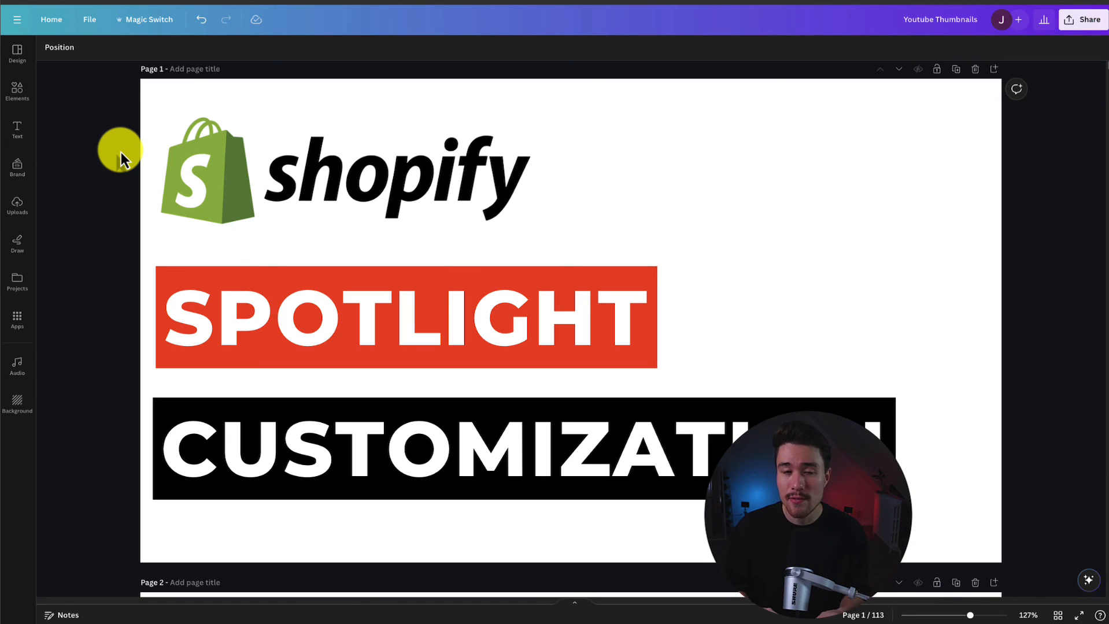
{"action": "mouse_move", "coordinate": [105, 194]}
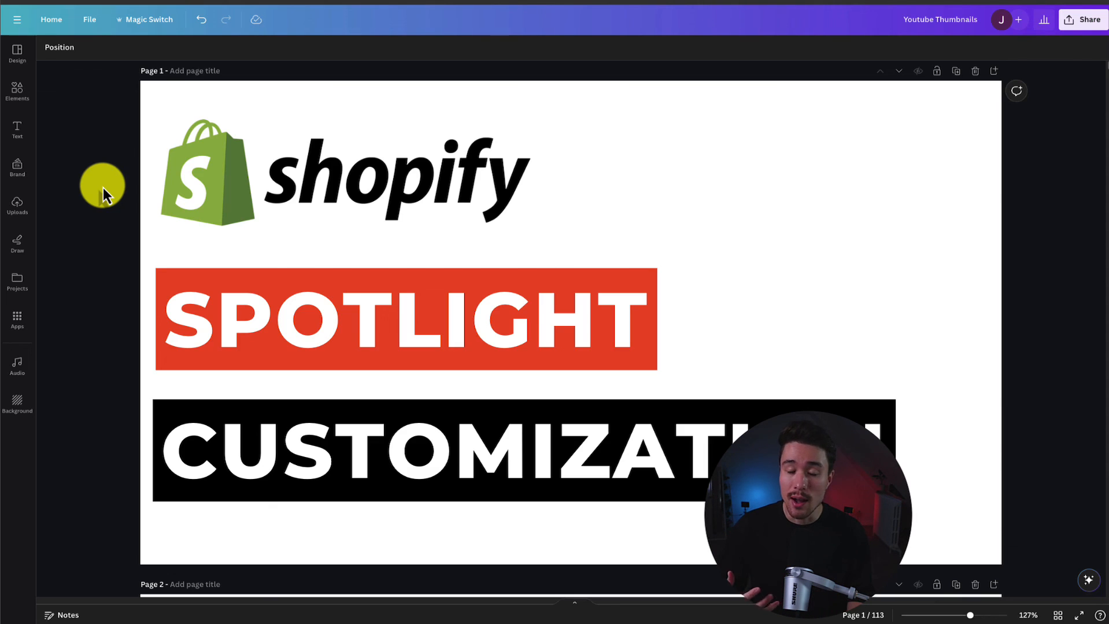
{"action": "mouse_move", "coordinate": [1029, 223]}
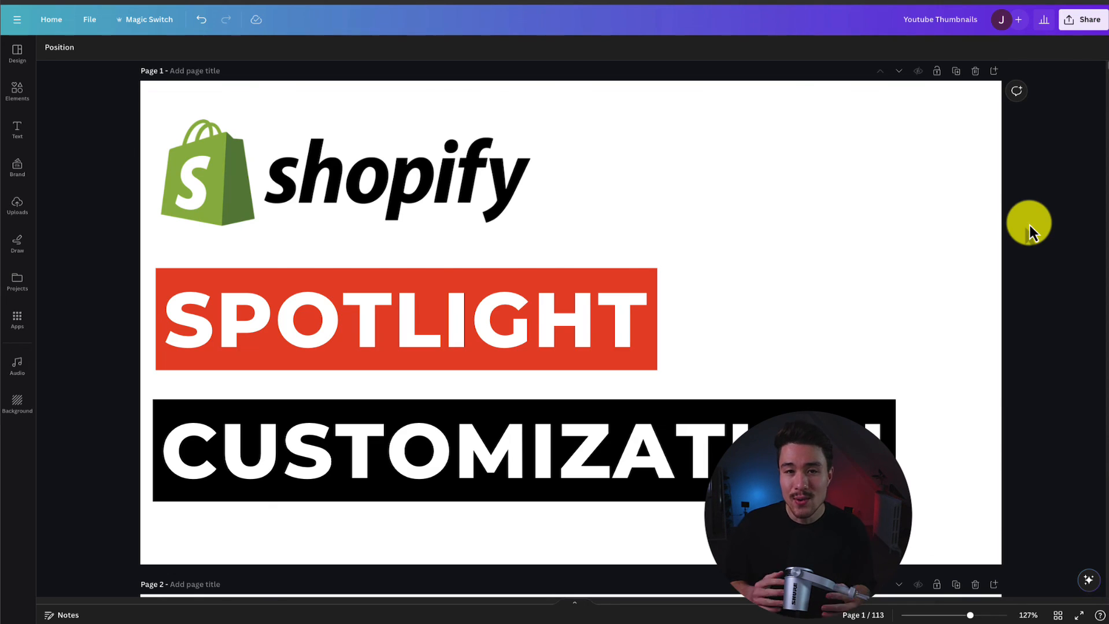